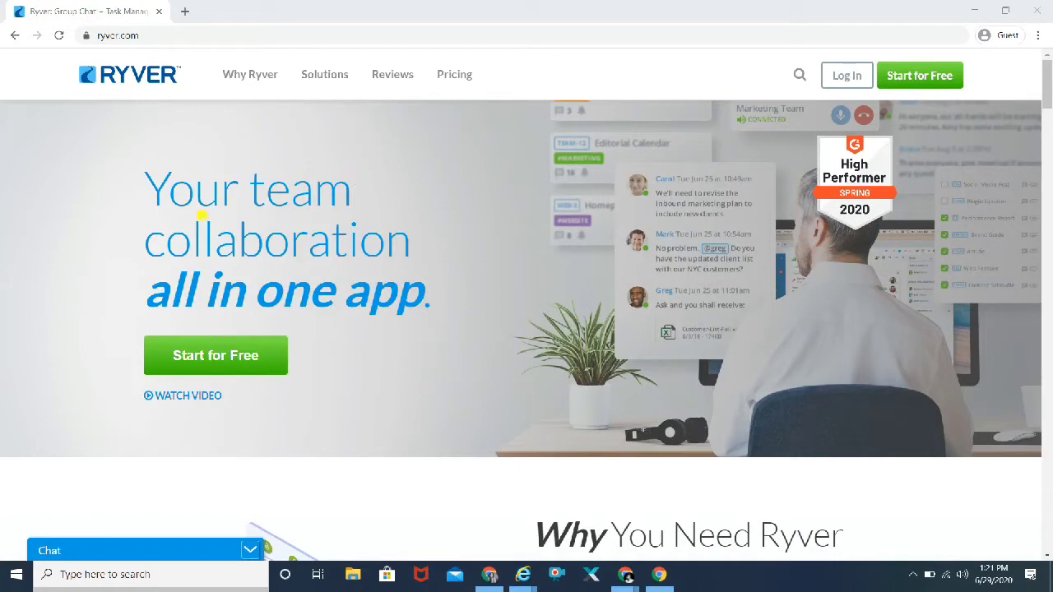
pyautogui.moveTo(264, 294)
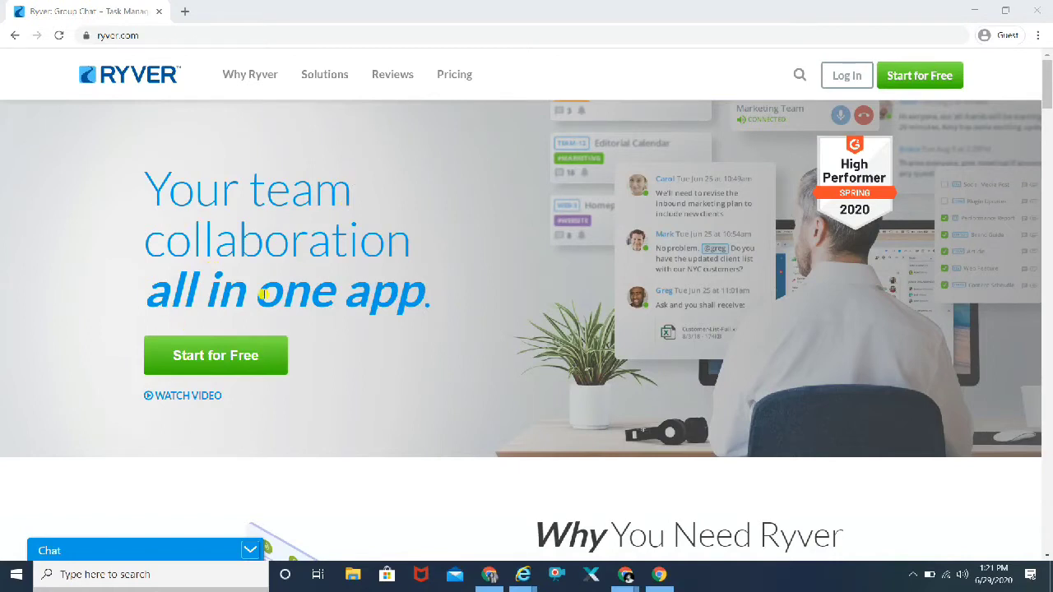
# Step: Scroll the homepage past the hero and Why You Need Ryver to Group Messaging
pyautogui.scroll(-3)
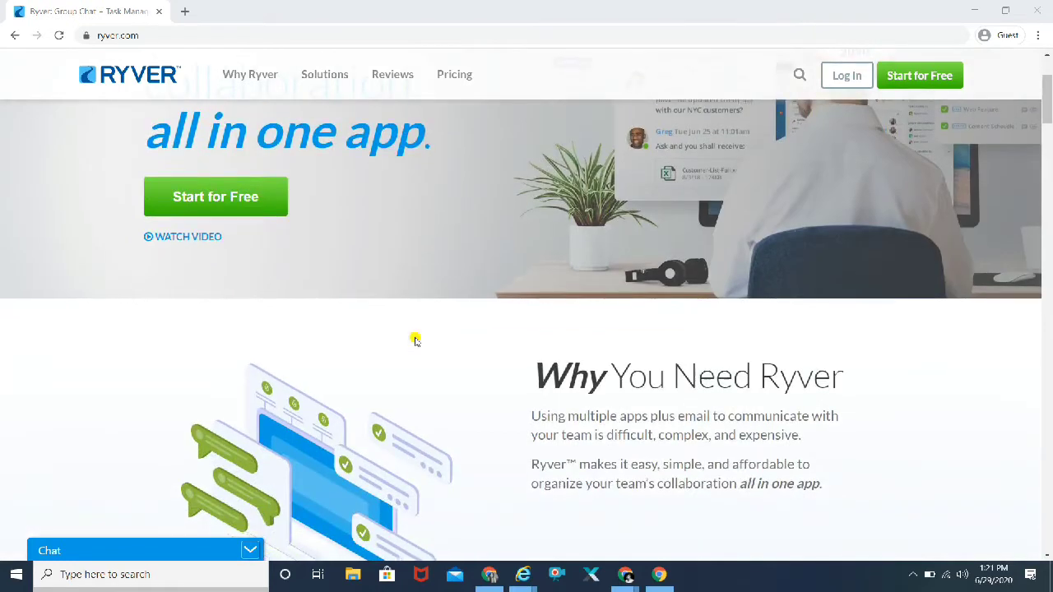
pyautogui.scroll(-3)
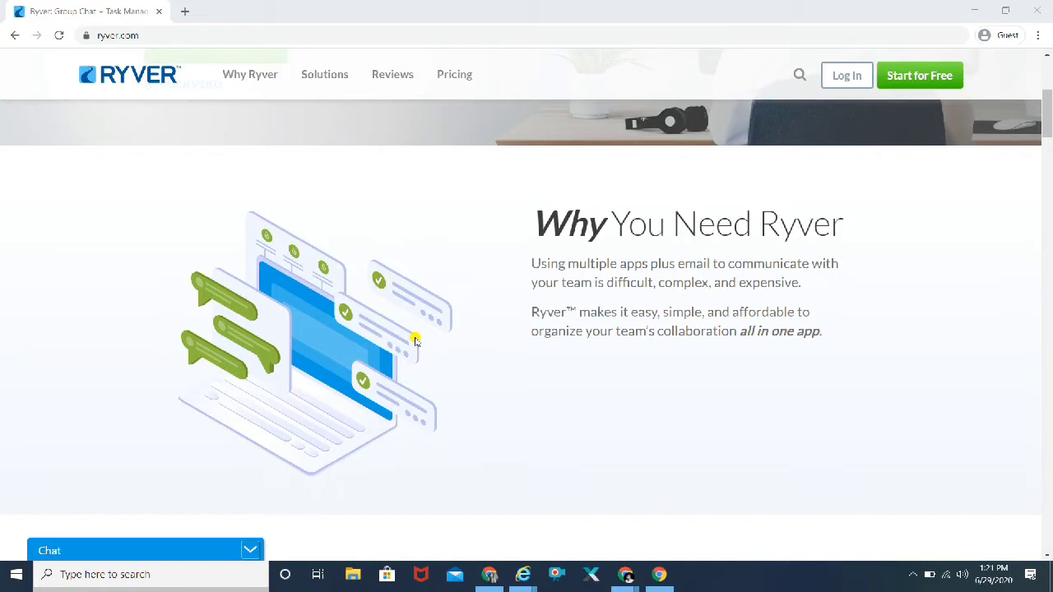
pyautogui.scroll(-3)
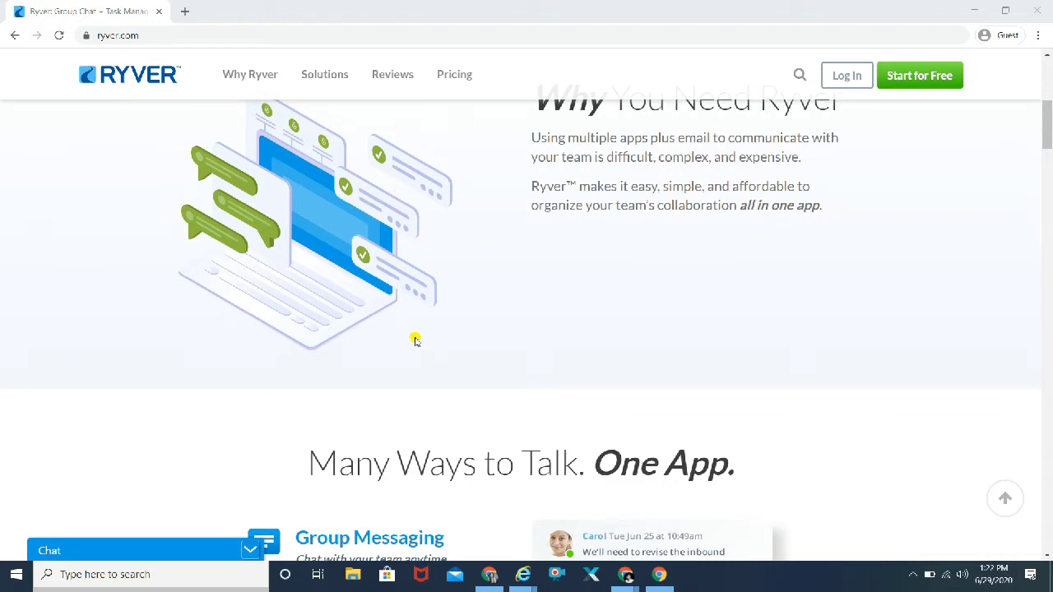
pyautogui.scroll(-3)
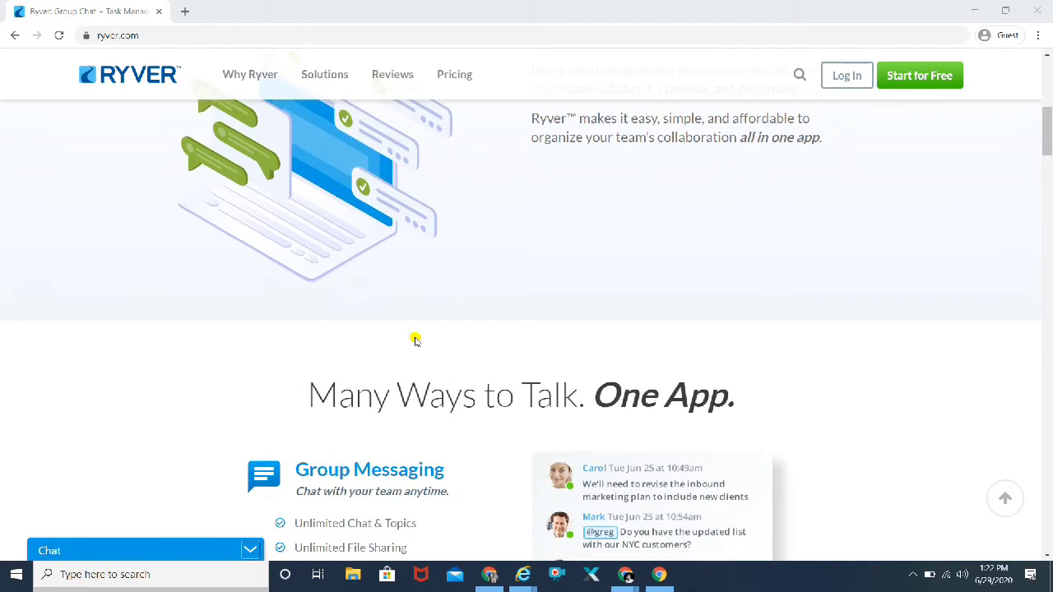
pyautogui.scroll(-3)
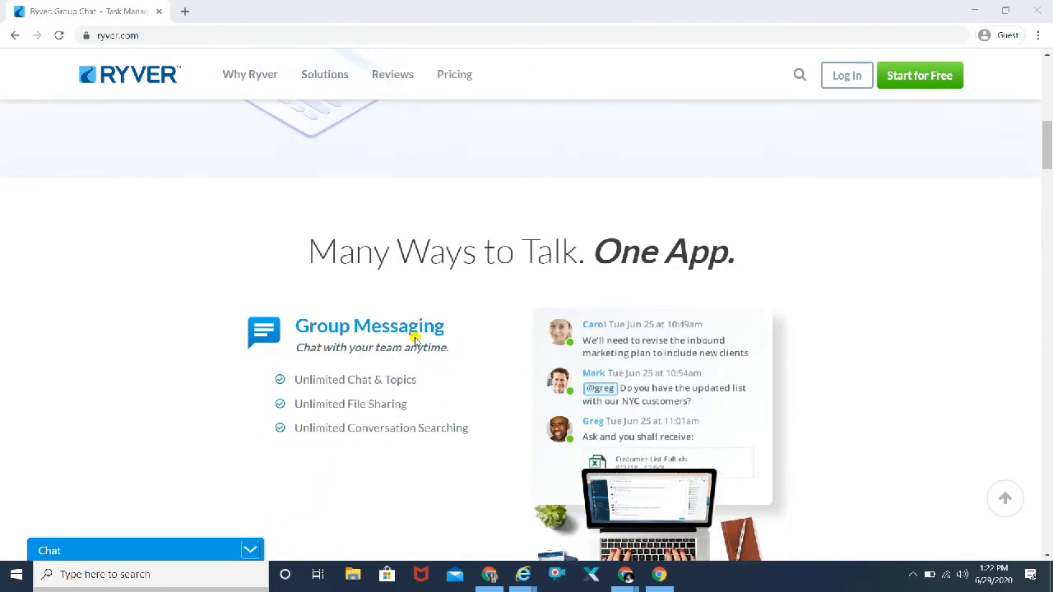
# Step: Scroll down to Task Management with unlimited tasks, task boards and checklists
pyautogui.scroll(-3)
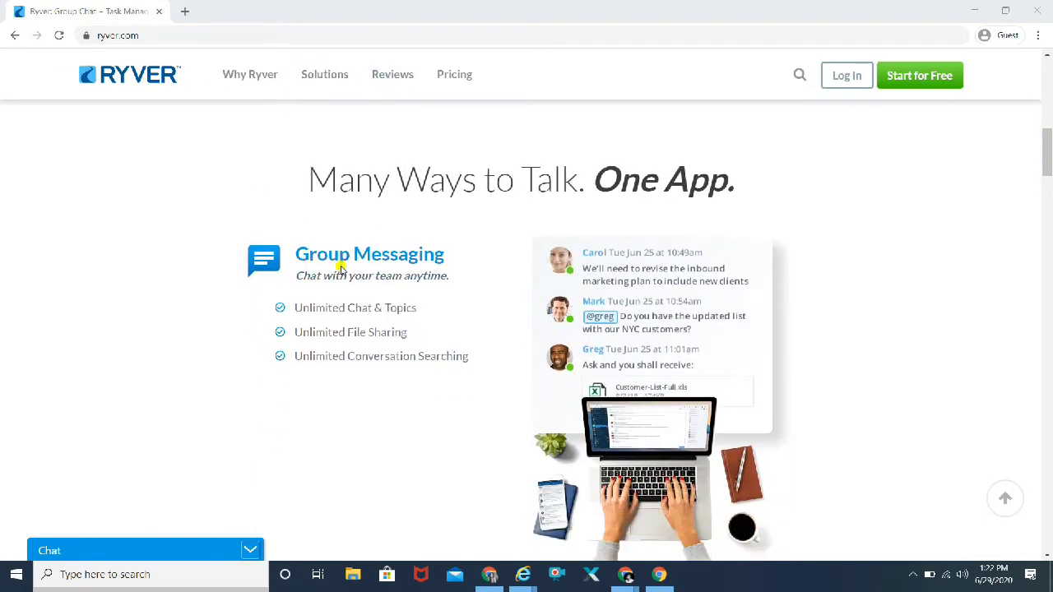
pyautogui.moveTo(397, 264)
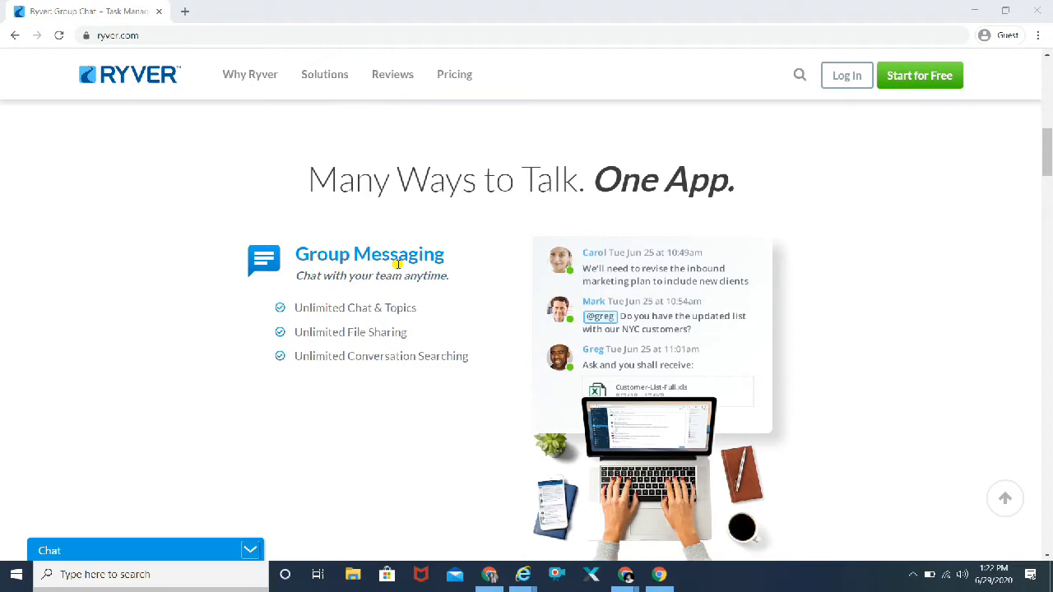
pyautogui.moveTo(328, 321)
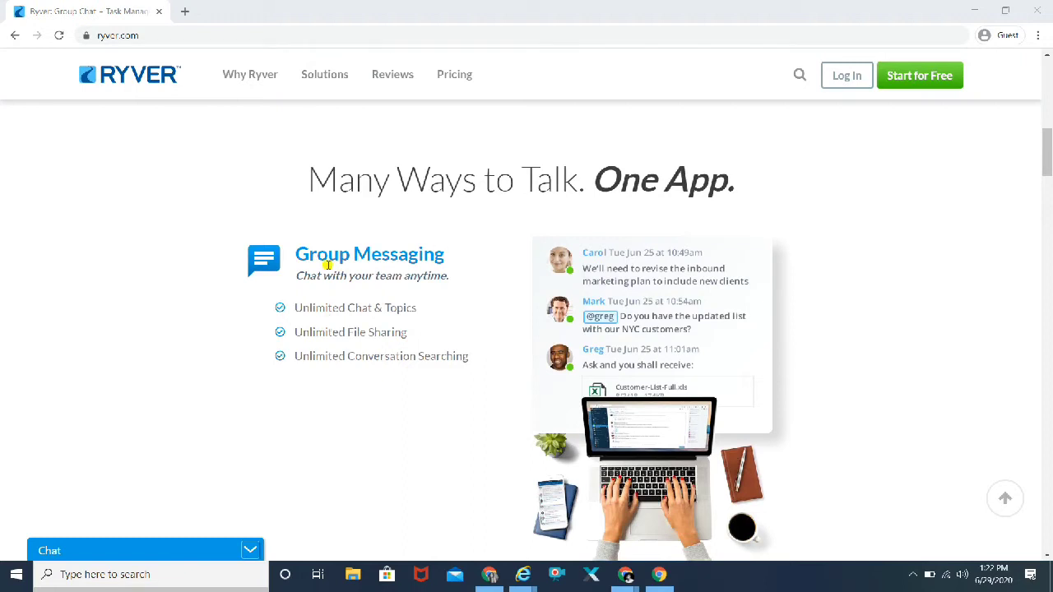
pyautogui.moveTo(396, 322)
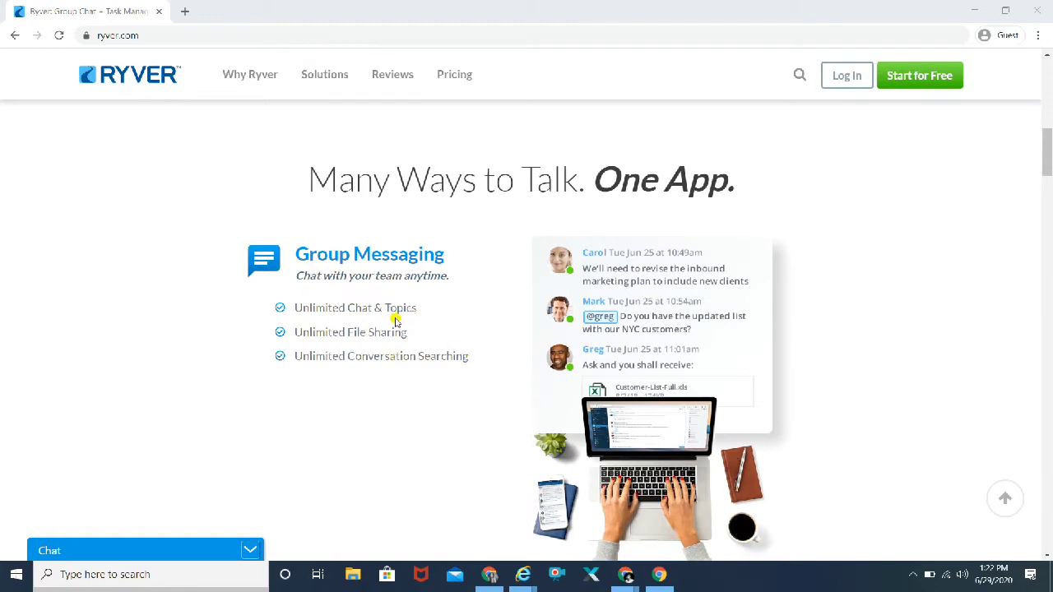
pyautogui.moveTo(484, 345)
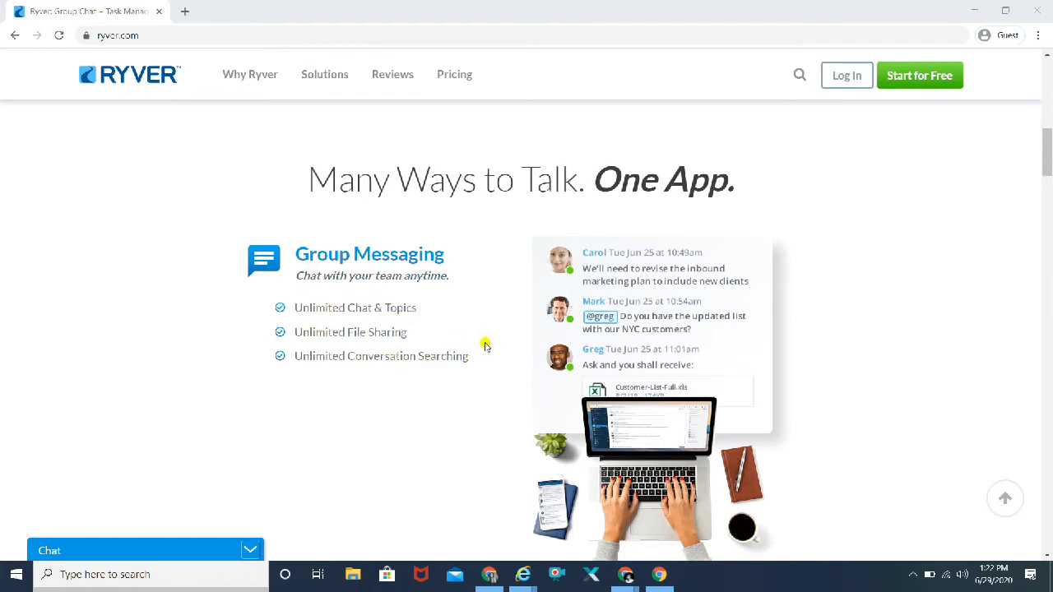
pyautogui.scroll(-3)
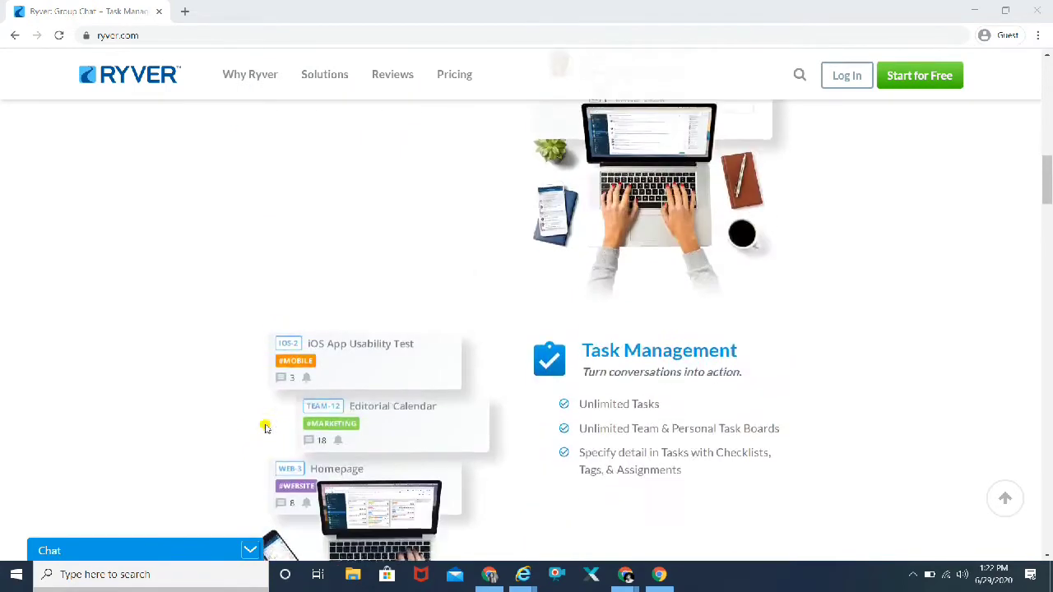
# Step: Adjust the scroll to show all Task Management task cards and bullets
pyautogui.scroll(3)
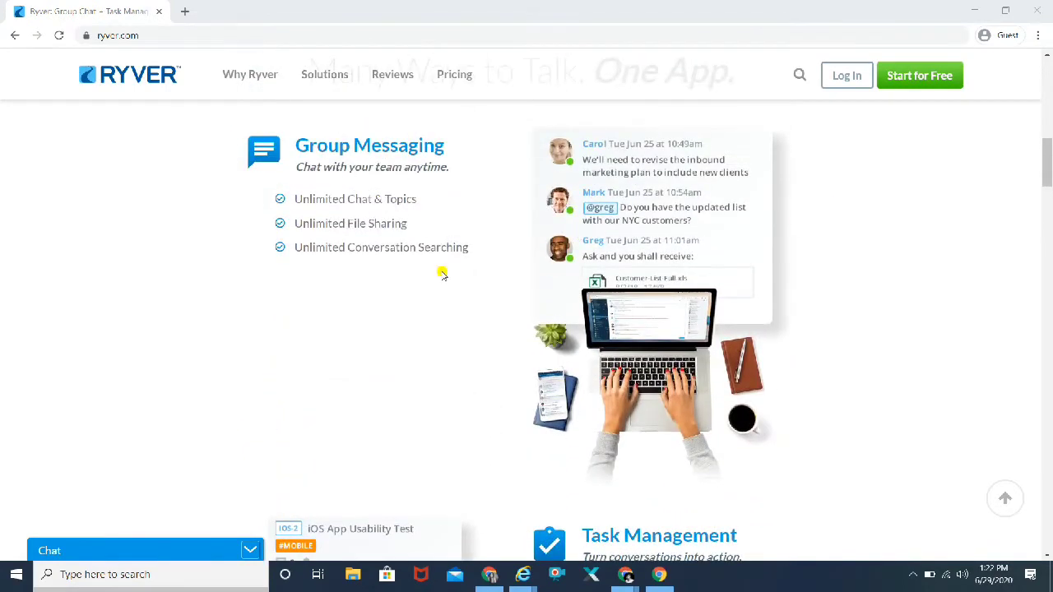
pyautogui.scroll(-3)
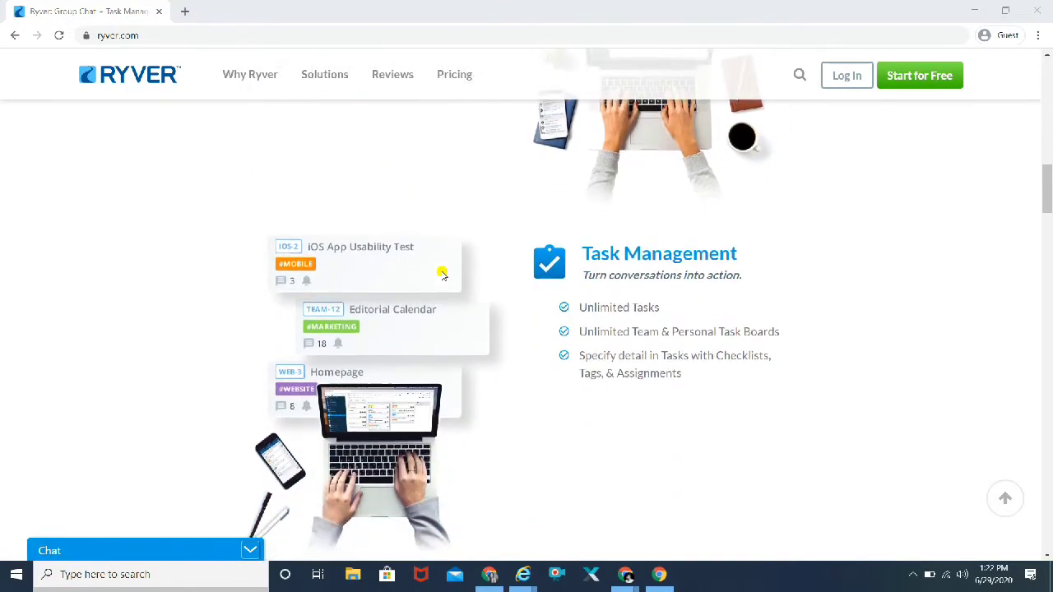
pyautogui.scroll(-3)
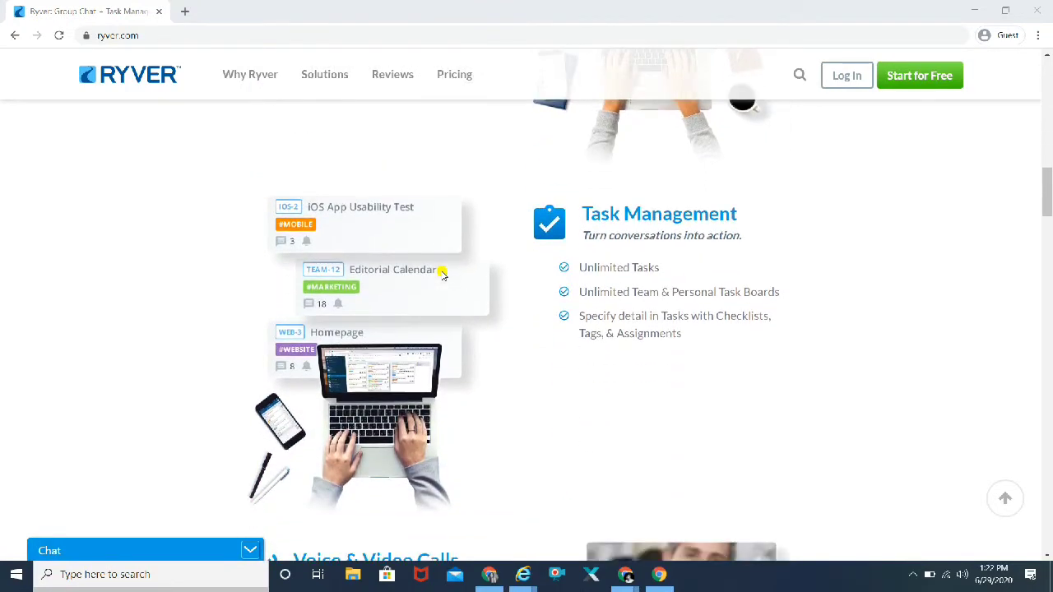
pyautogui.moveTo(522, 240)
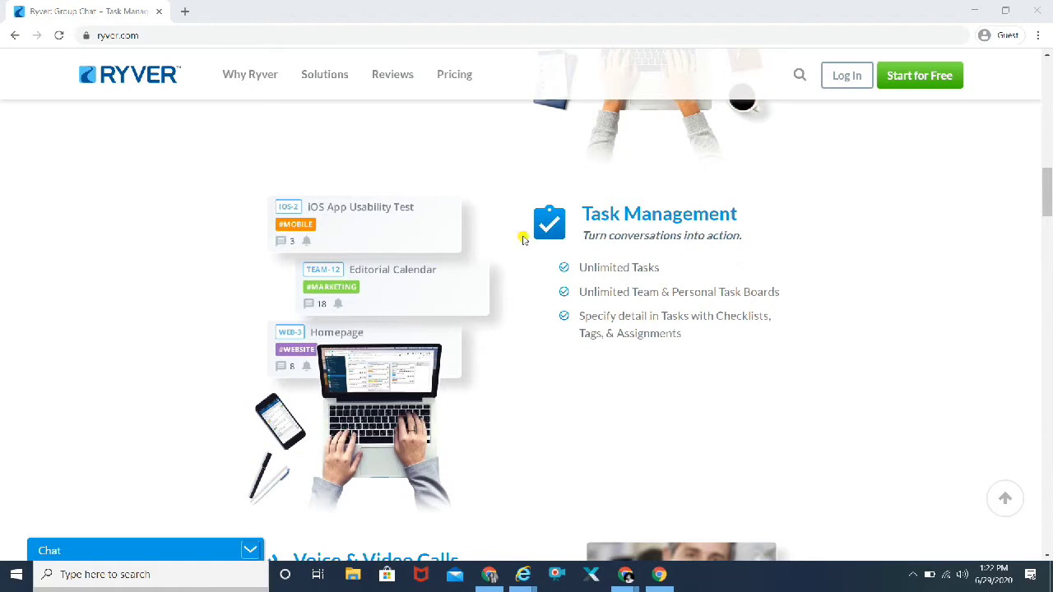
pyautogui.moveTo(302, 215)
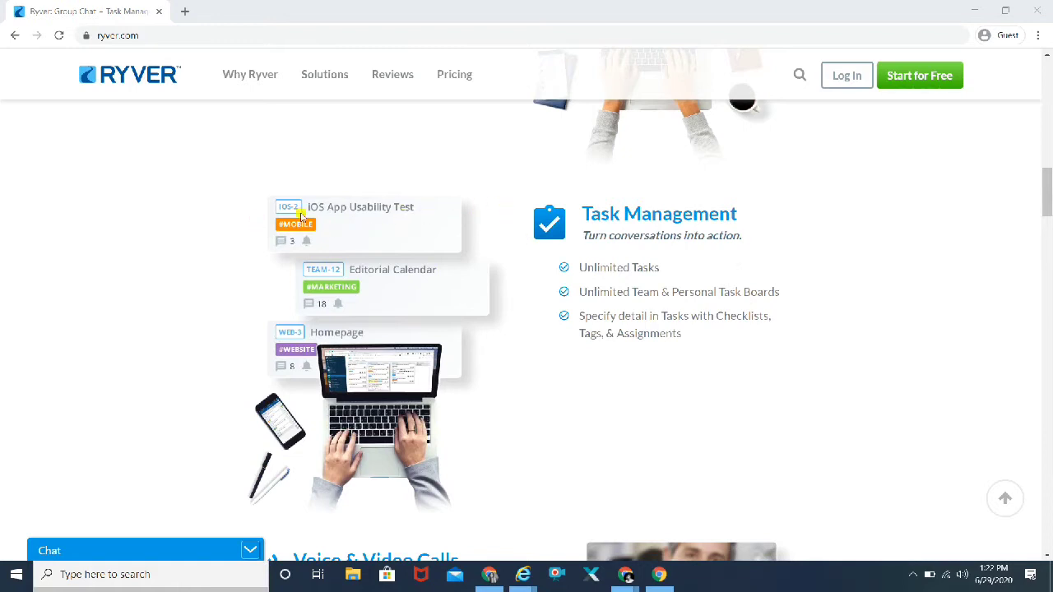
pyautogui.moveTo(379, 214)
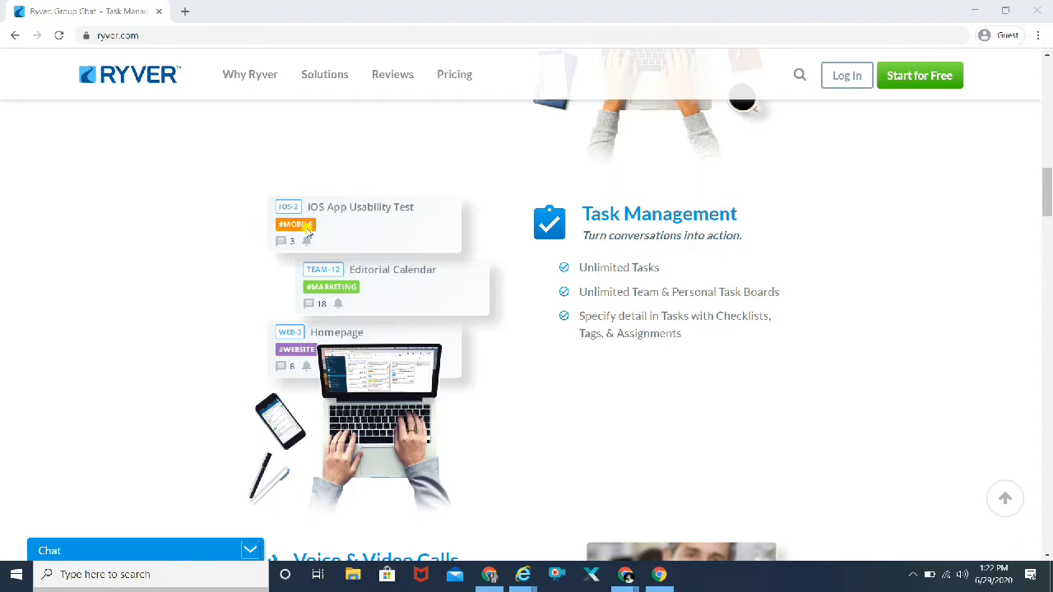
pyautogui.moveTo(339, 292)
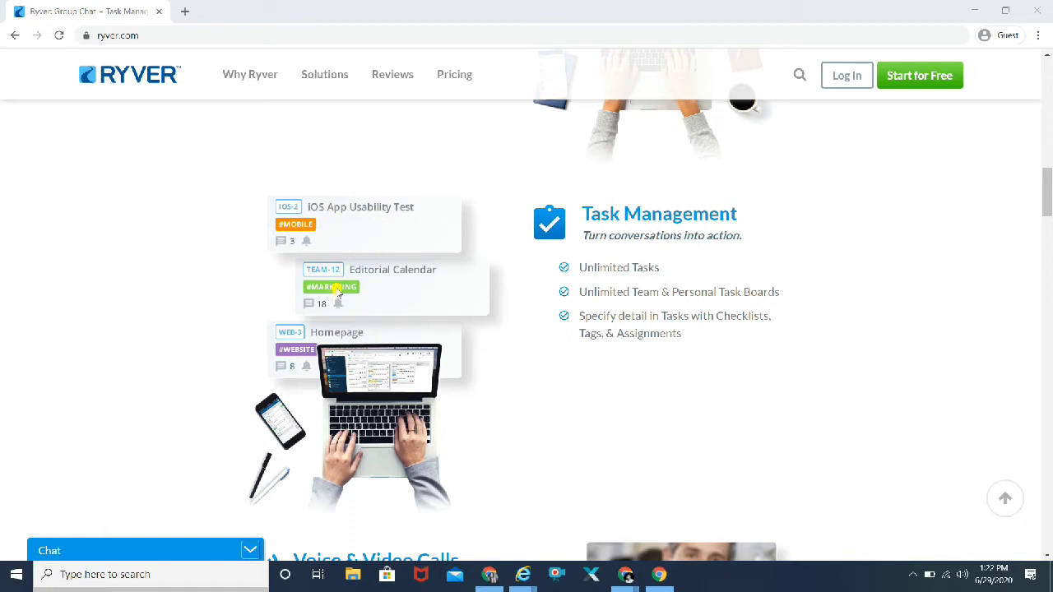
pyautogui.moveTo(290, 349)
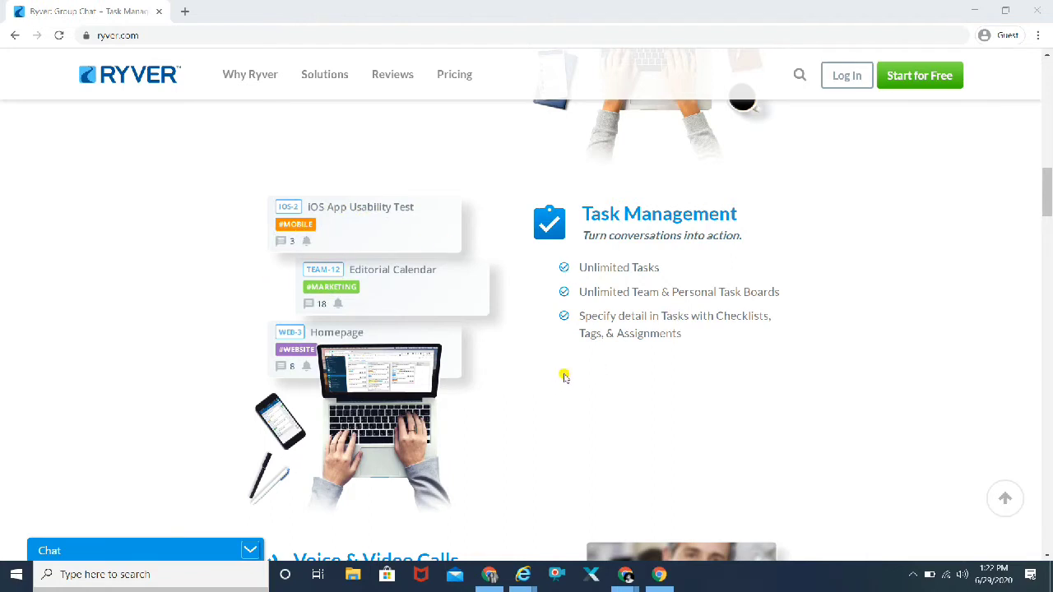
# Step: Bring the Voice & Video Calls beta section and its feature bullets into view
pyautogui.scroll(-3)
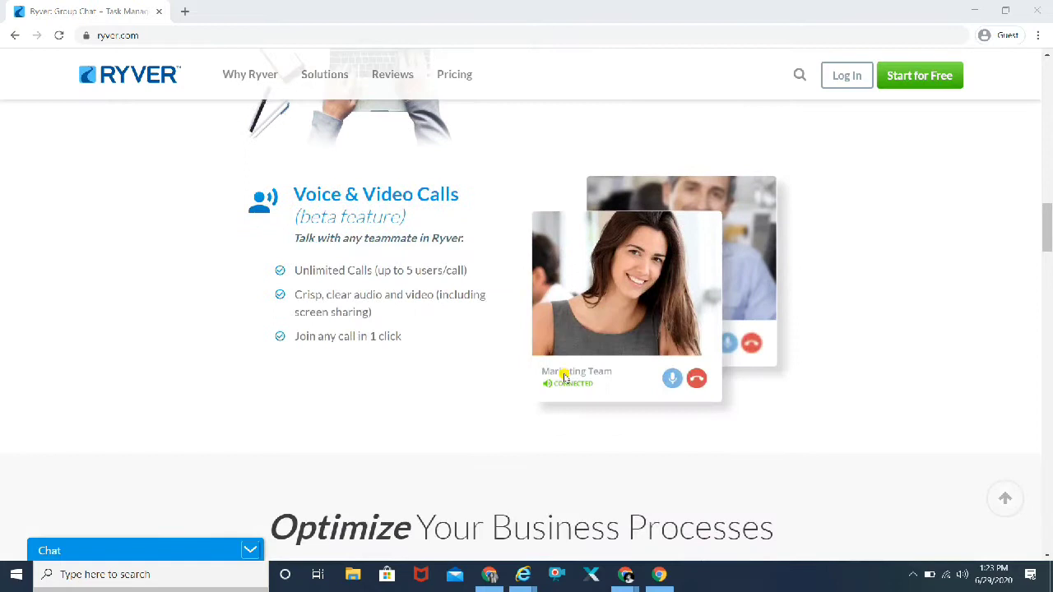
pyautogui.moveTo(299, 147)
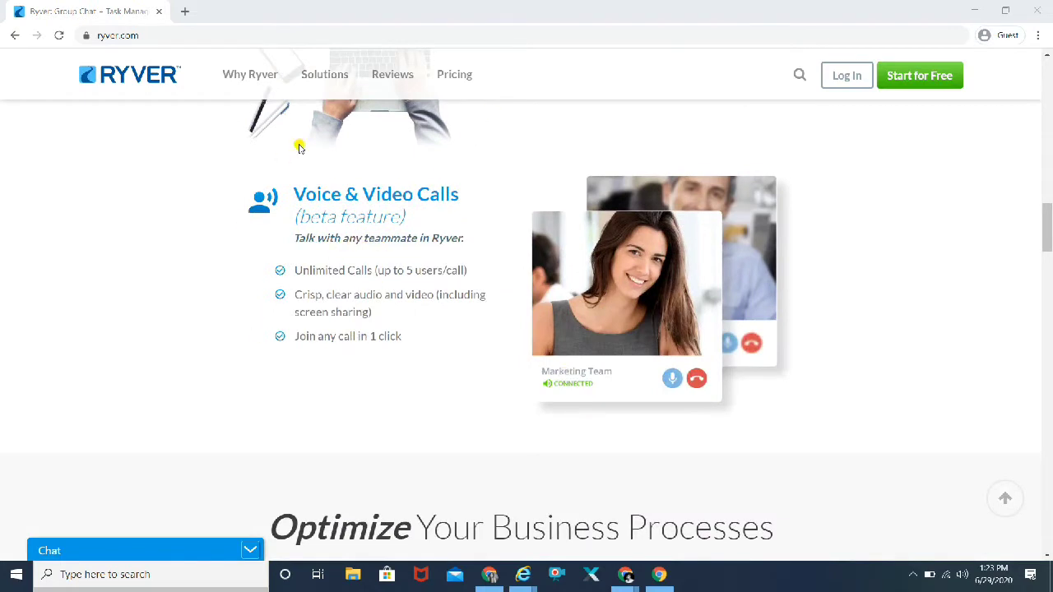
pyautogui.moveTo(377, 255)
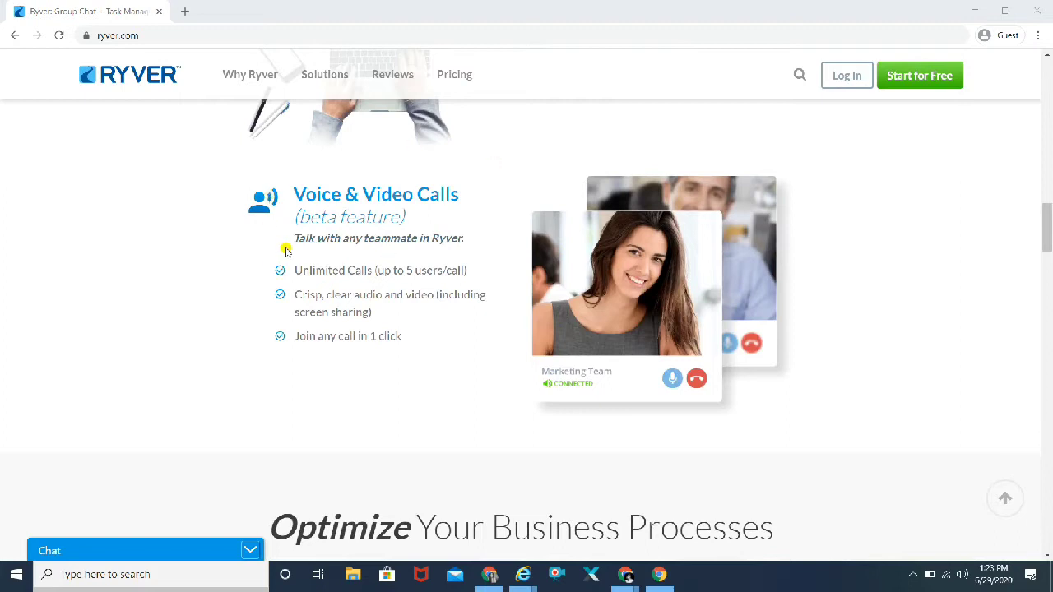
pyautogui.moveTo(417, 171)
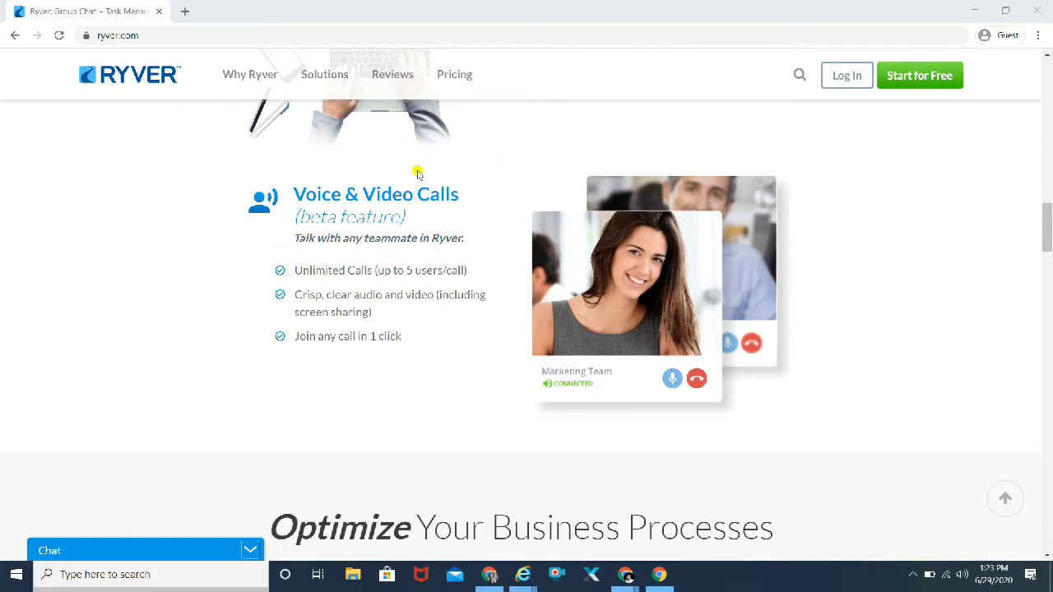
pyautogui.moveTo(329, 267)
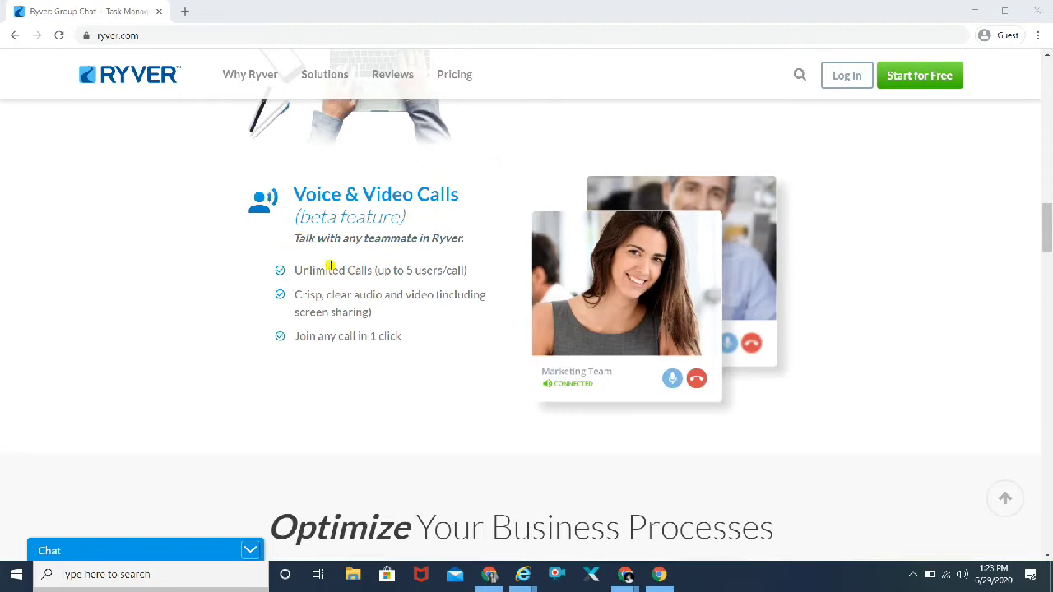
pyautogui.moveTo(371, 274)
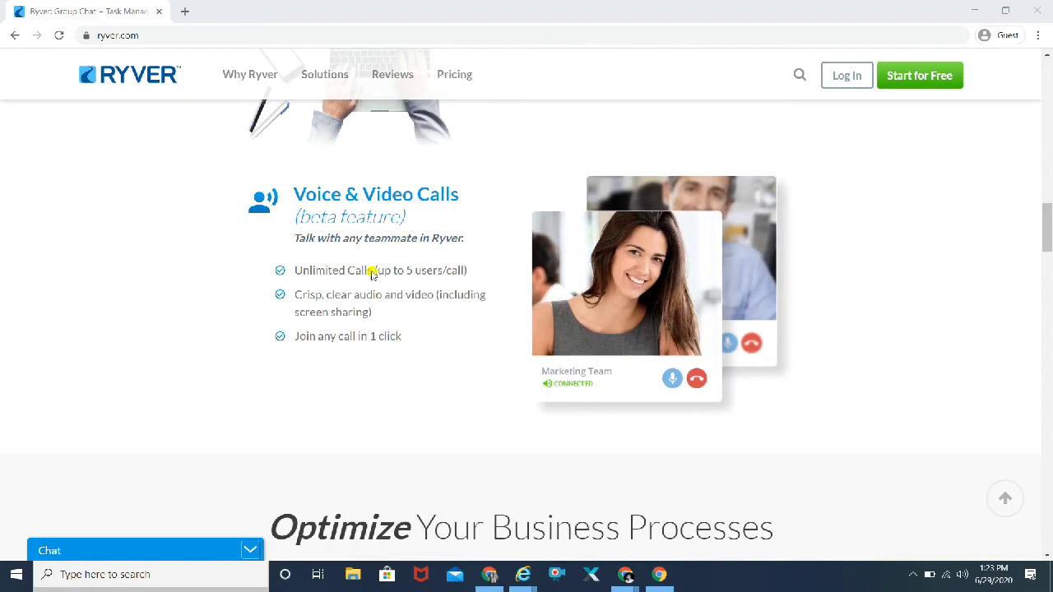
pyautogui.moveTo(435, 297)
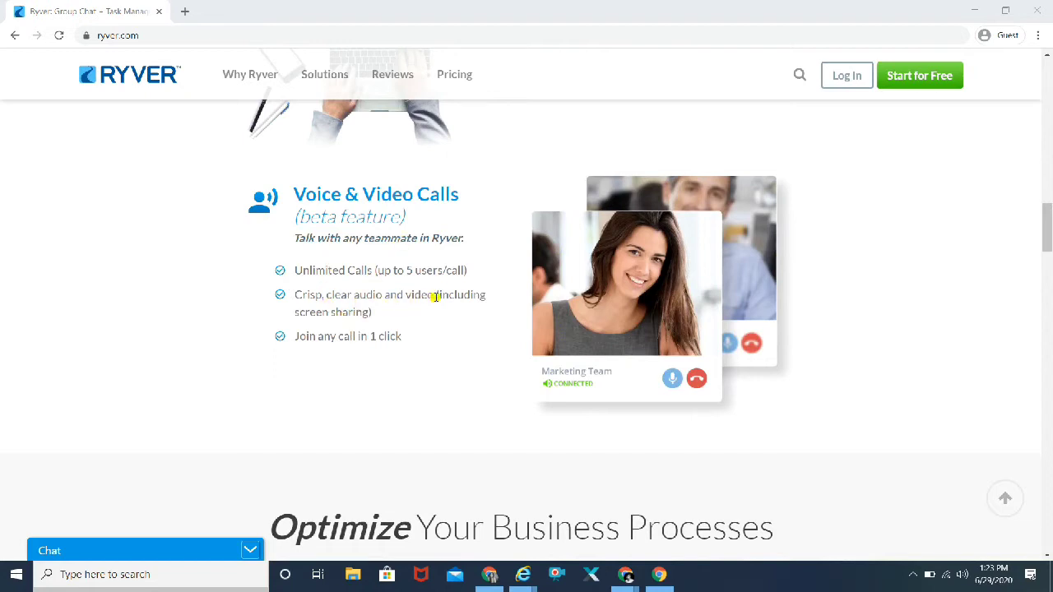
pyautogui.doubleClick(461, 294)
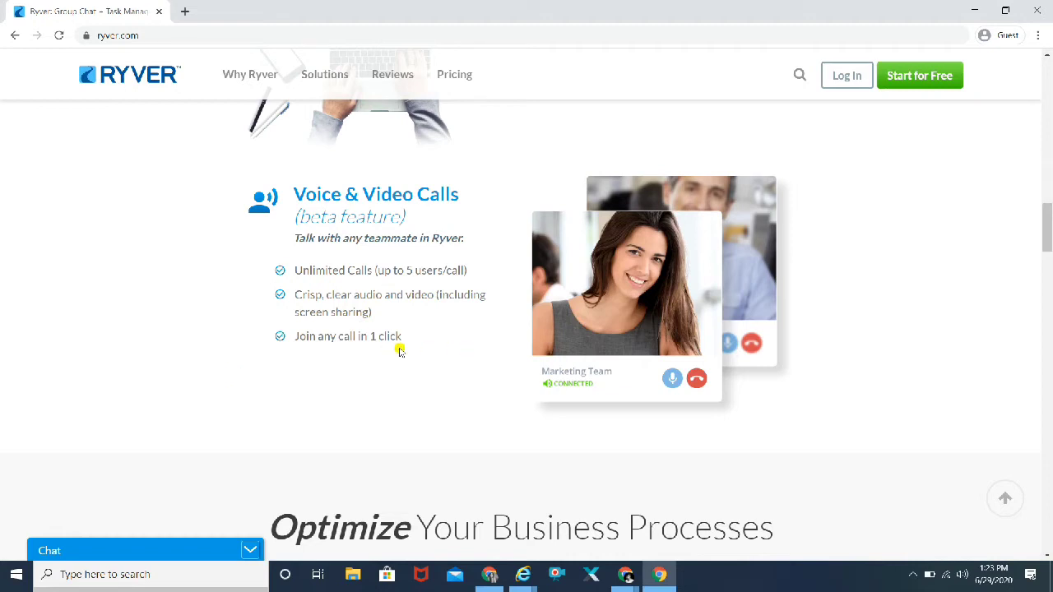
pyautogui.scroll(-3)
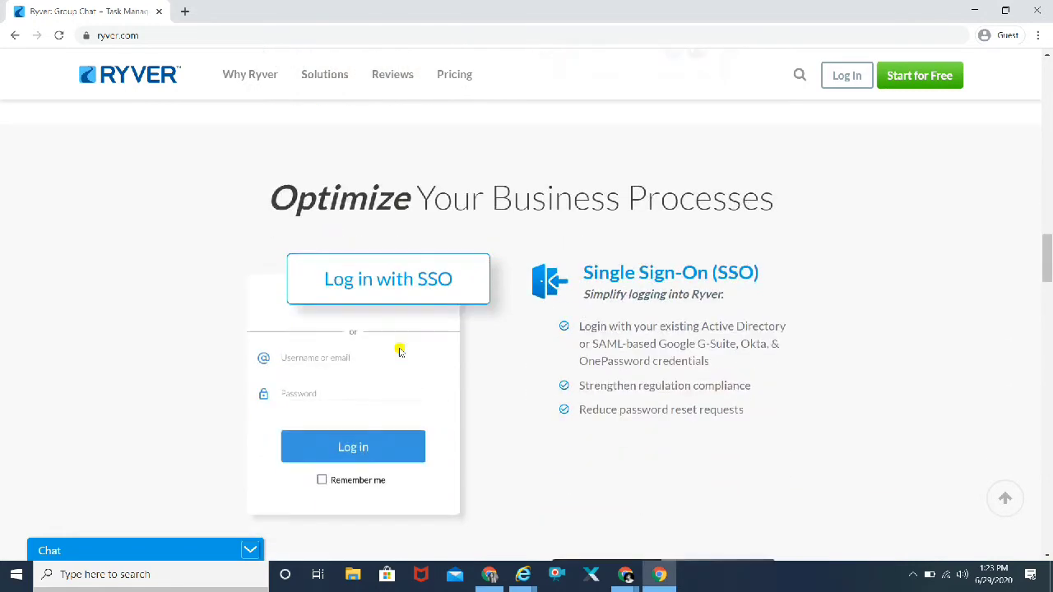
pyautogui.moveTo(812, 395)
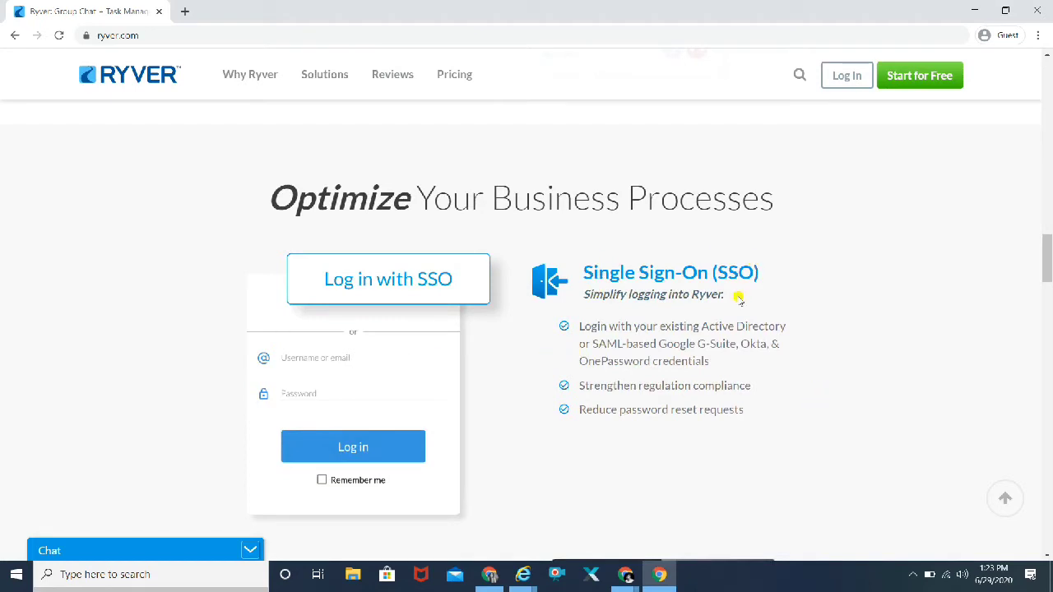
pyautogui.moveTo(726, 354)
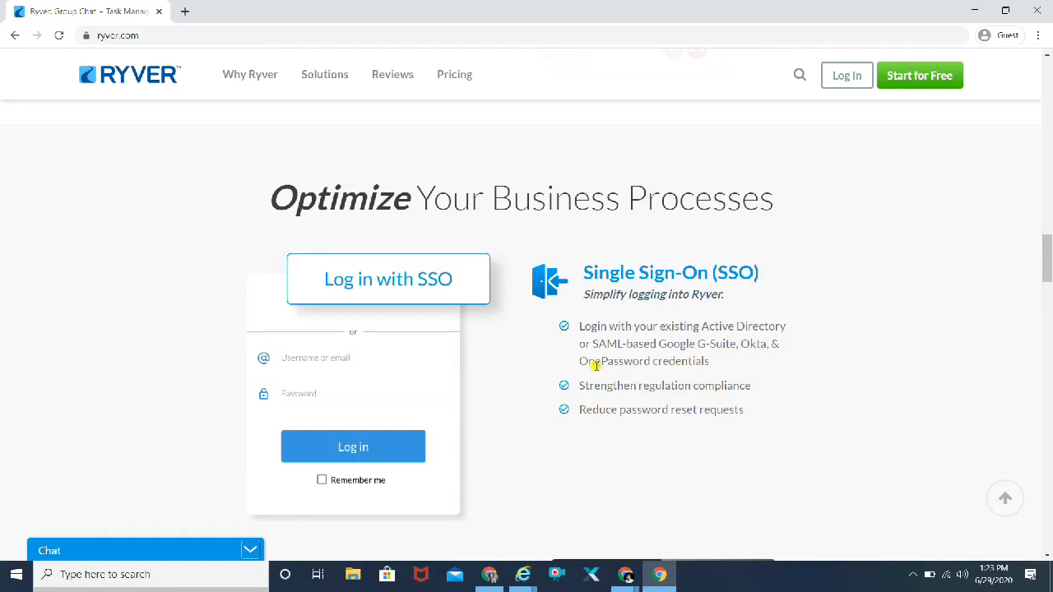
pyautogui.moveTo(622, 354)
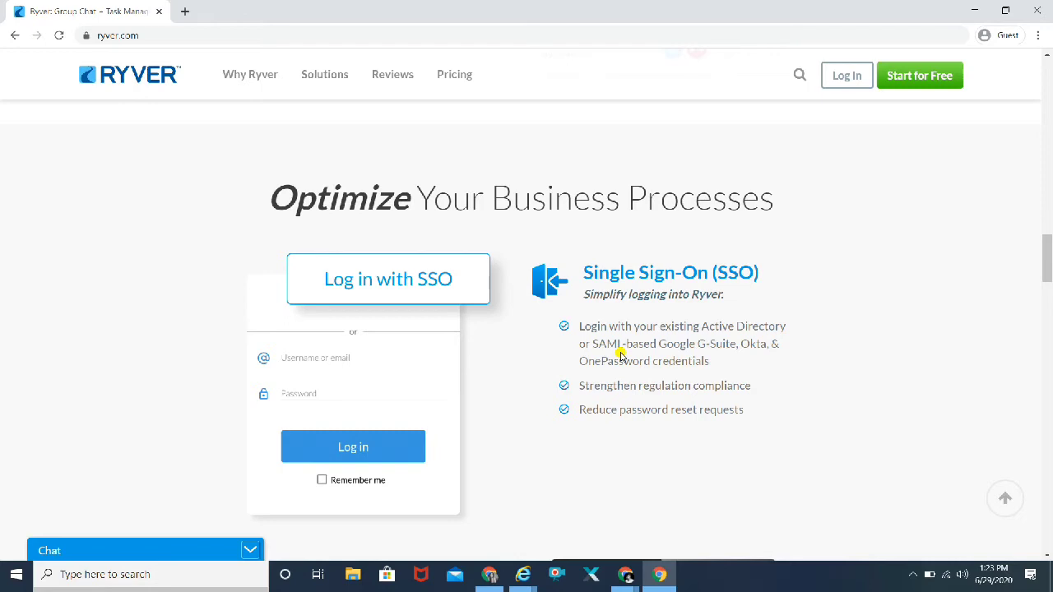
pyautogui.scroll(-3)
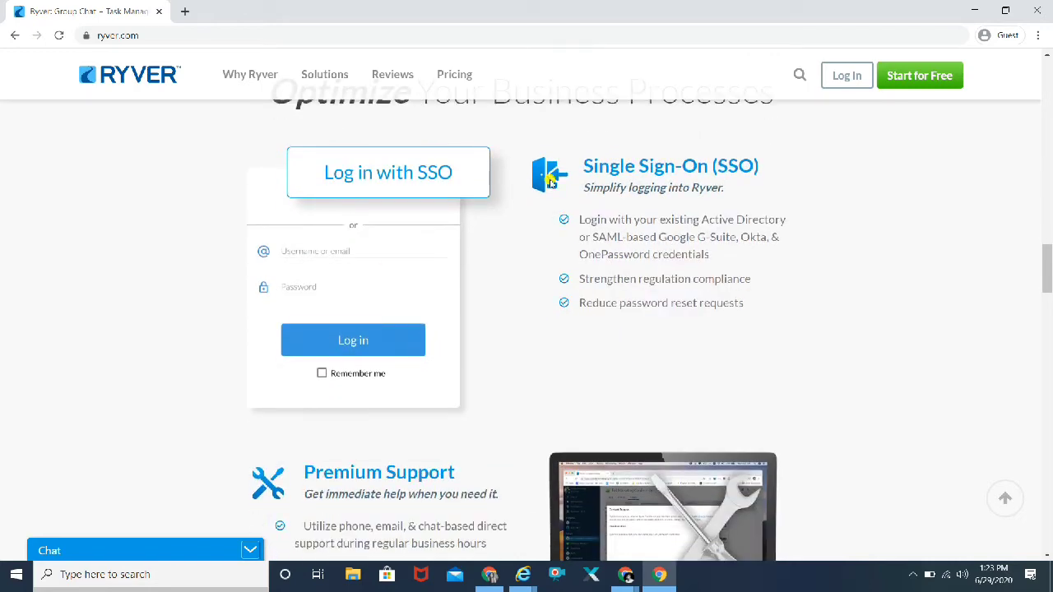
pyautogui.moveTo(890, 314)
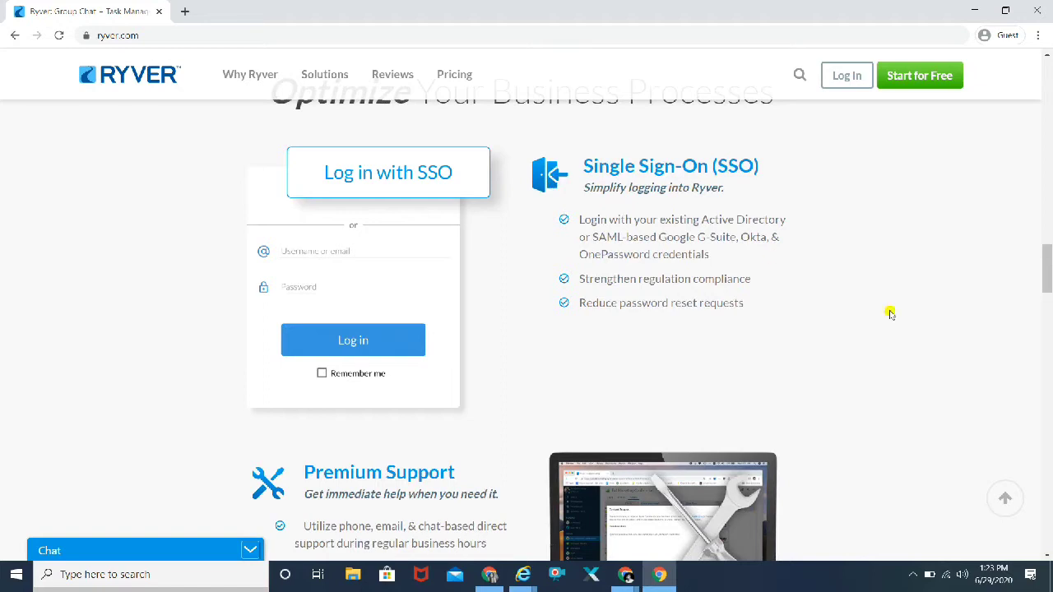
pyautogui.scroll(-3)
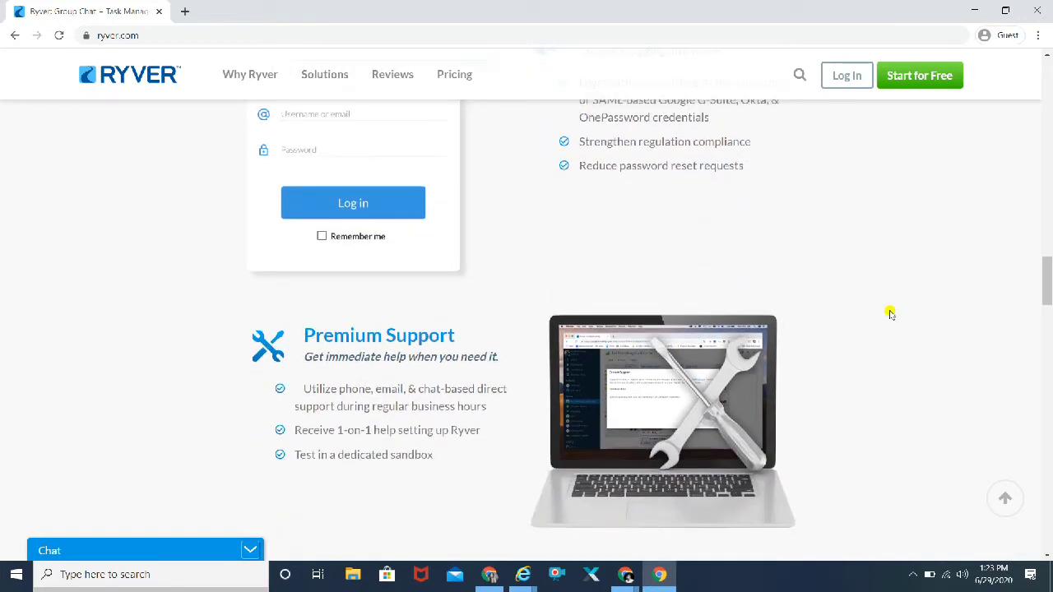
pyautogui.scroll(-3)
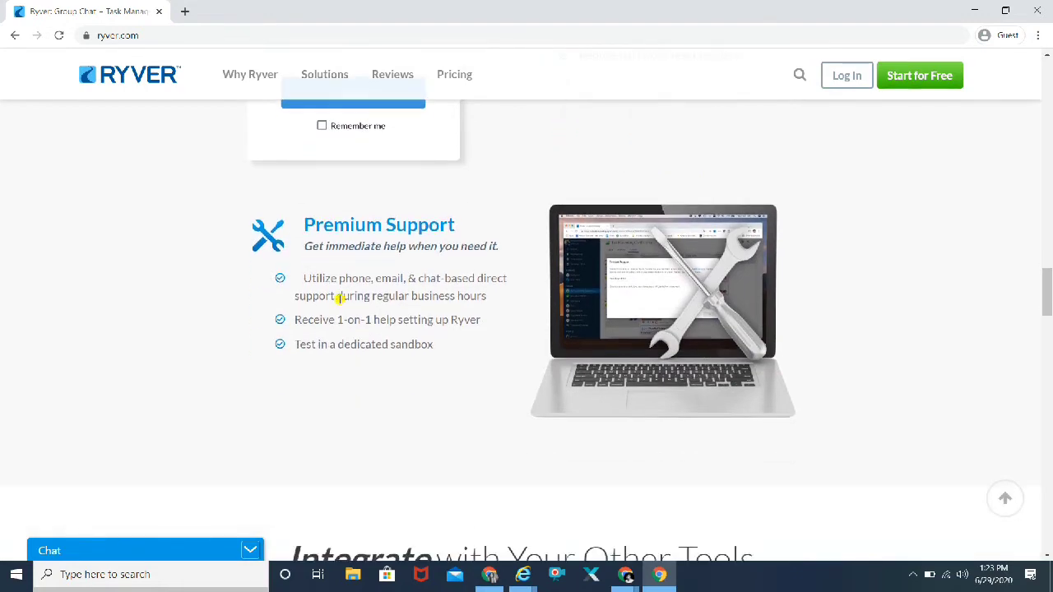
pyautogui.moveTo(265, 268)
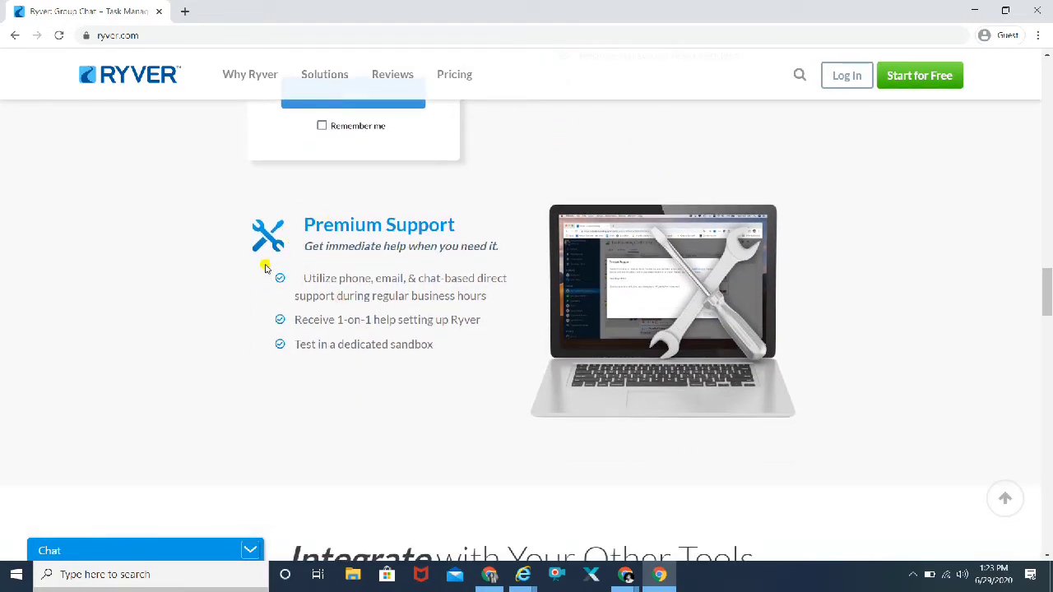
pyautogui.moveTo(662, 361)
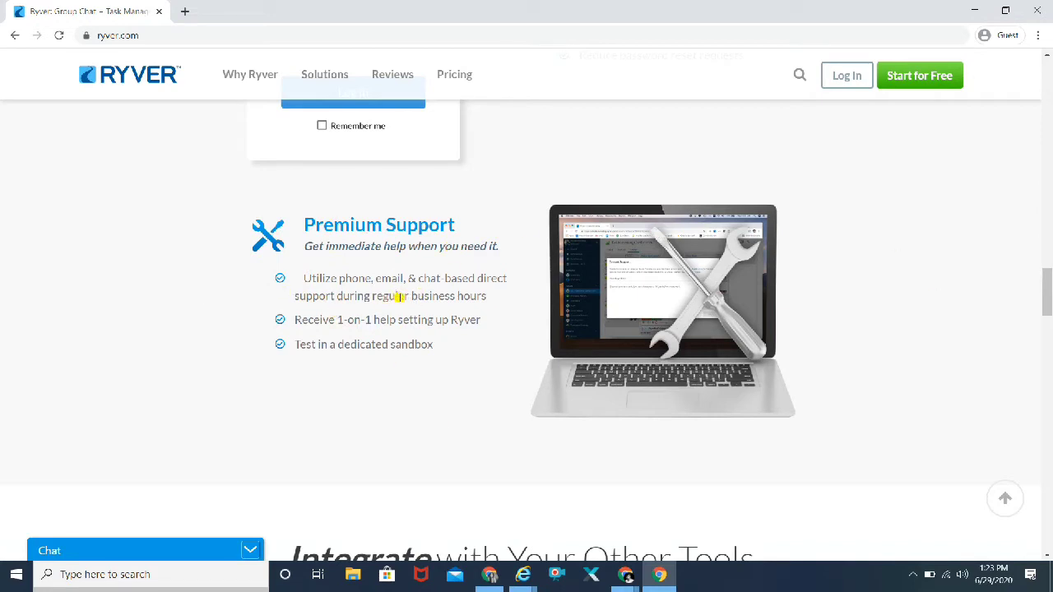
pyautogui.moveTo(428, 290)
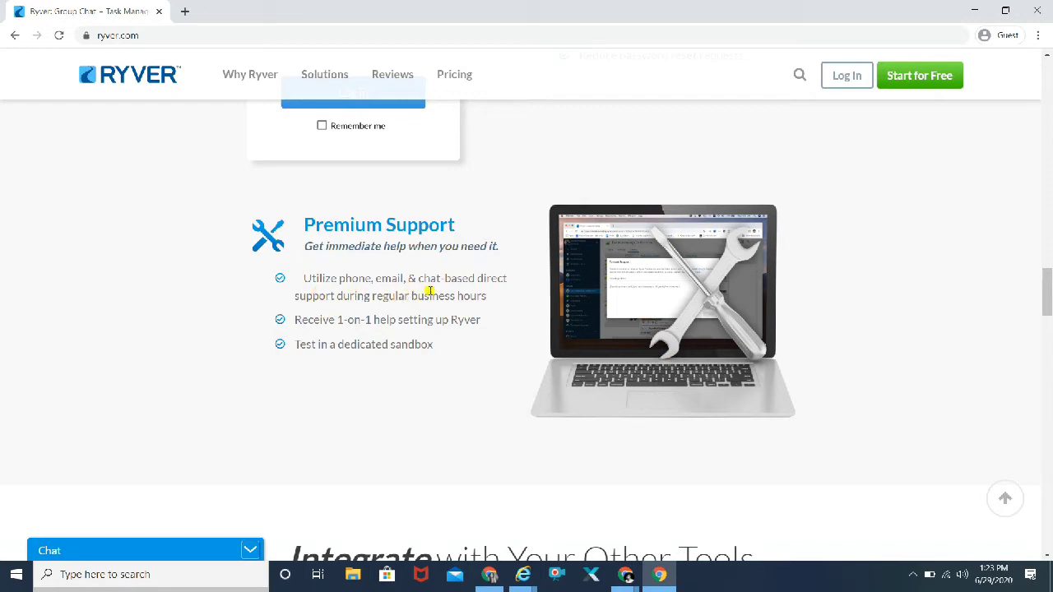
pyautogui.moveTo(334, 361)
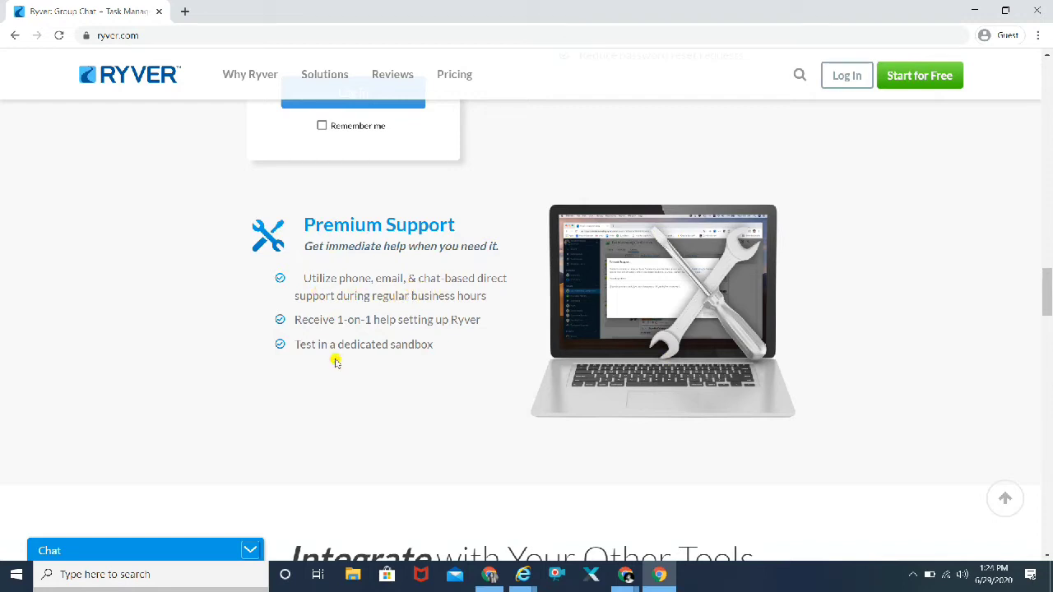
pyautogui.moveTo(440, 374)
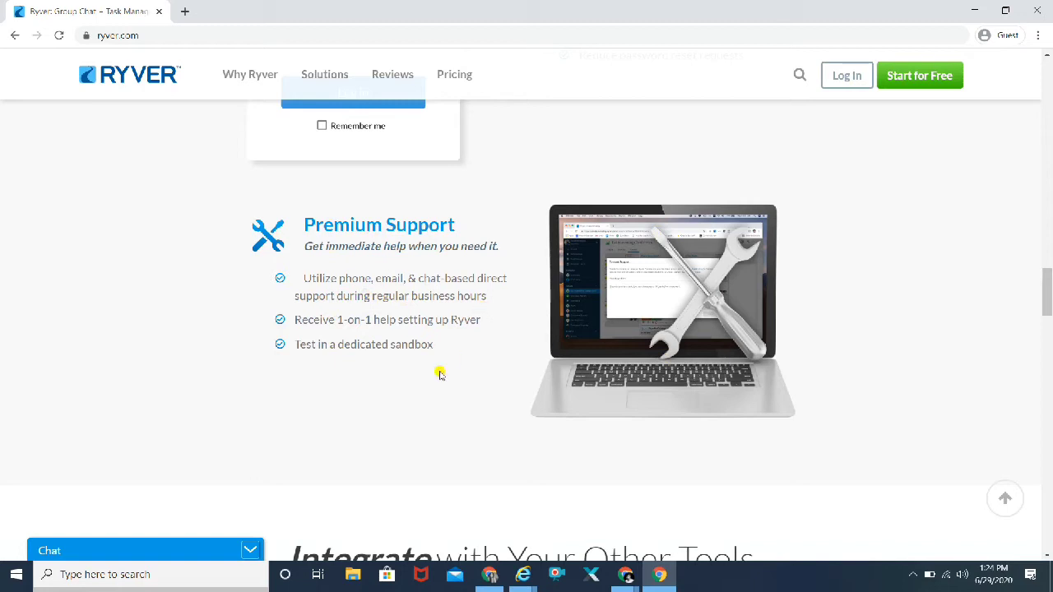
# Step: Scroll down to the Integrate with Your Other Tools app logo grid
pyautogui.scroll(-3)
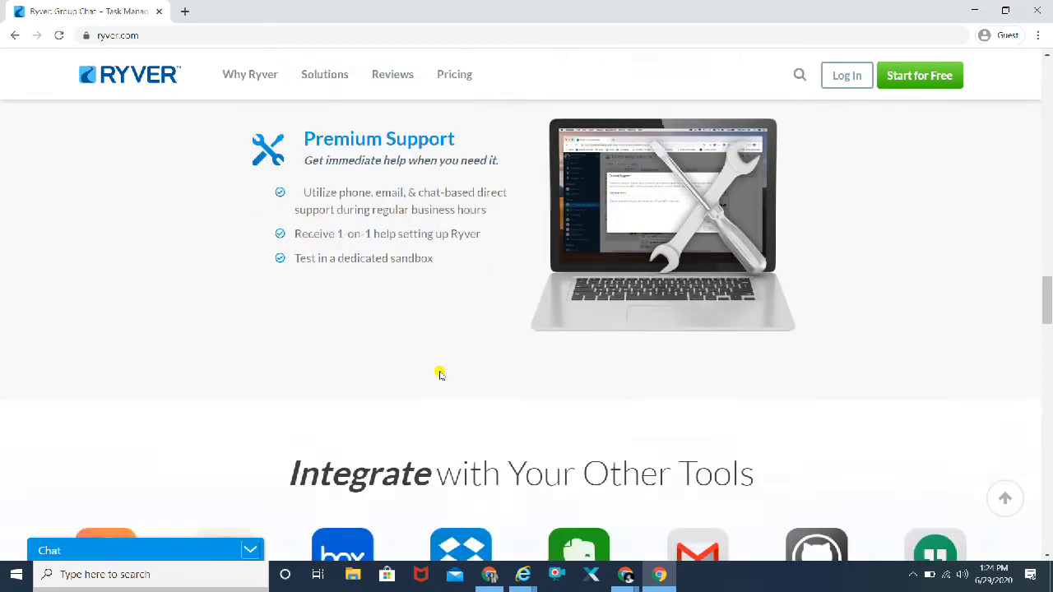
pyautogui.scroll(-3)
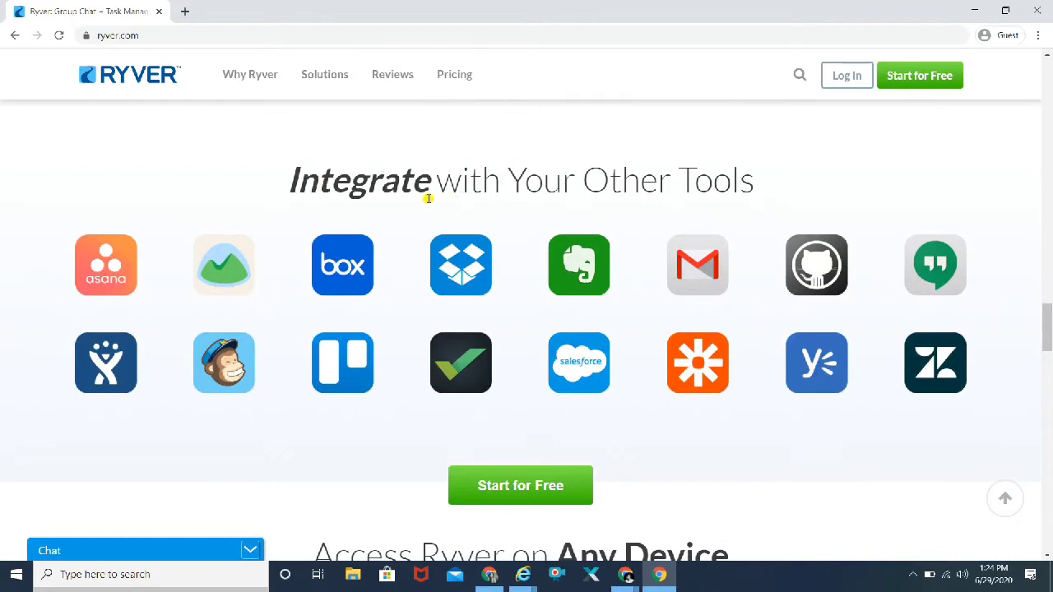
pyautogui.moveTo(198, 269)
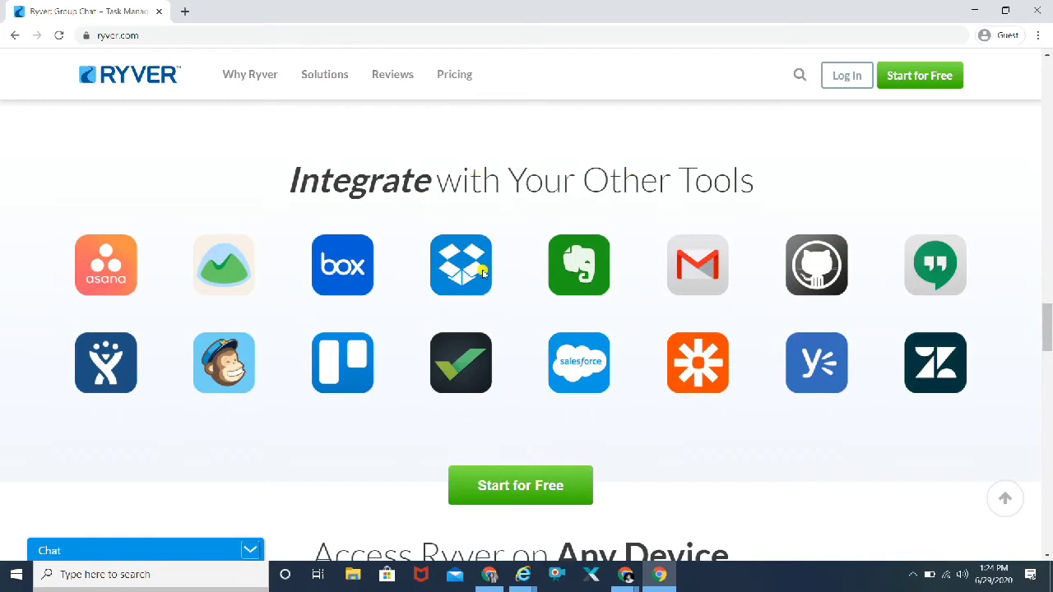
pyautogui.moveTo(163, 377)
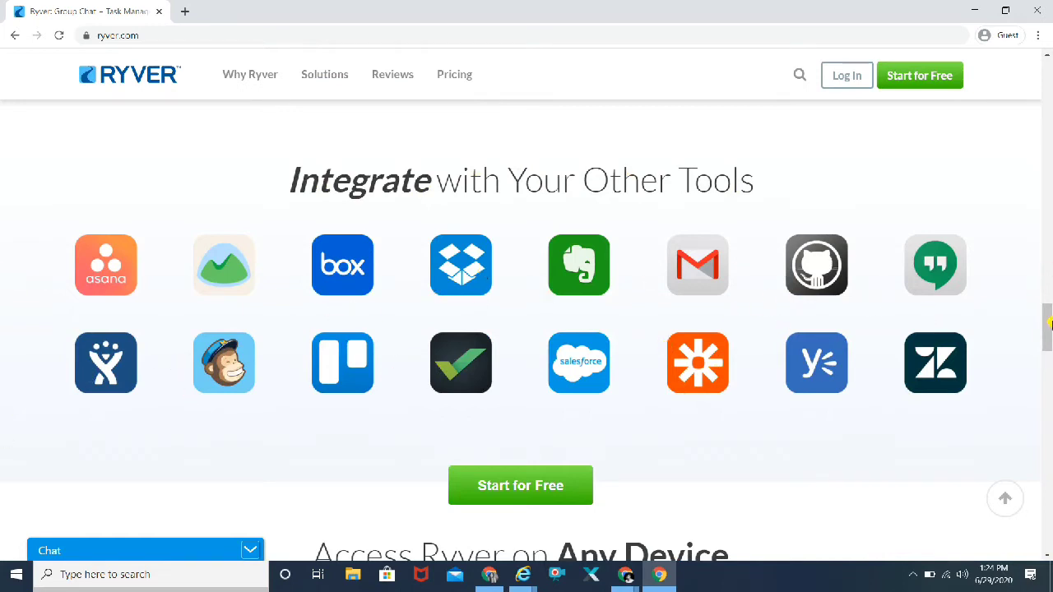
pyautogui.scroll(-3)
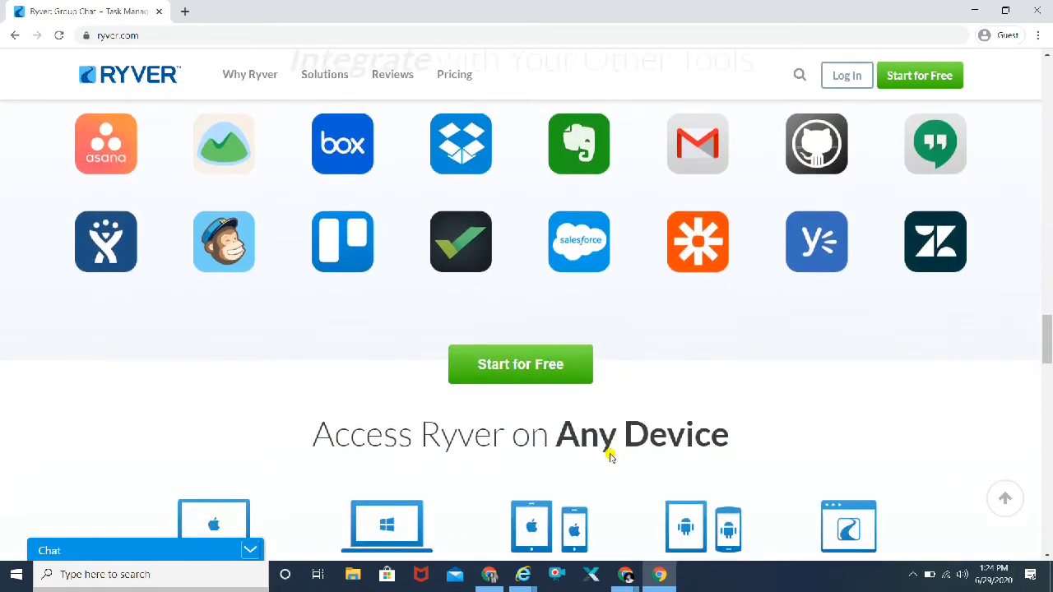
pyautogui.scroll(-3)
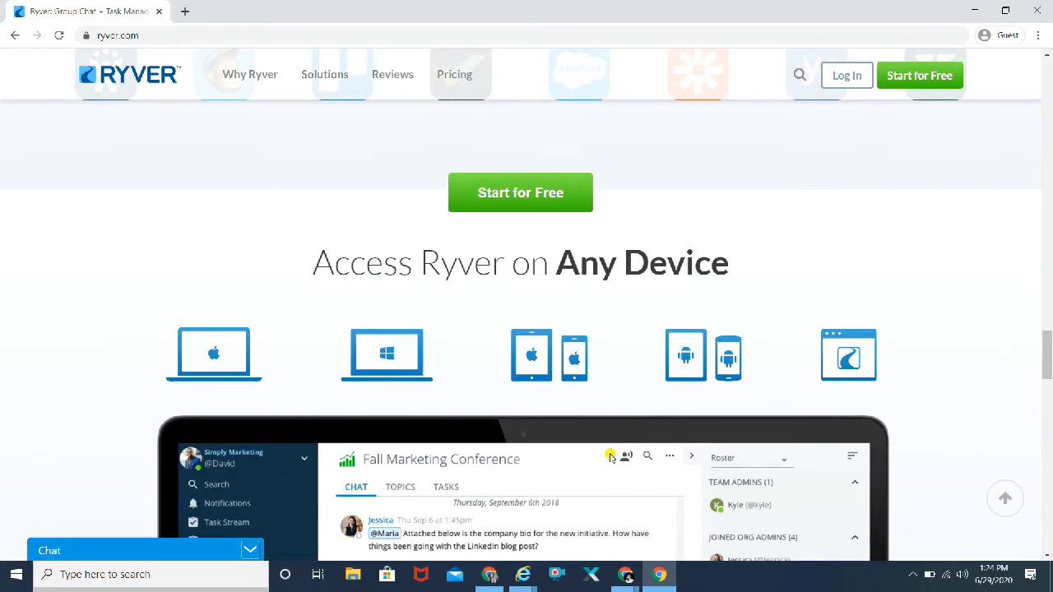
# Step: View the Access Ryver on Any Device icons and desktop, tablet, phone screenshots
pyautogui.scroll(-3)
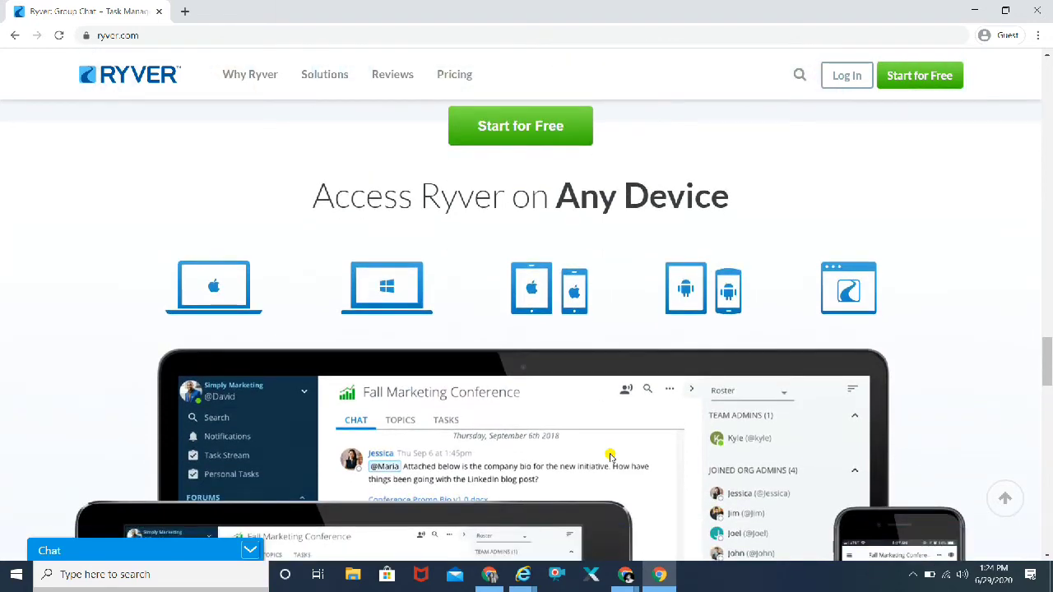
pyautogui.moveTo(586, 207)
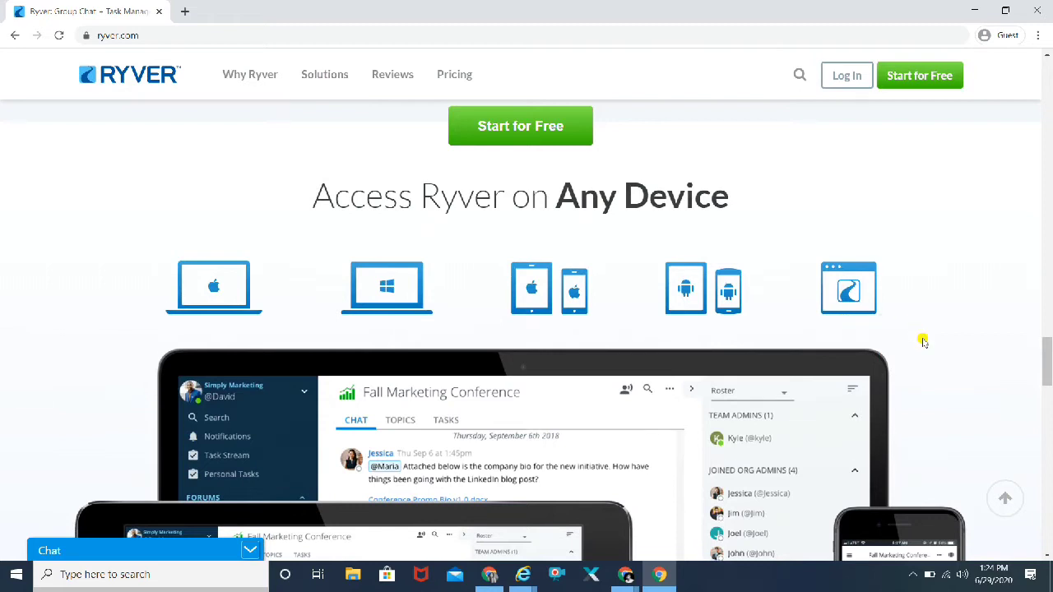
pyautogui.scroll(-3)
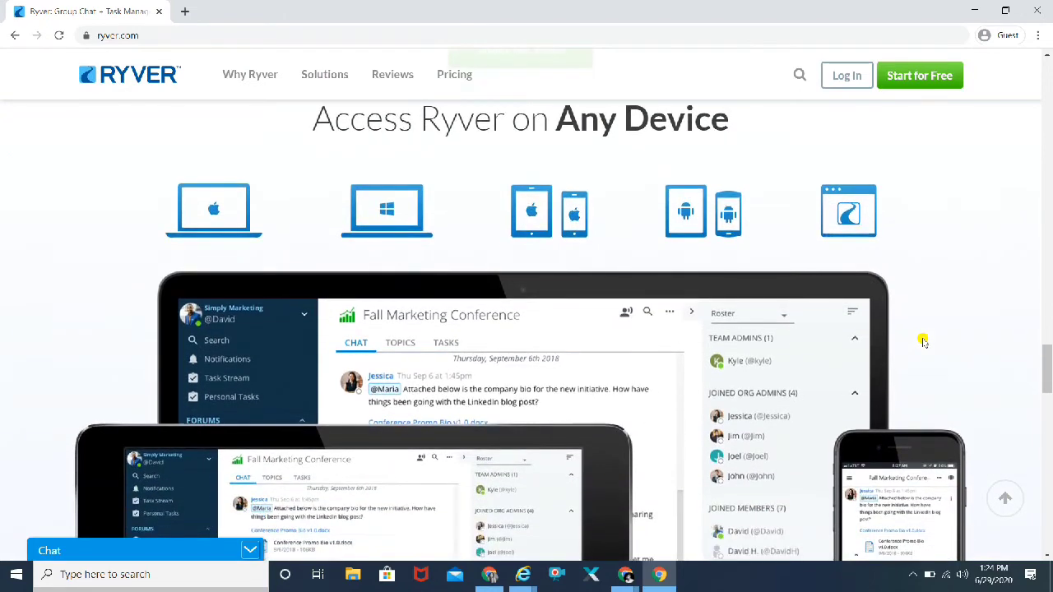
pyautogui.scroll(-3)
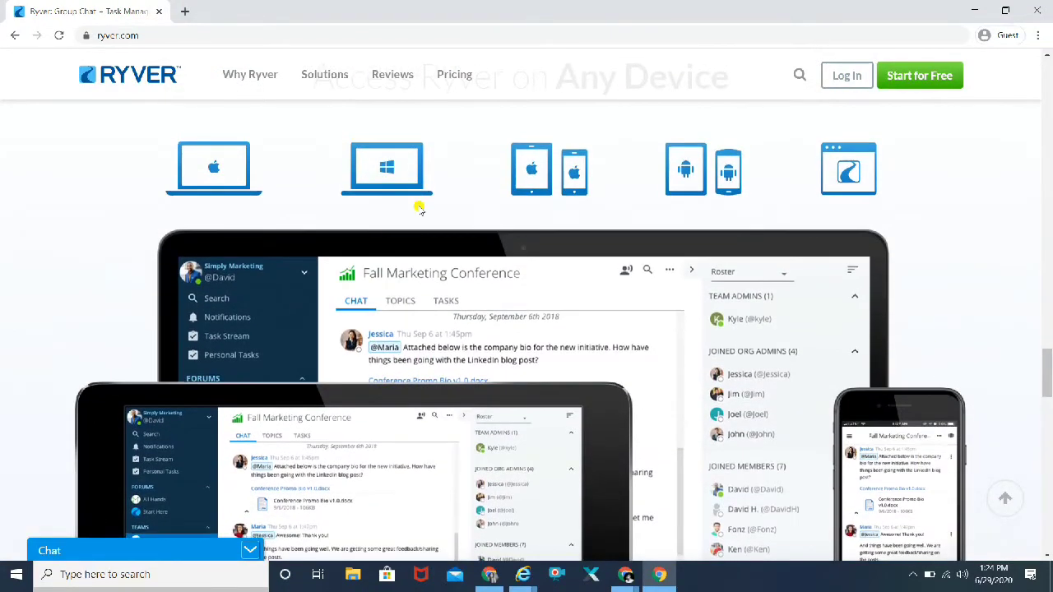
pyautogui.moveTo(427, 207)
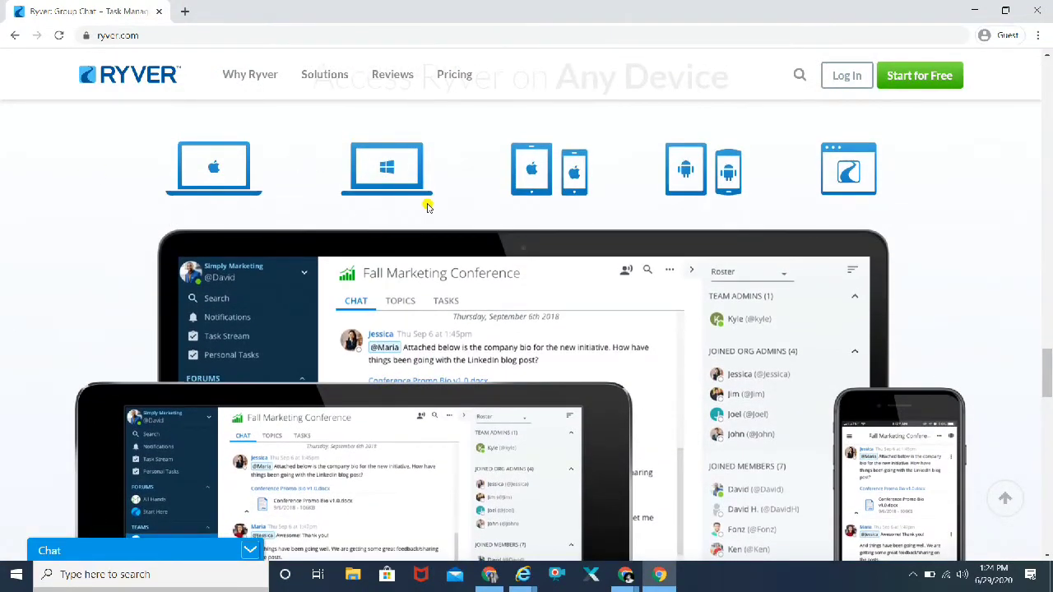
pyautogui.moveTo(712, 171)
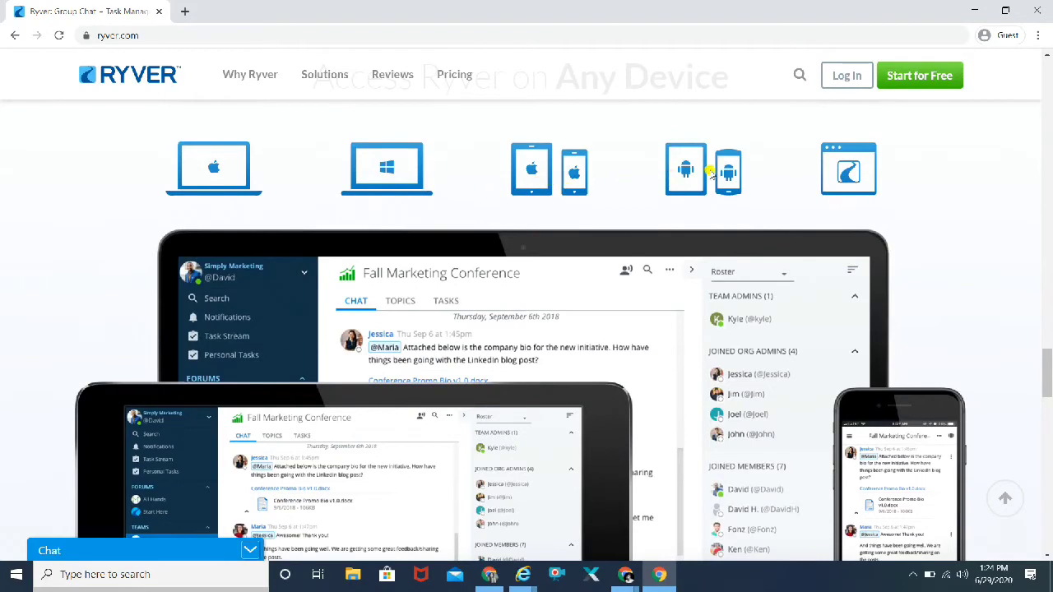
pyautogui.moveTo(667, 212)
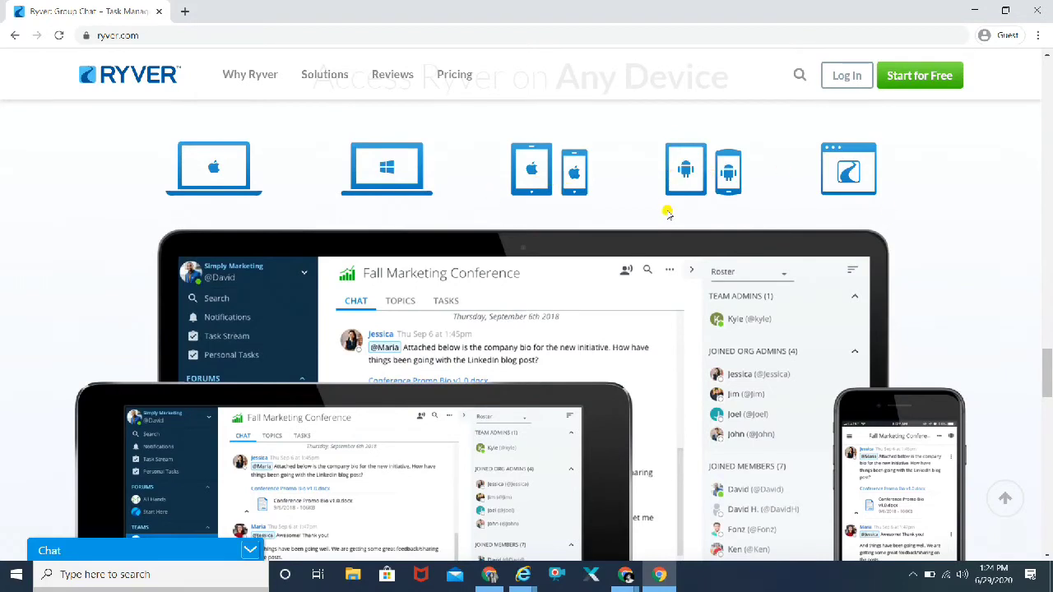
pyautogui.moveTo(936, 265)
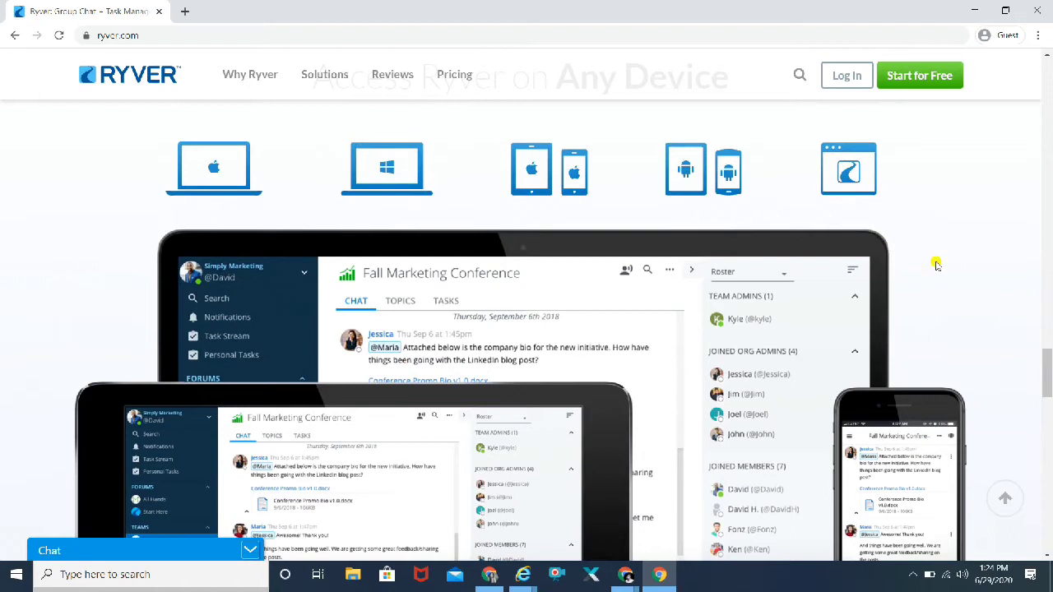
pyautogui.moveTo(948, 276)
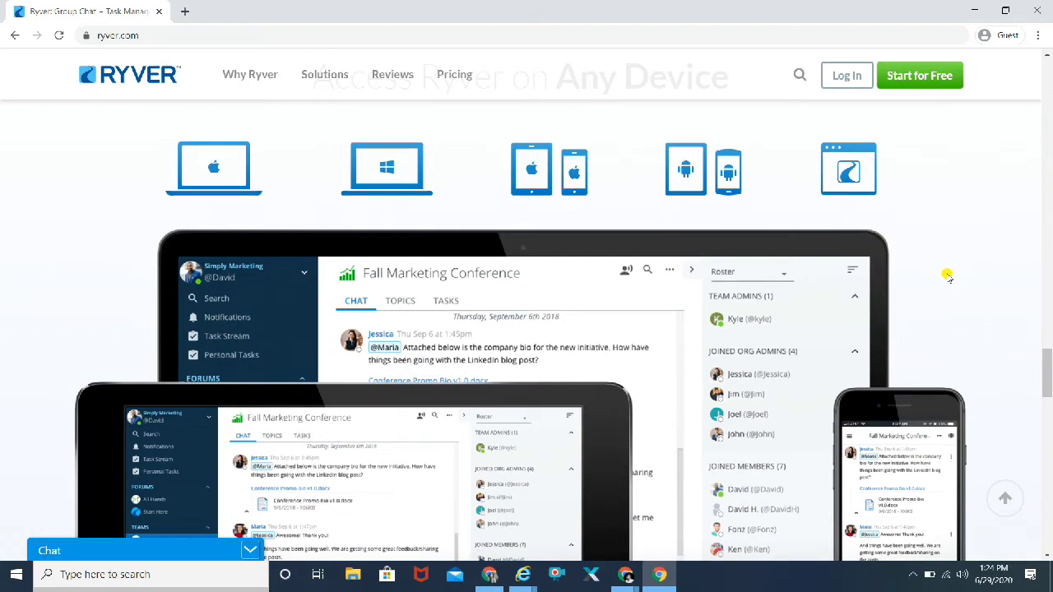
# Step: Scroll past the testimonial carousel to the three video tiles
pyautogui.scroll(-3)
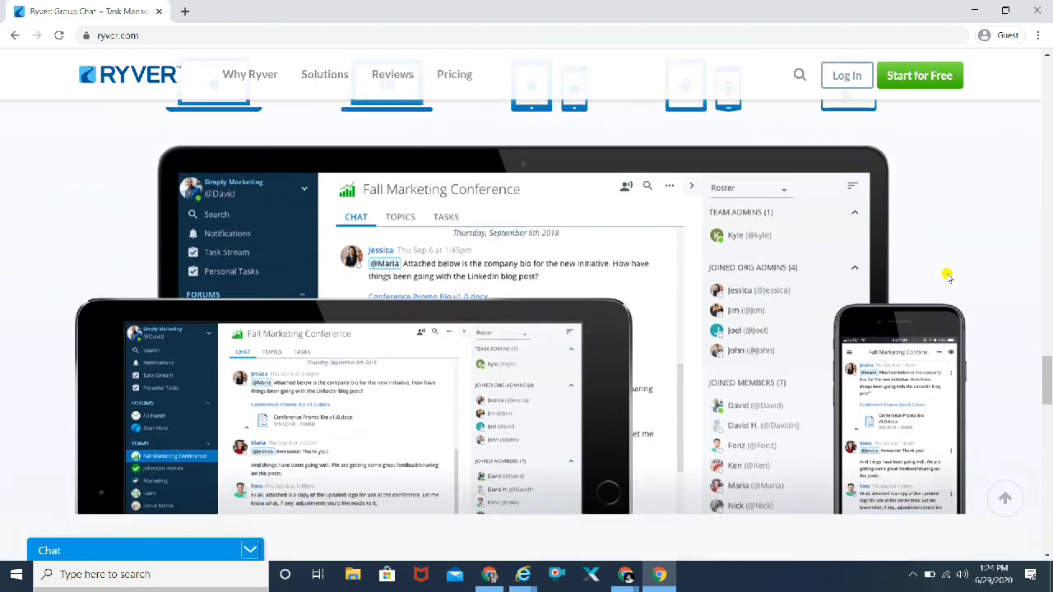
pyautogui.scroll(-3)
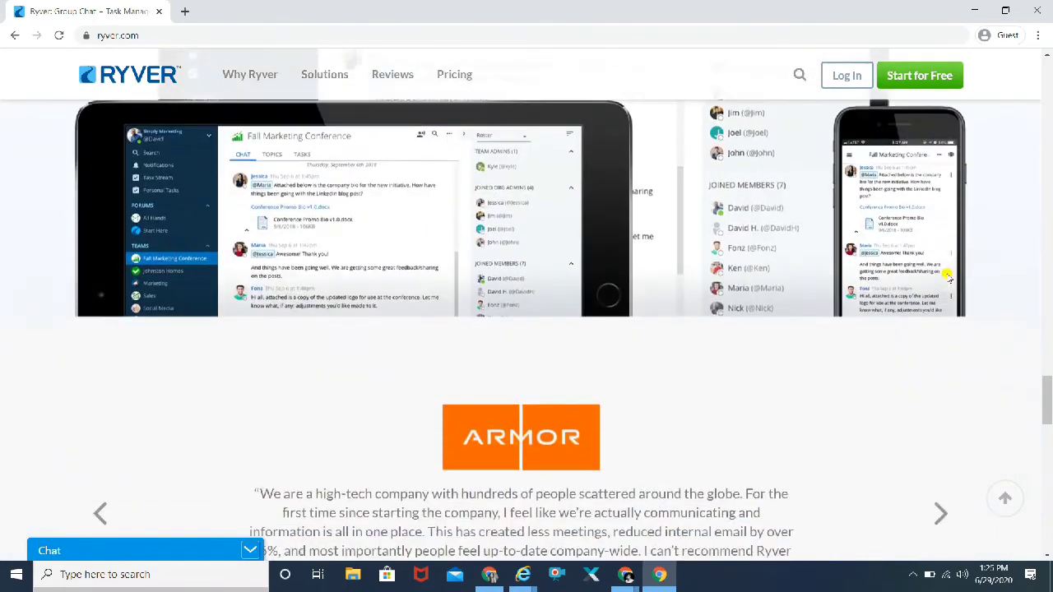
pyautogui.click(940, 513)
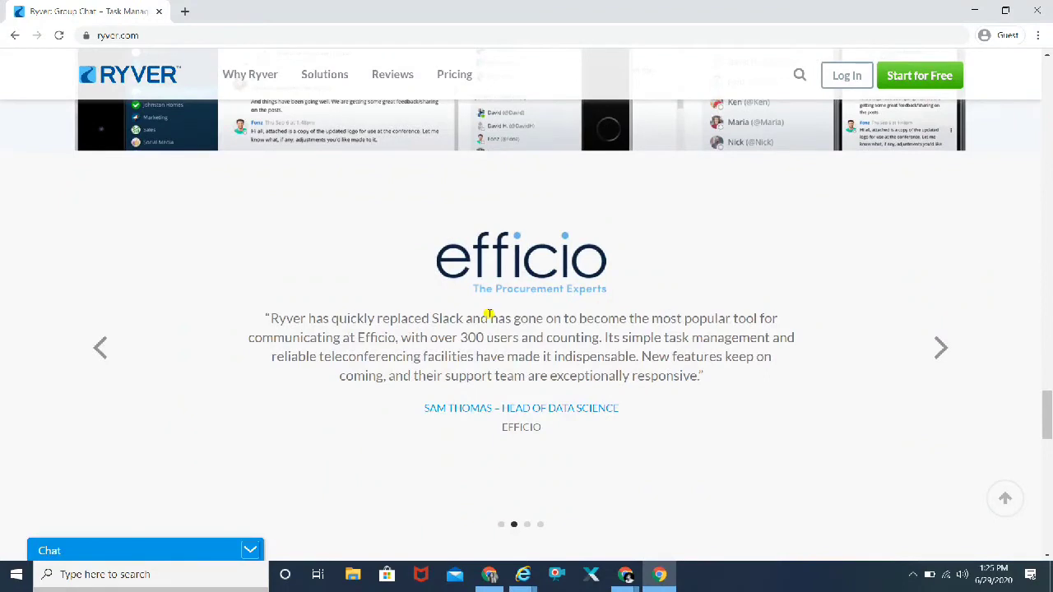
pyautogui.moveTo(784, 447)
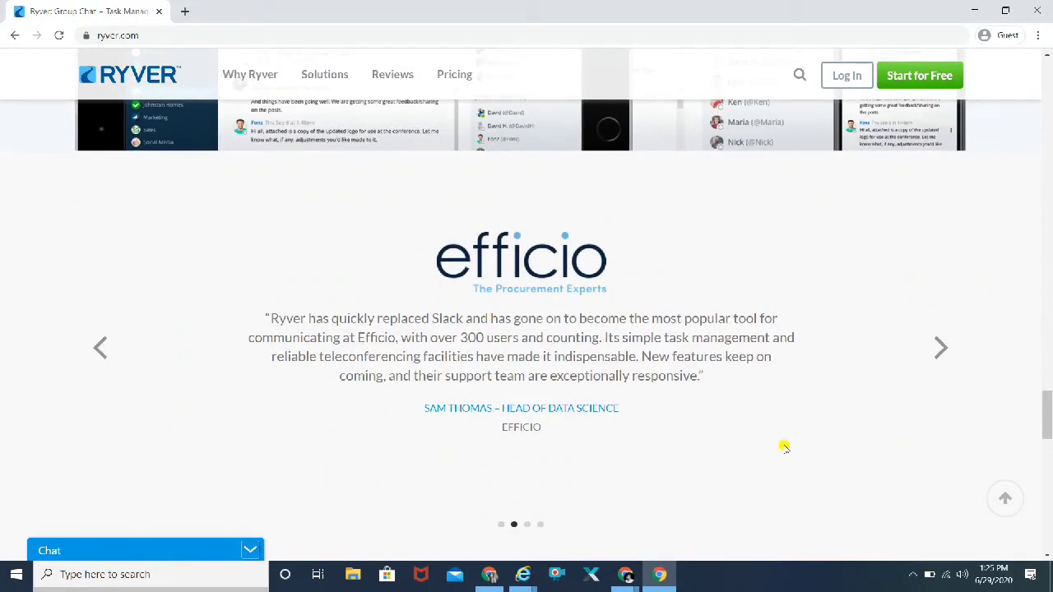
pyautogui.scroll(-3)
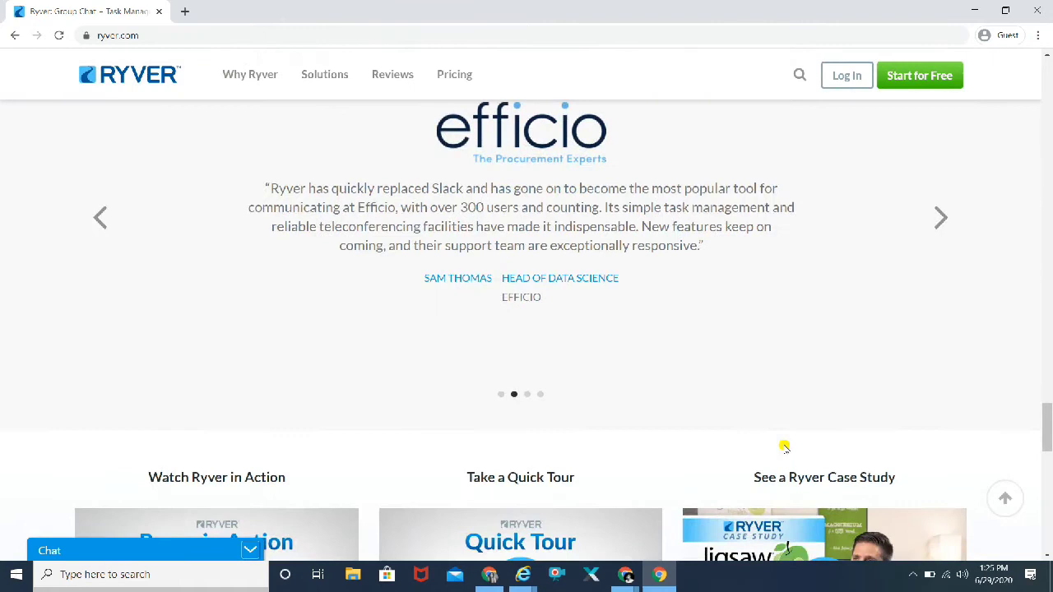
pyautogui.moveTo(389, 208)
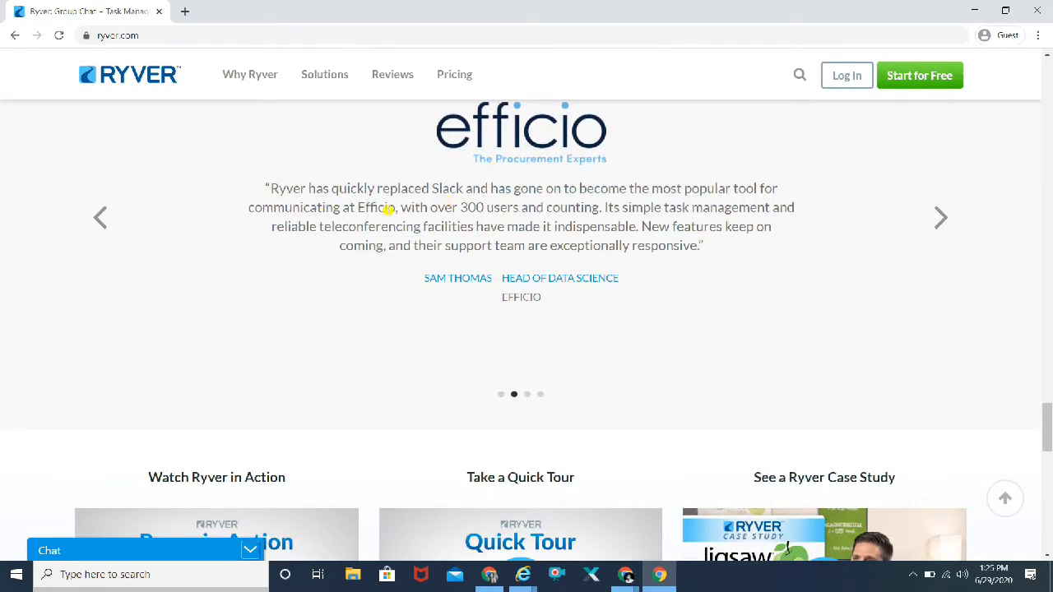
pyautogui.moveTo(790, 244)
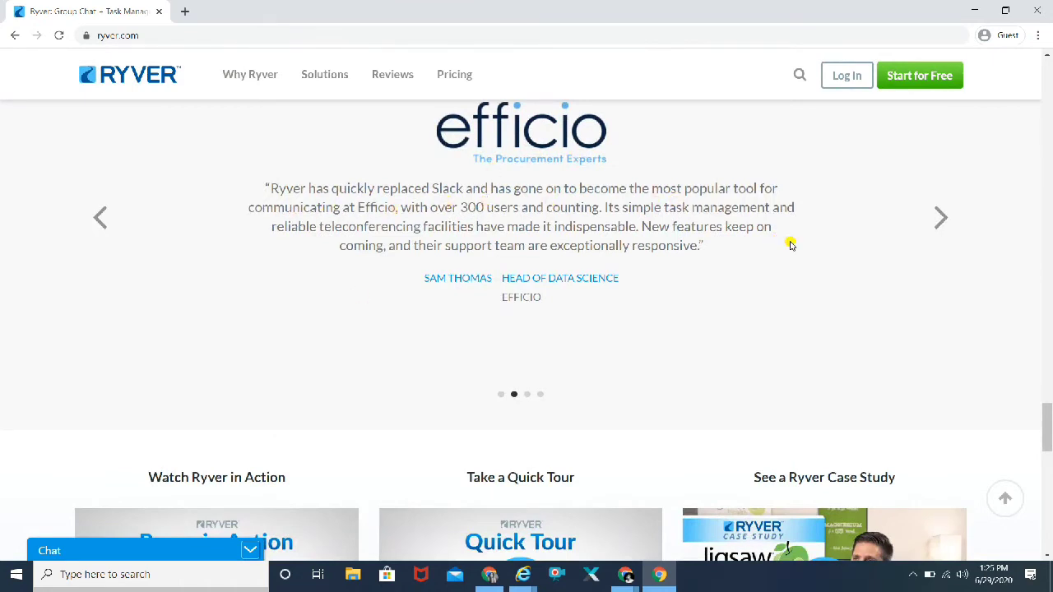
pyautogui.scroll(-3)
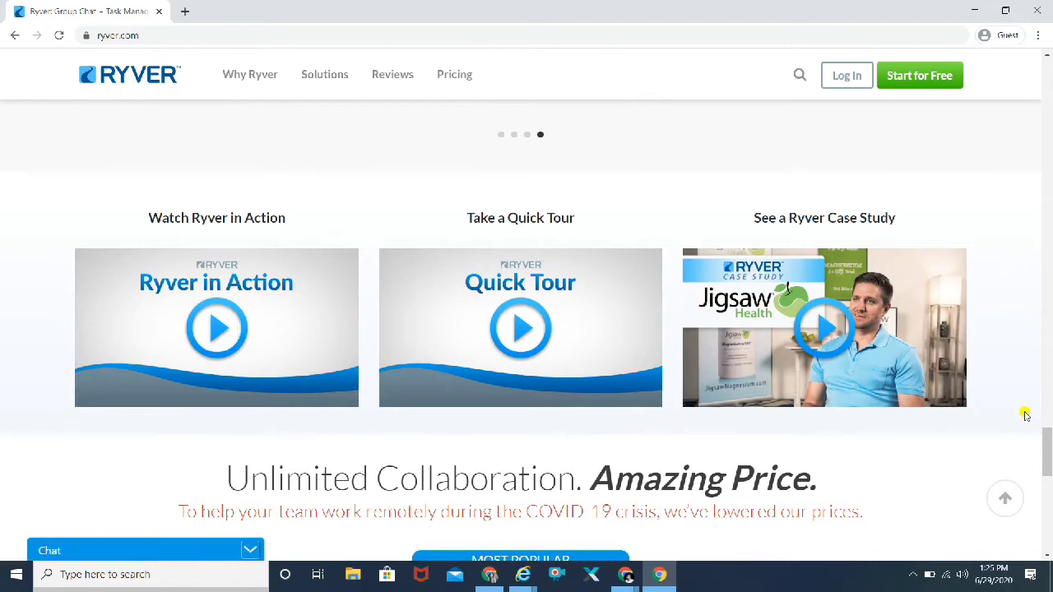
# Step: Review the Starter $49, Unlimited $79 and Enterprise $149 pricing plans
pyautogui.scroll(-3)
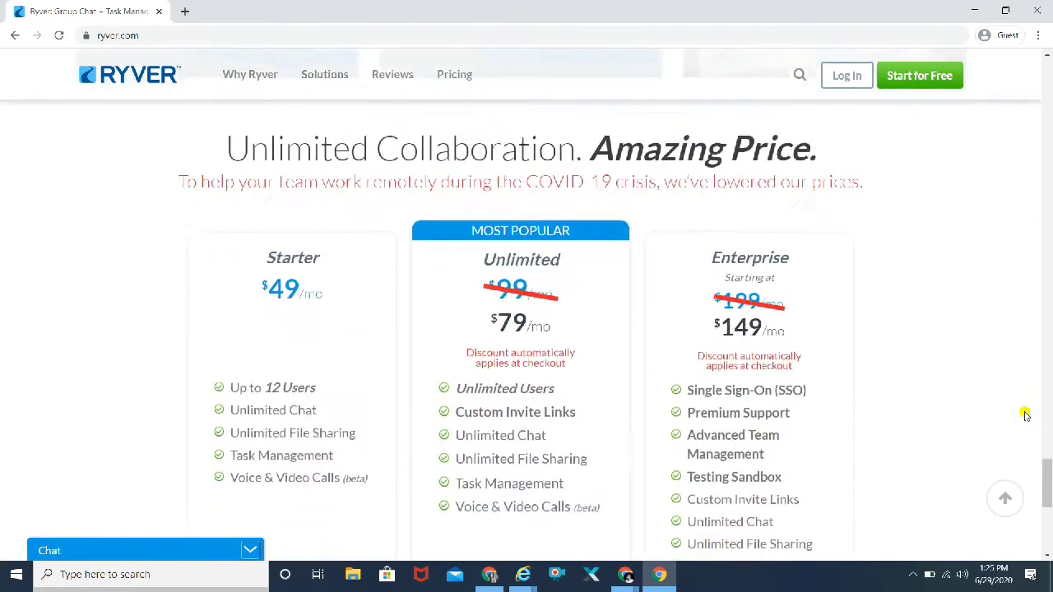
pyautogui.scroll(-3)
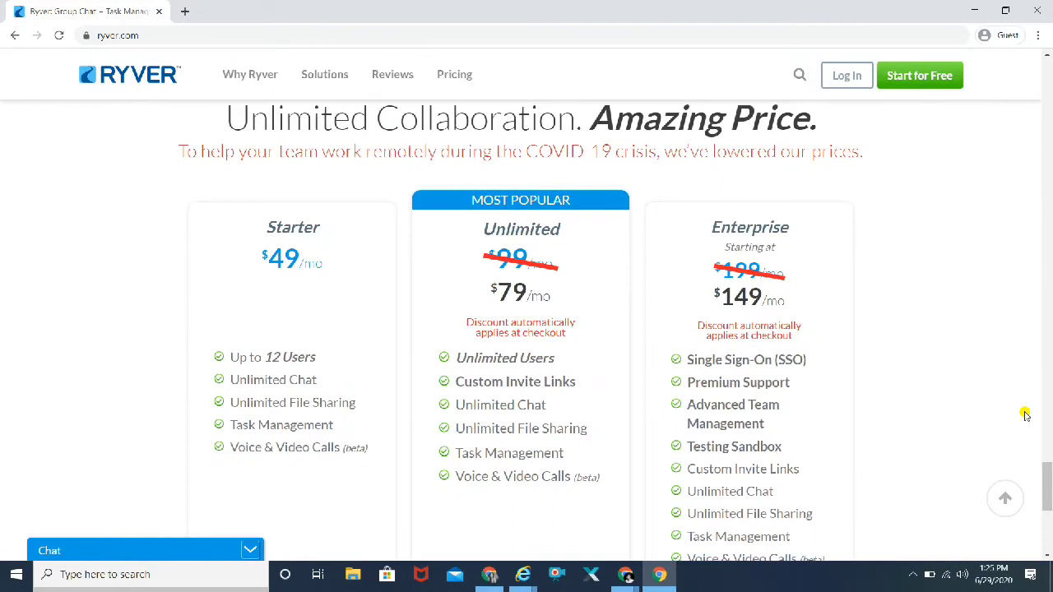
pyautogui.moveTo(376, 175)
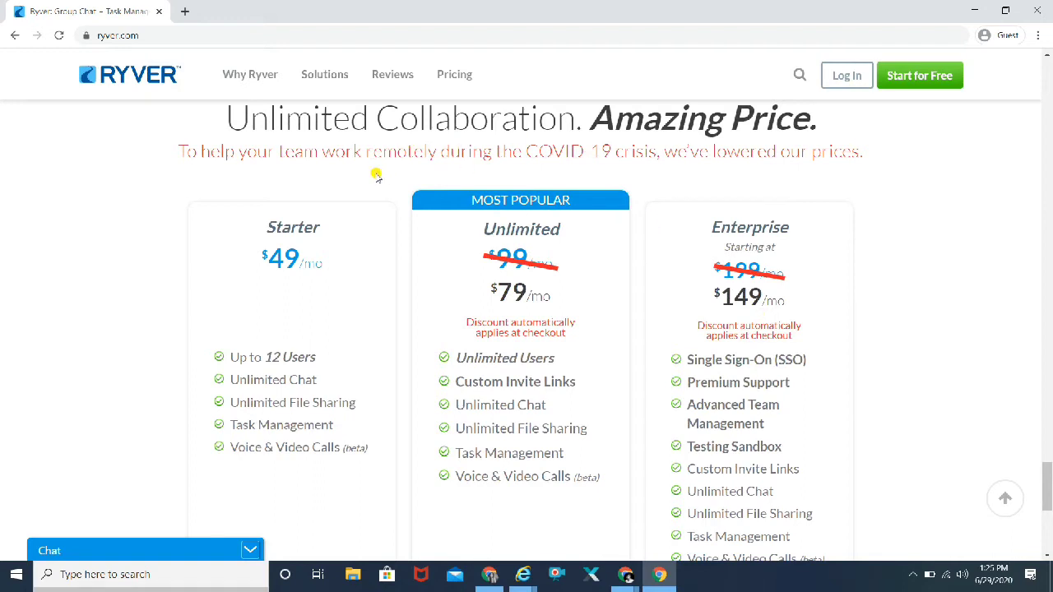
pyautogui.moveTo(498, 307)
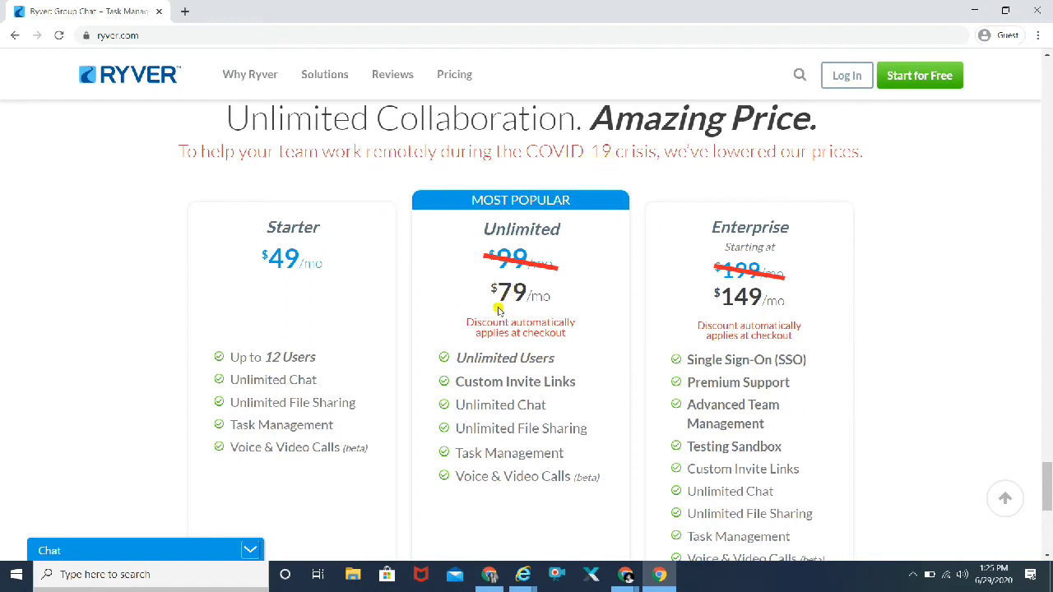
pyautogui.moveTo(226, 284)
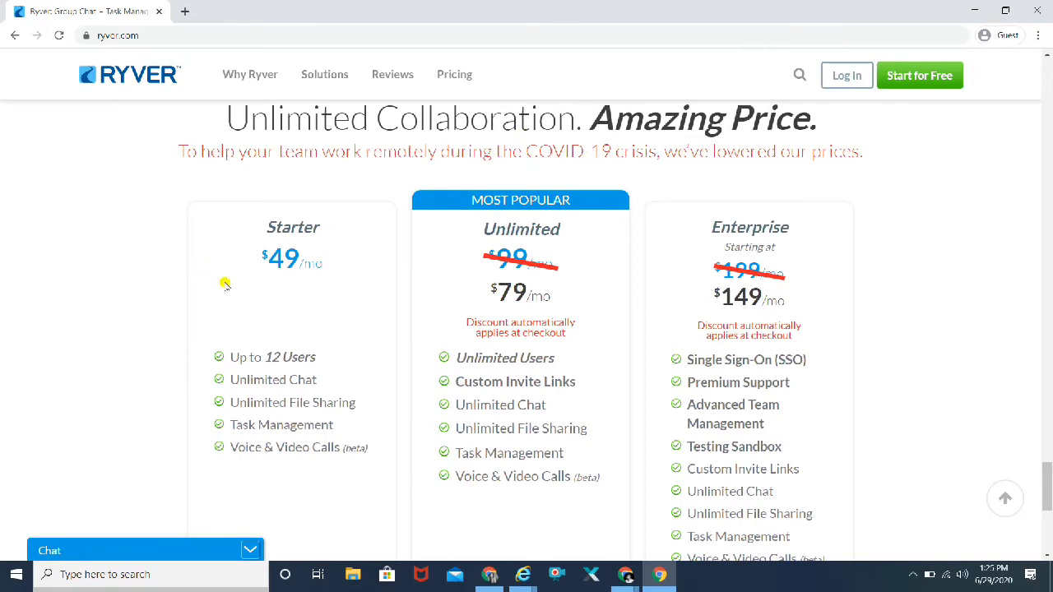
pyautogui.moveTo(283, 372)
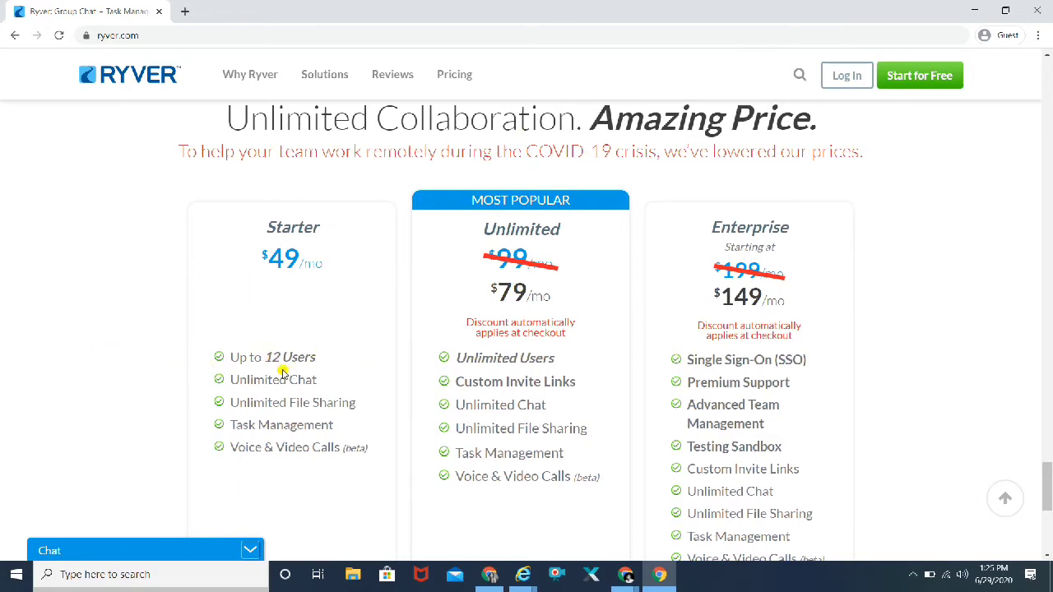
pyautogui.moveTo(342, 409)
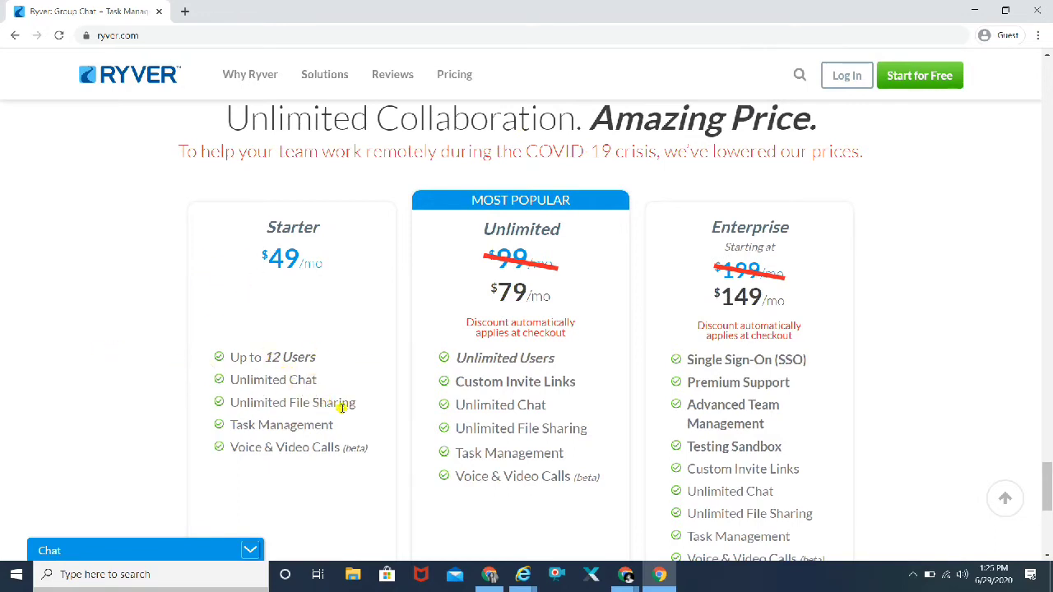
pyautogui.moveTo(198, 368)
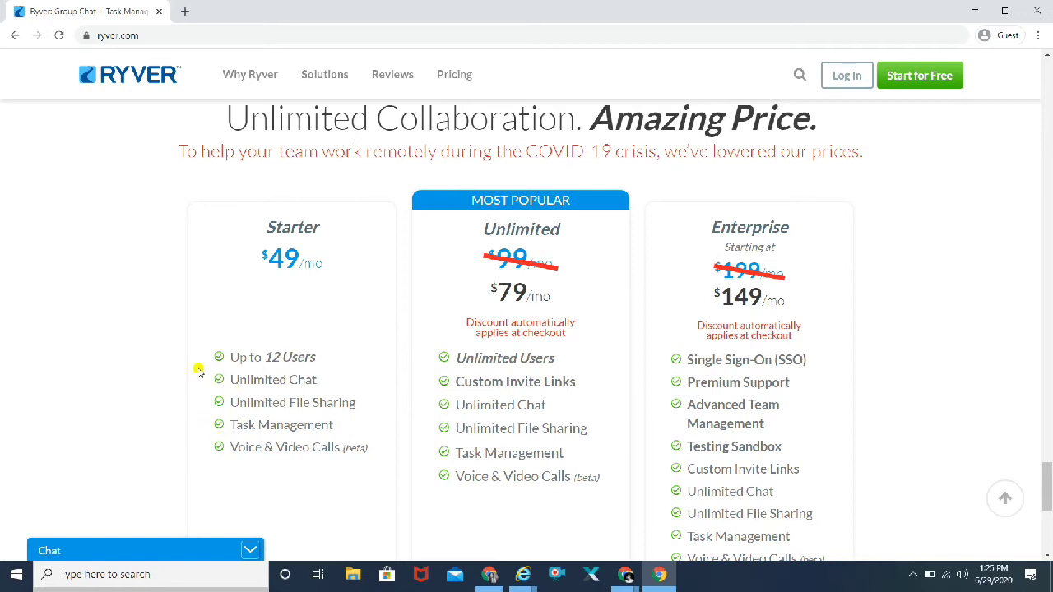
pyautogui.moveTo(267, 402)
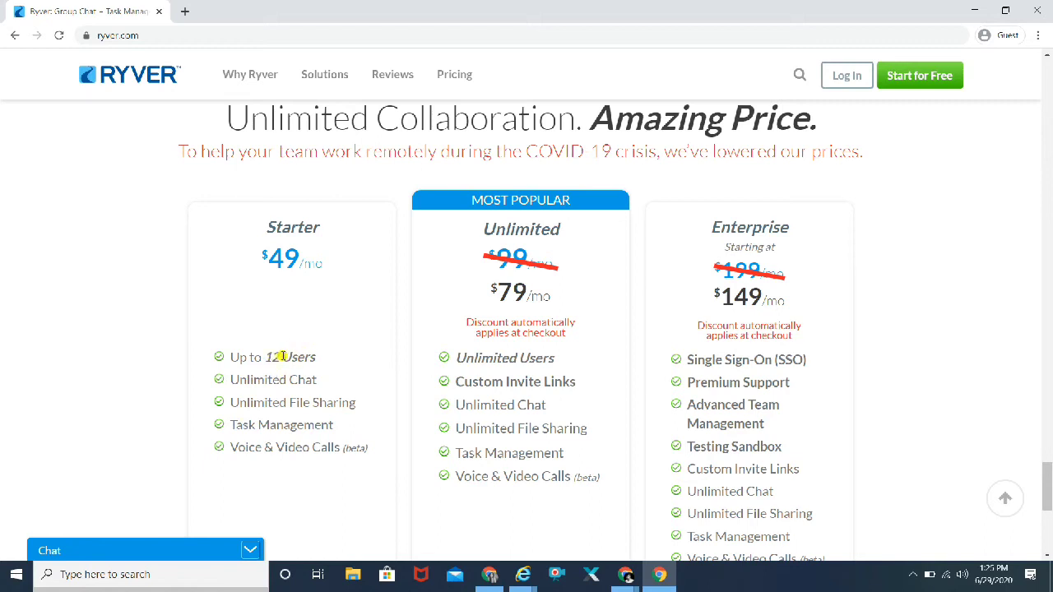
pyautogui.moveTo(284, 364)
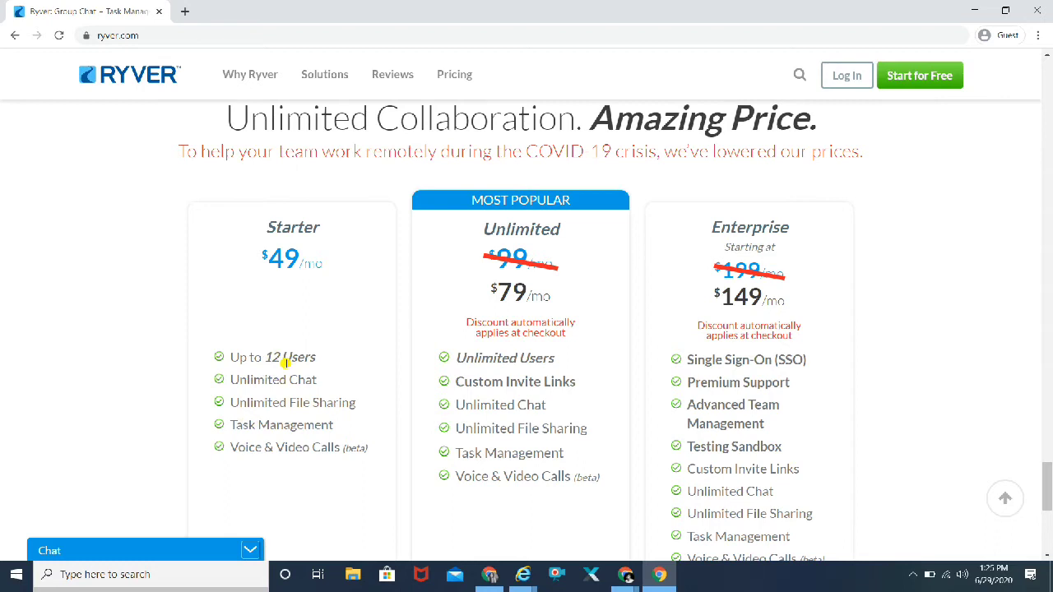
pyautogui.moveTo(295, 393)
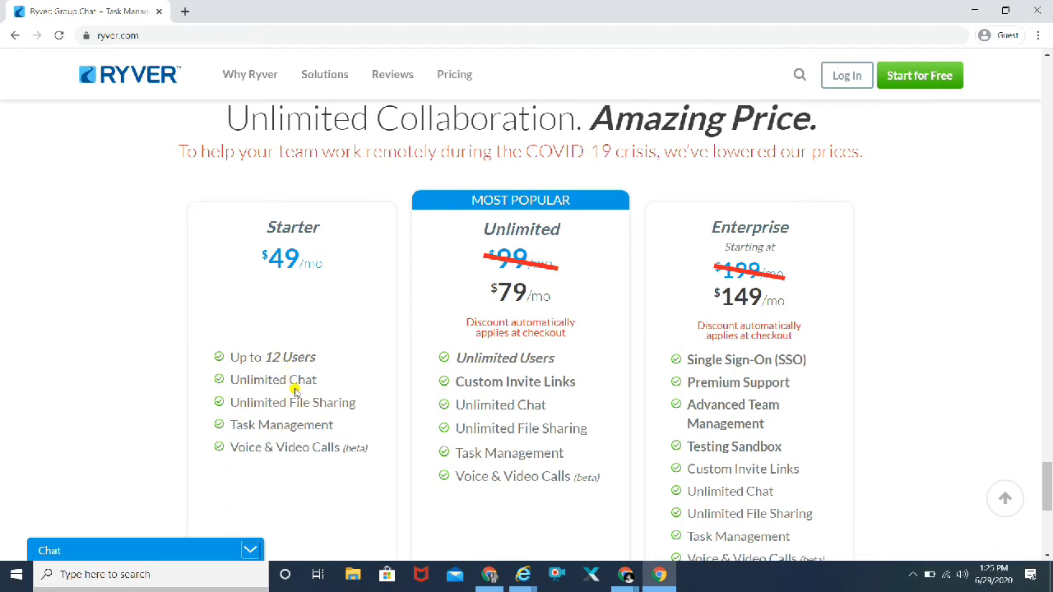
pyautogui.moveTo(291, 390)
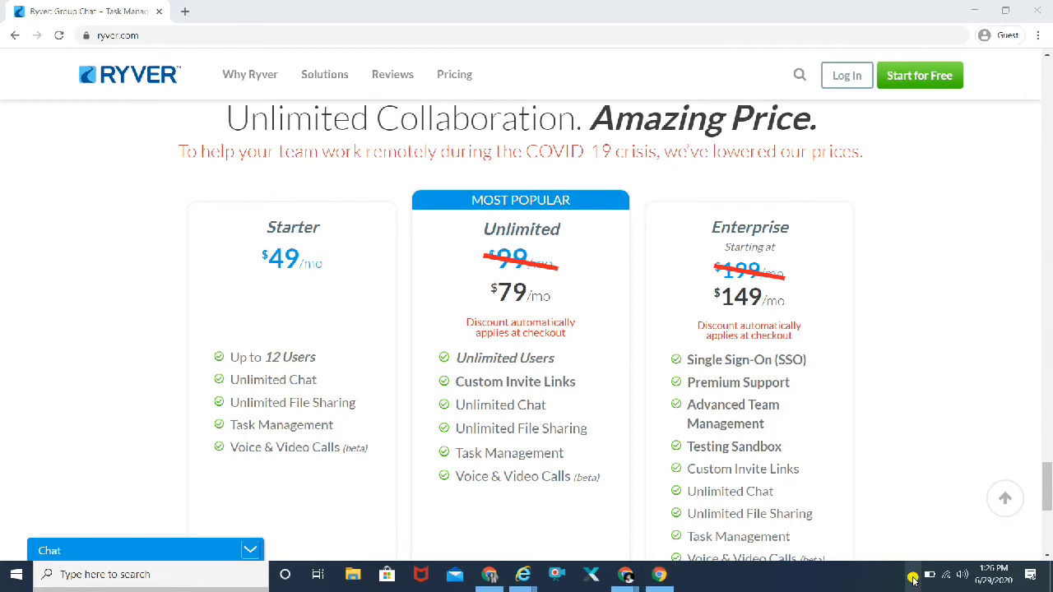
pyautogui.moveTo(943, 393)
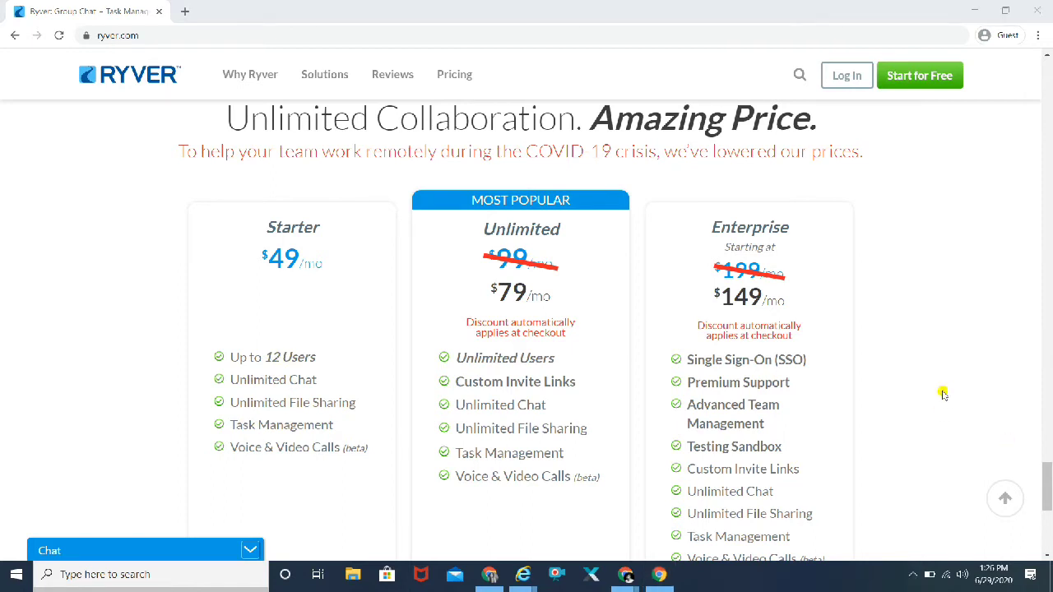
# Step: Scroll through the 14-day trial buttons and footer, then back up slightly
pyautogui.scroll(-3)
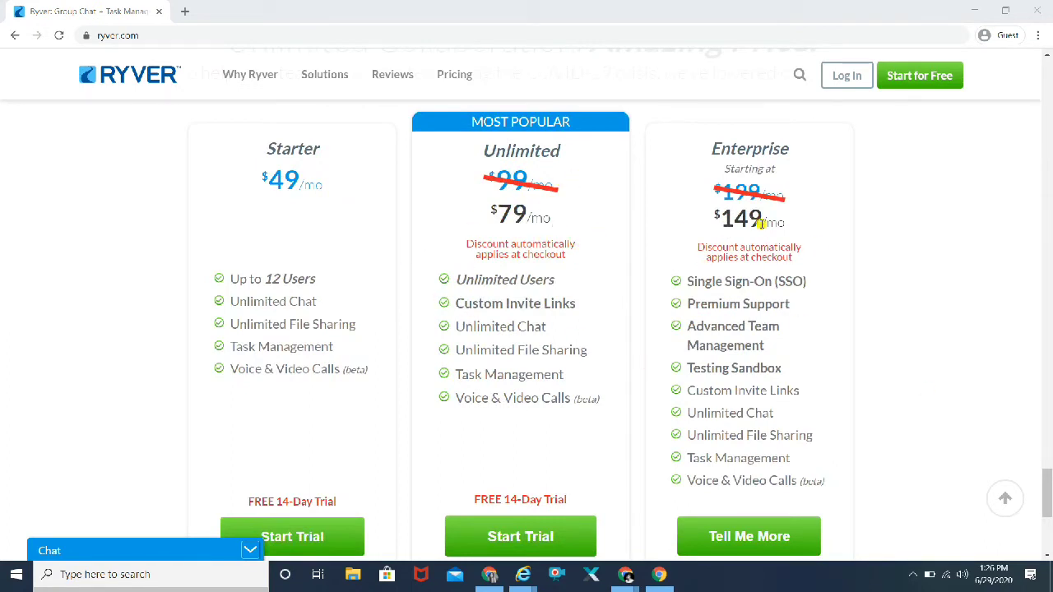
pyautogui.moveTo(319, 172)
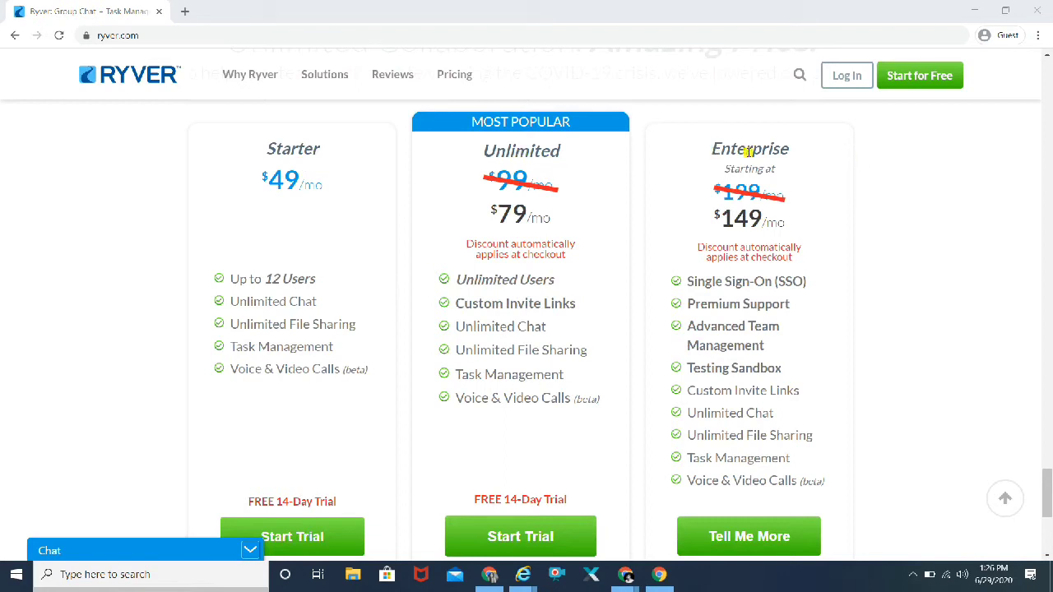
pyautogui.moveTo(880, 280)
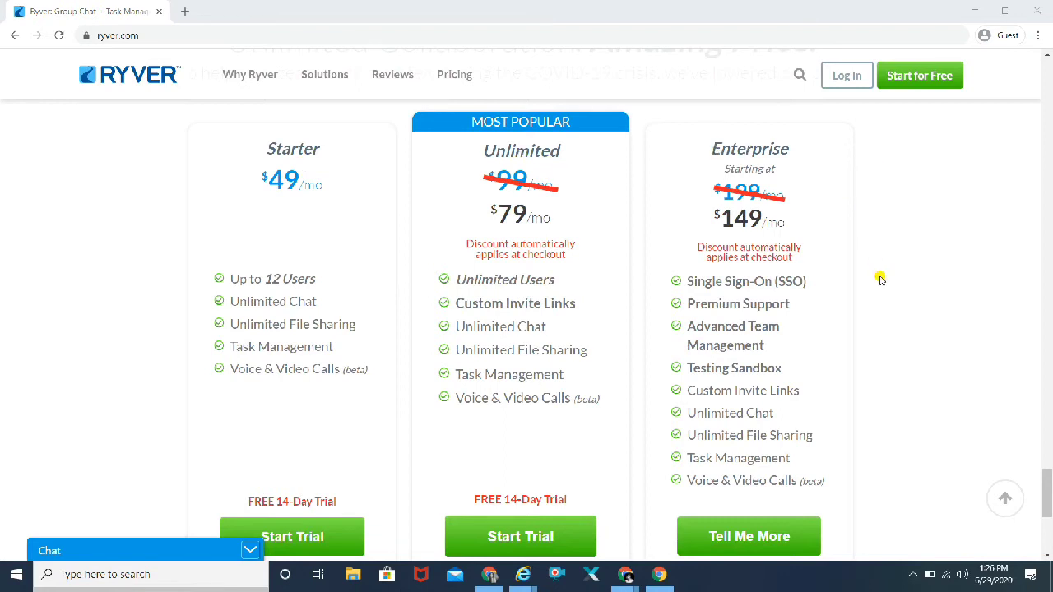
pyautogui.scroll(-3)
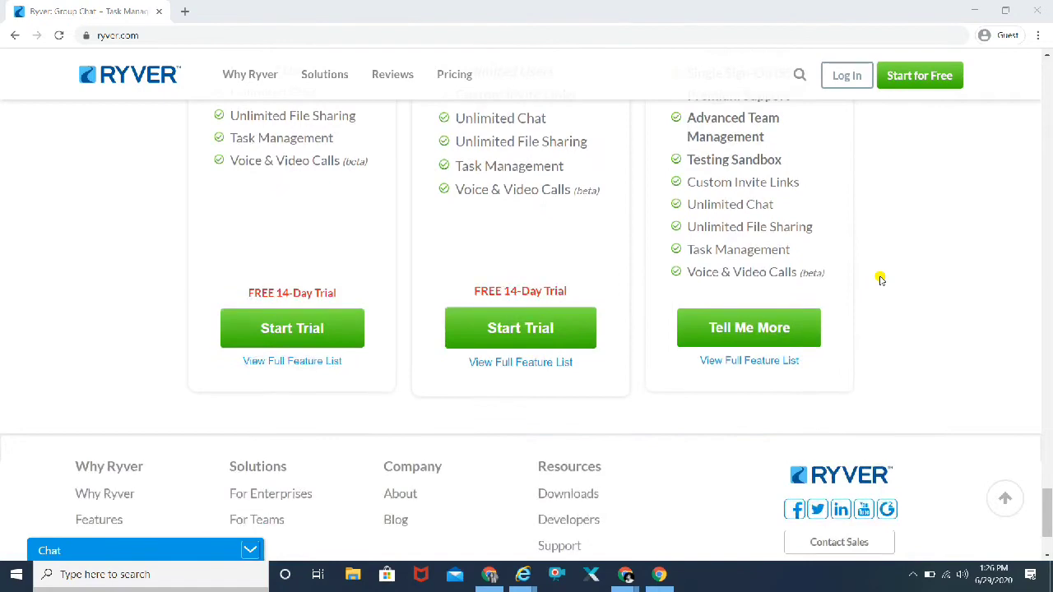
pyautogui.scroll(3)
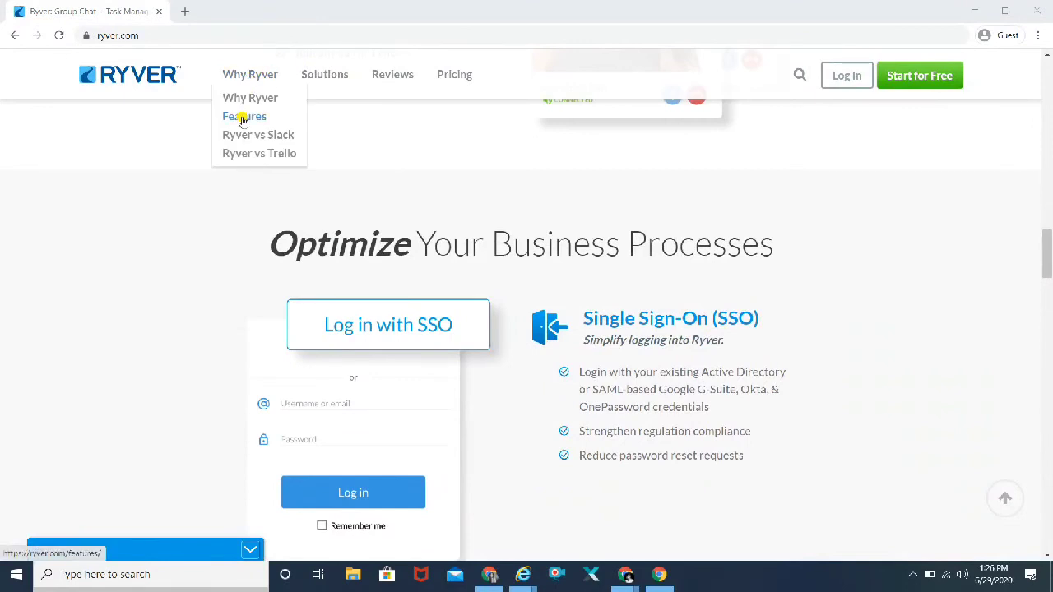
# Step: Open Features from Why Ryver and scroll to the Forums, Teams and People channels
pyautogui.click(244, 116)
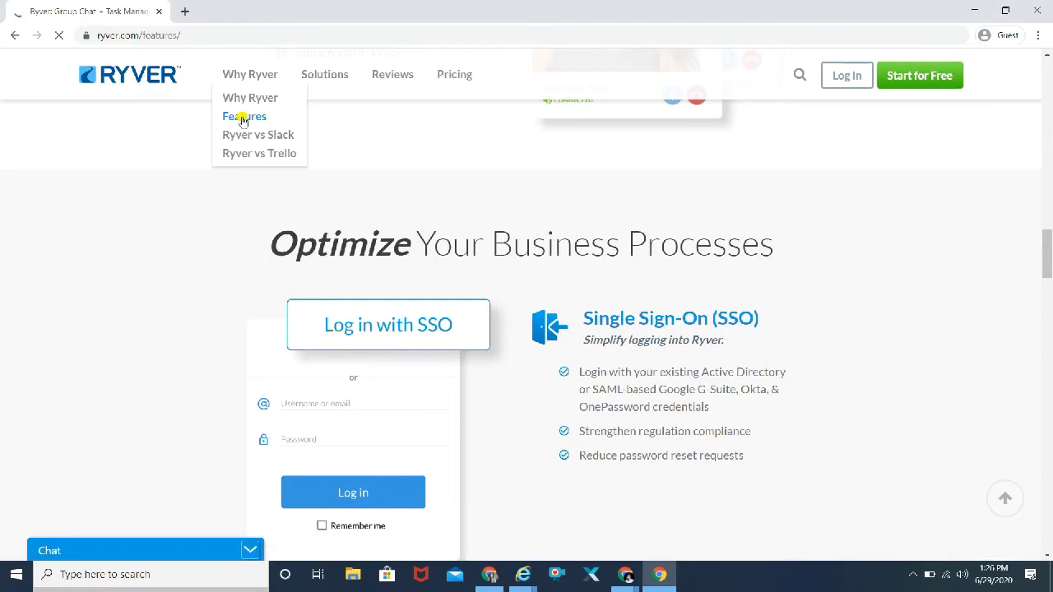
pyautogui.click(245, 116)
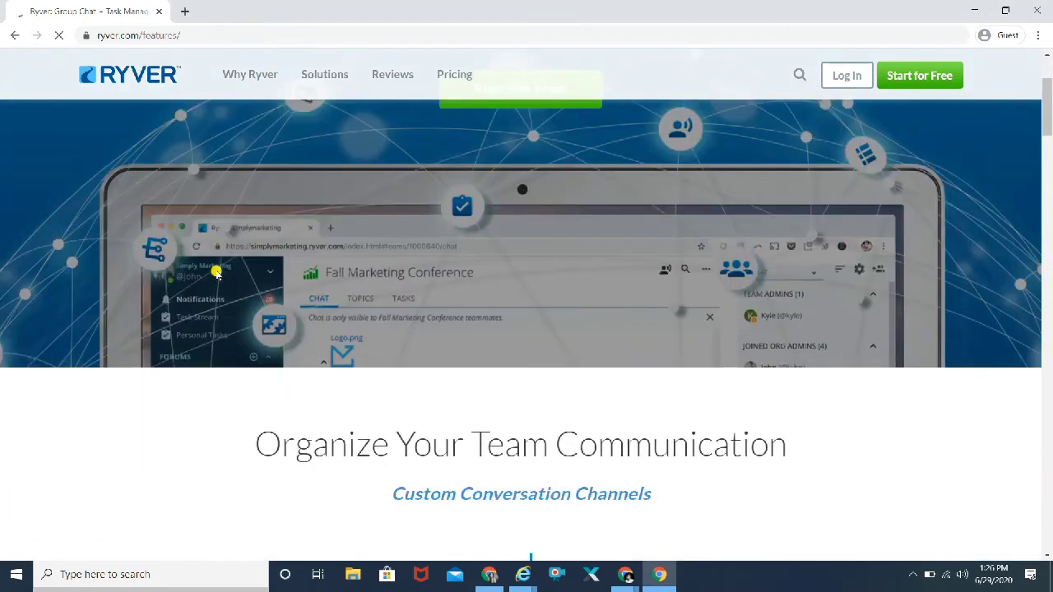
pyautogui.scroll(-3)
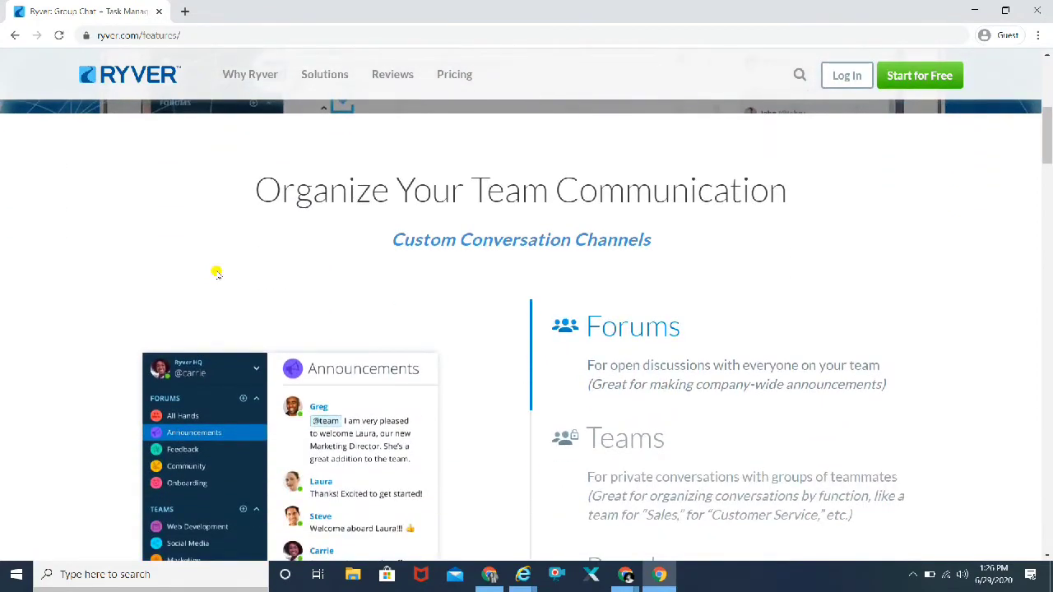
pyautogui.scroll(-3)
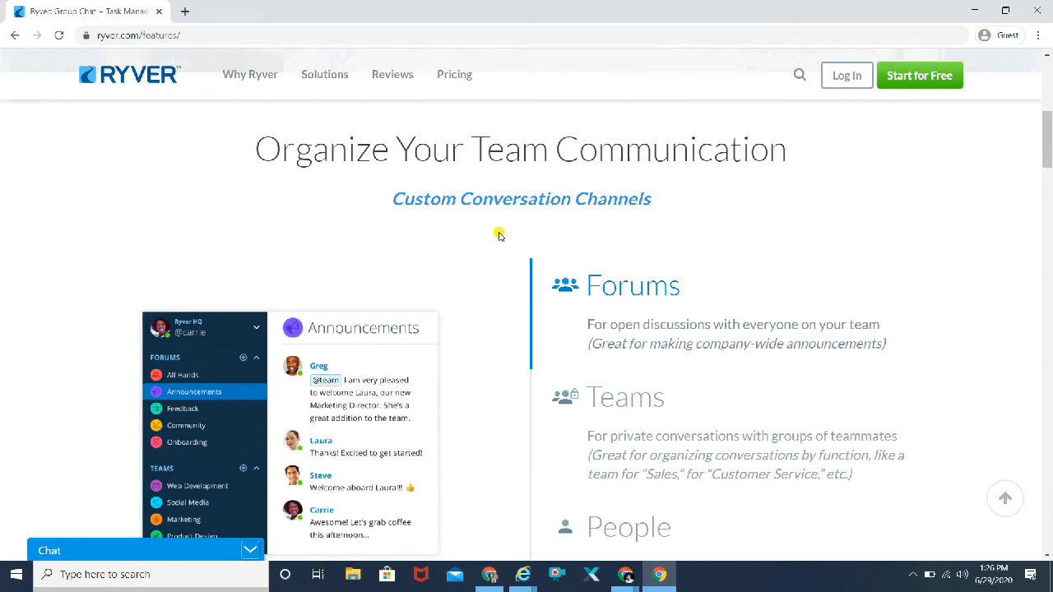
pyautogui.moveTo(753, 298)
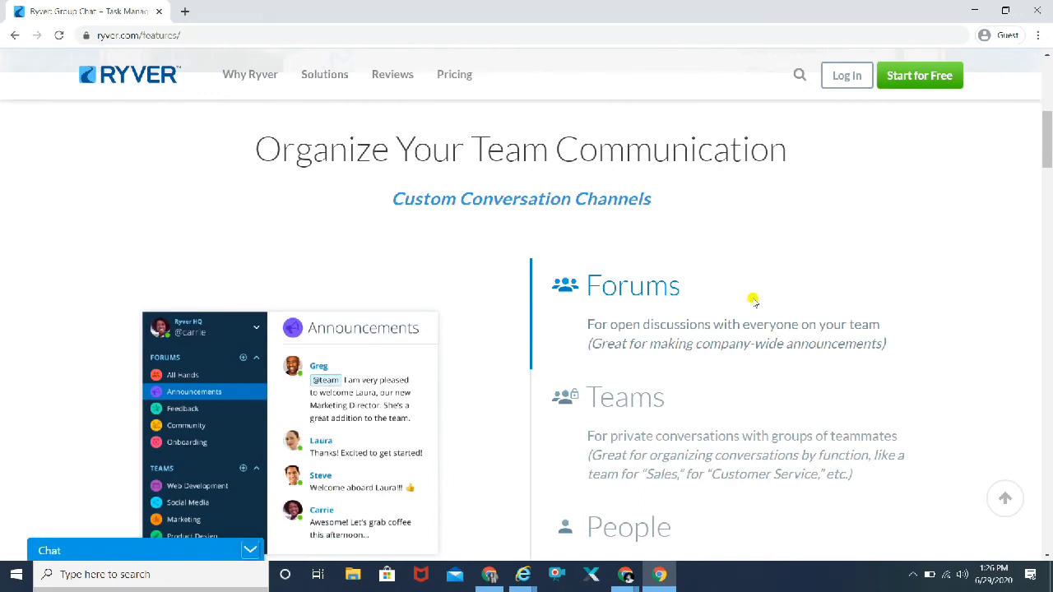
pyautogui.moveTo(695, 335)
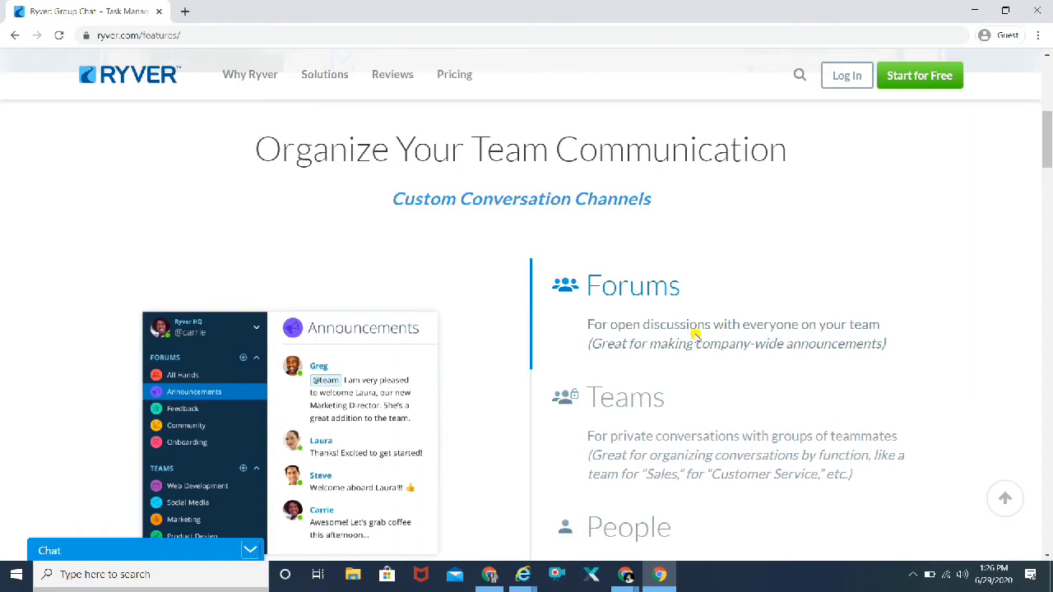
pyautogui.moveTo(748, 319)
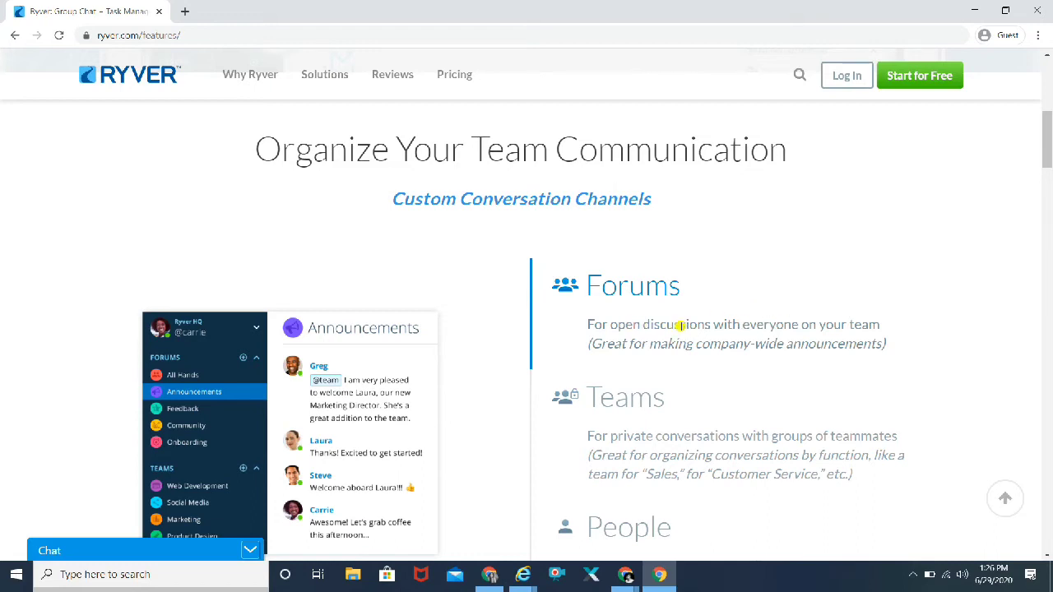
# Step: Scroll past the People channel to Fully-Integrated, Searchable Collaboration Spaces with Chat, Topics, Tasks
pyautogui.scroll(-3)
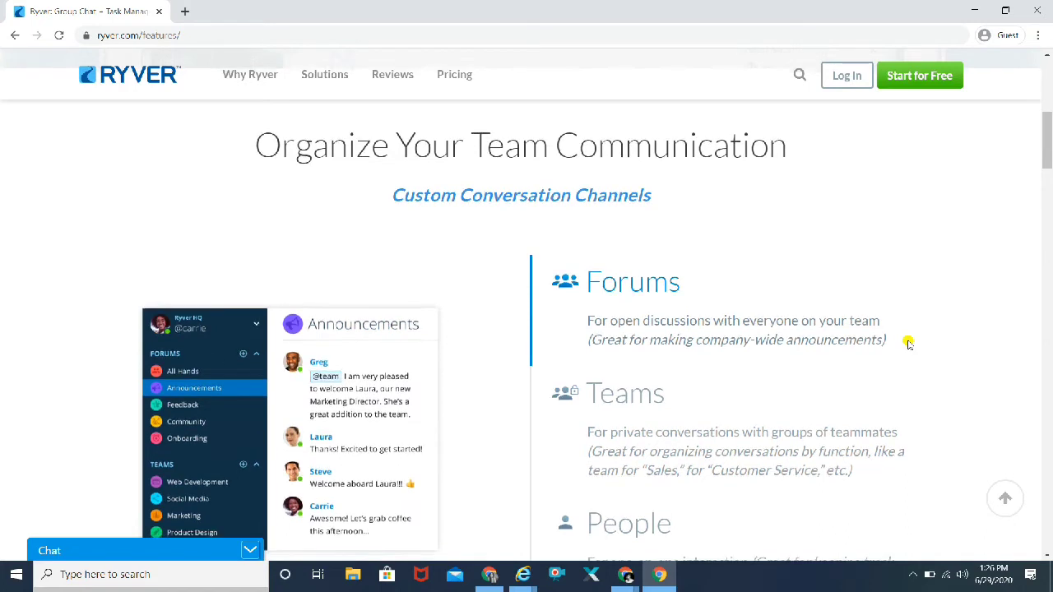
pyautogui.scroll(-3)
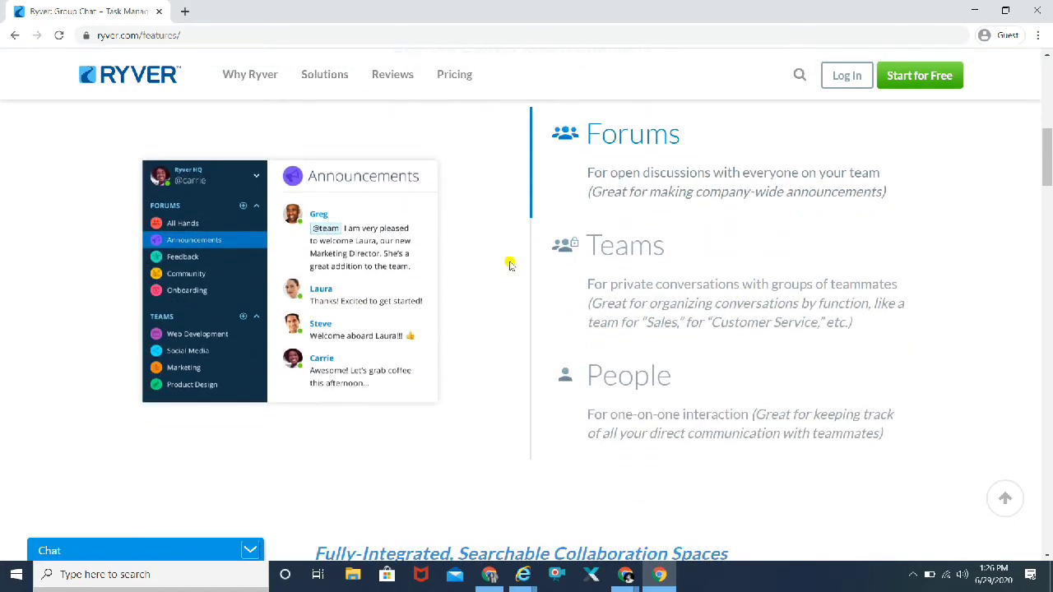
pyautogui.moveTo(570, 247)
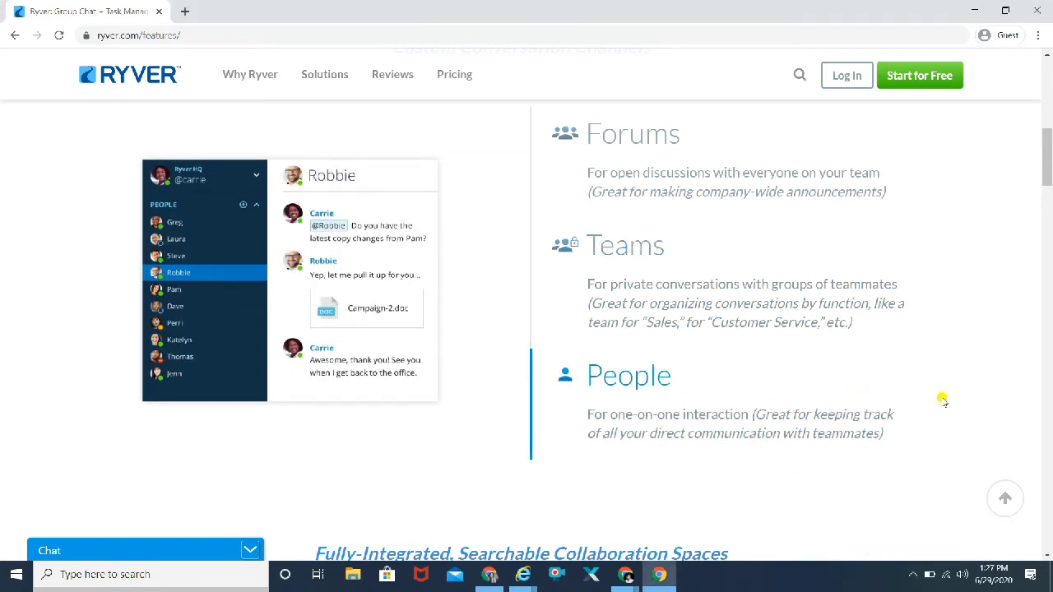
pyautogui.scroll(-3)
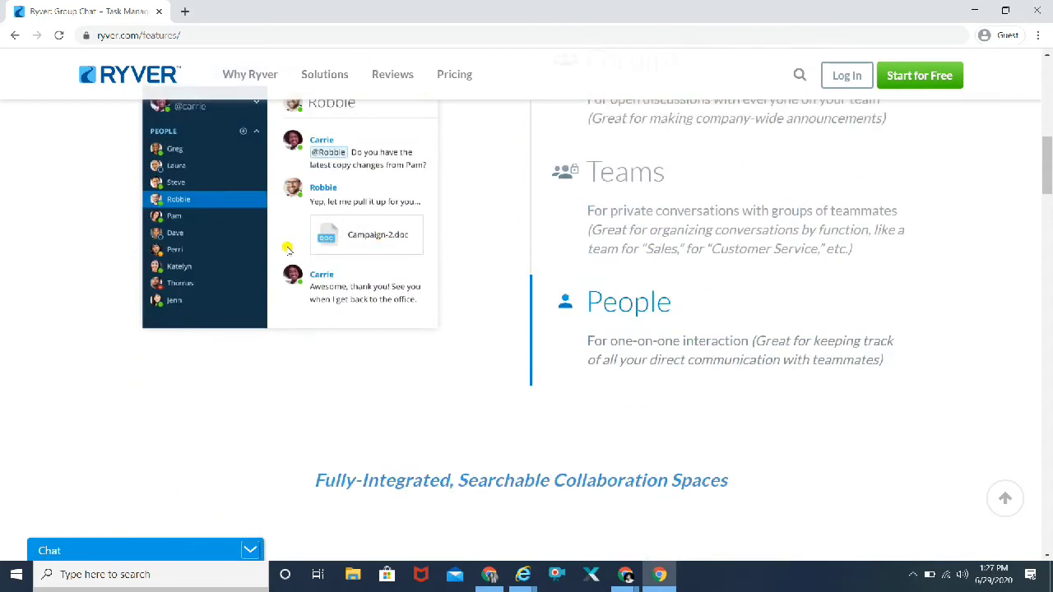
pyautogui.moveTo(56, 335)
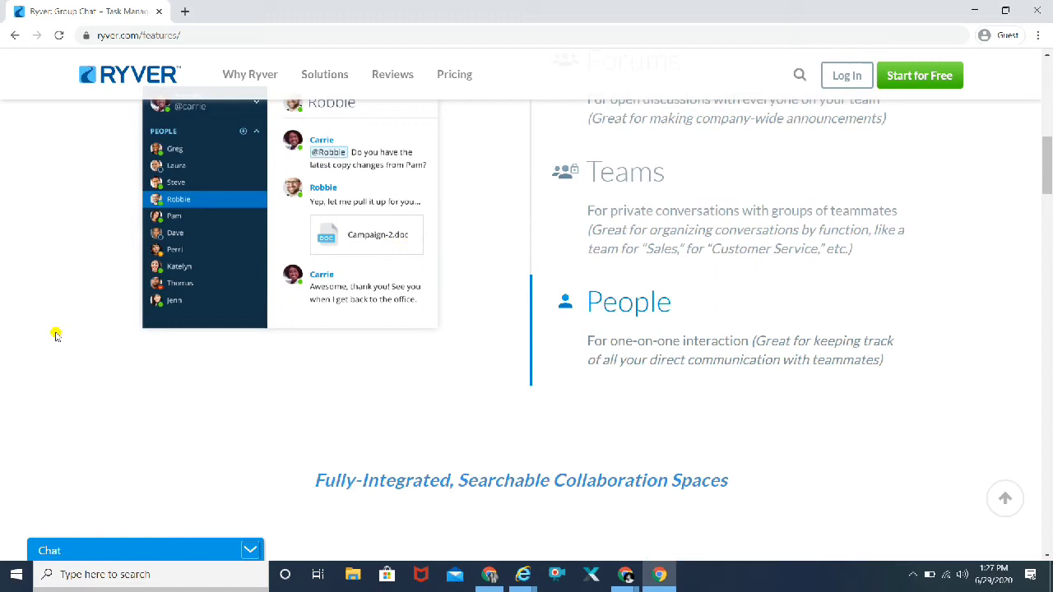
pyautogui.moveTo(359, 255)
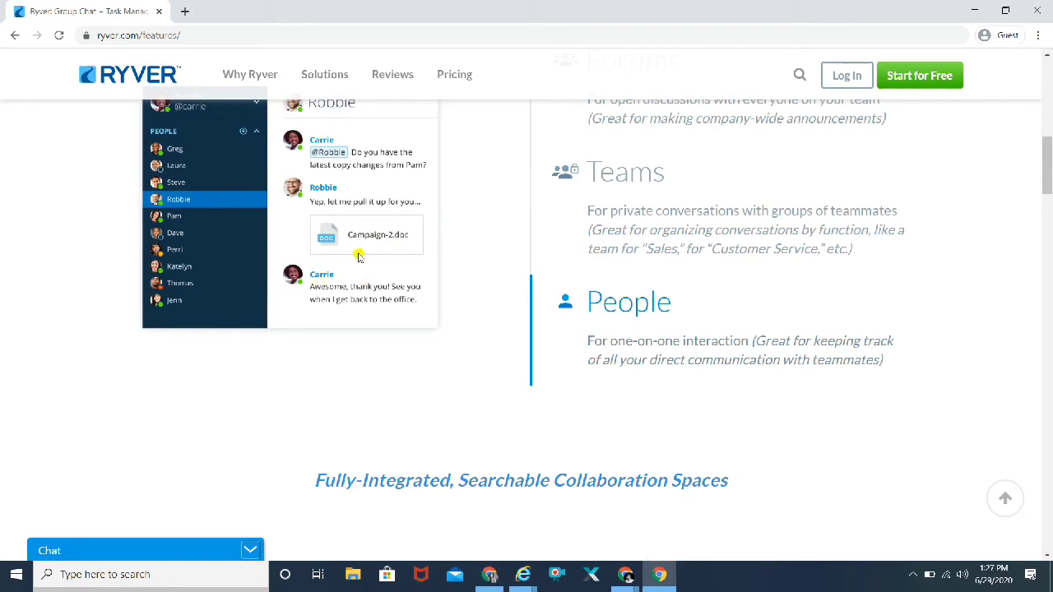
pyautogui.moveTo(23, 353)
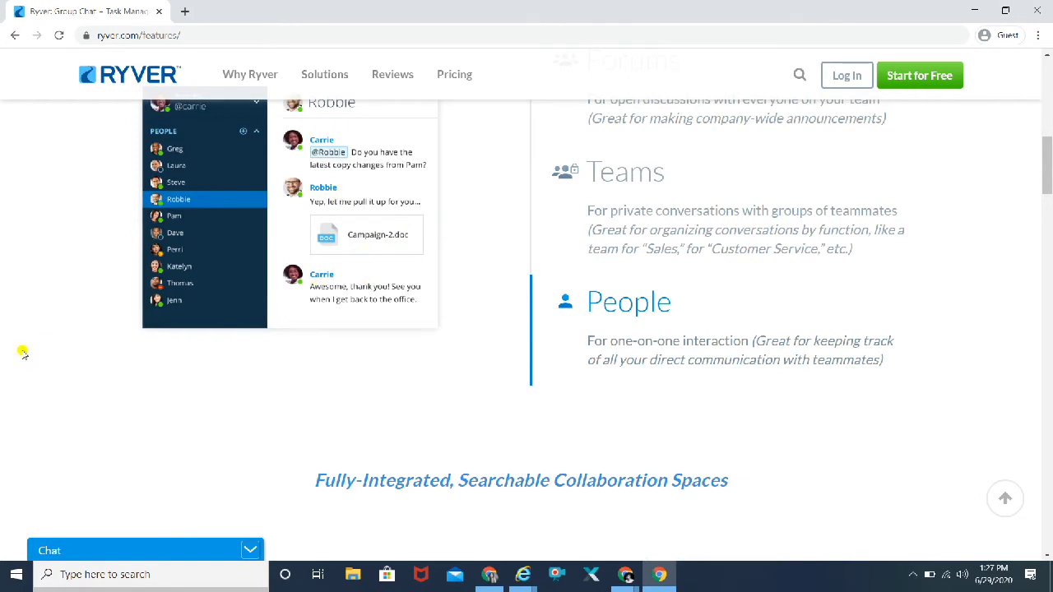
pyautogui.scroll(-3)
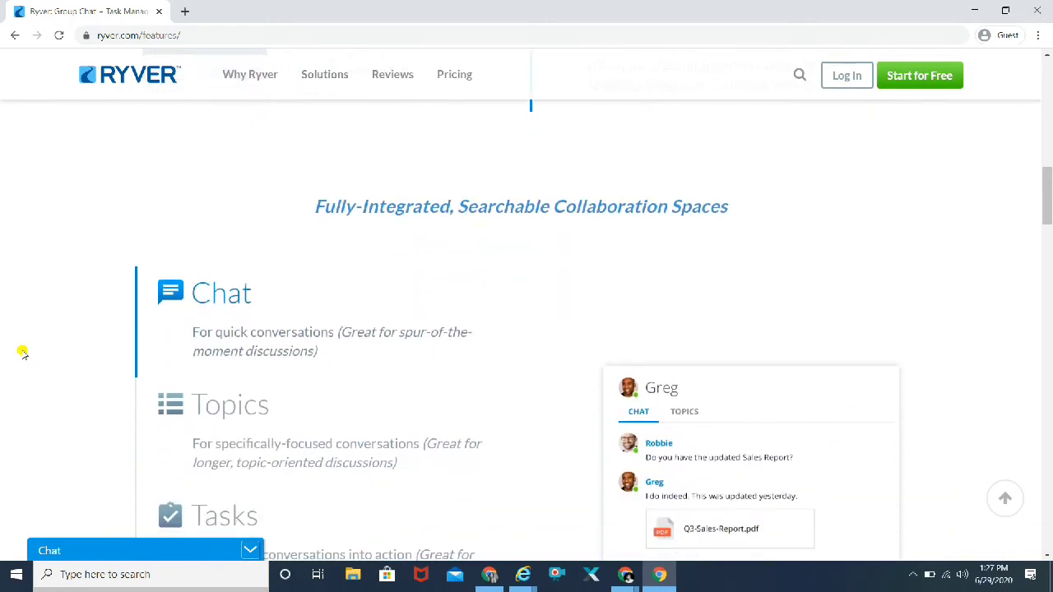
# Step: Scroll through Chat, Topics and Calls, previewing the Tasks board, to Optimize Your Business Processes
pyautogui.scroll(-3)
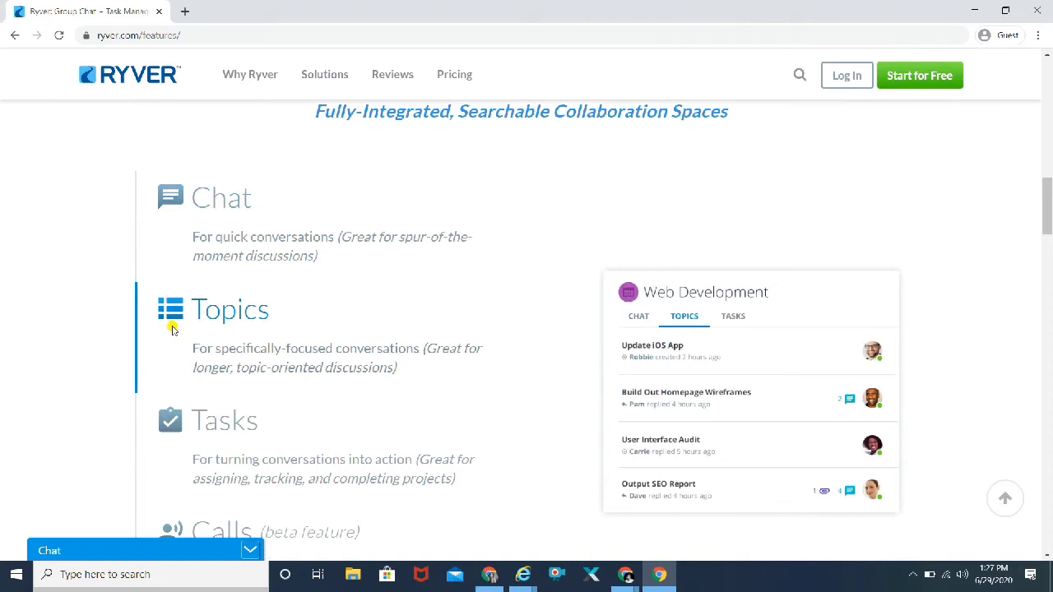
pyautogui.moveTo(268, 380)
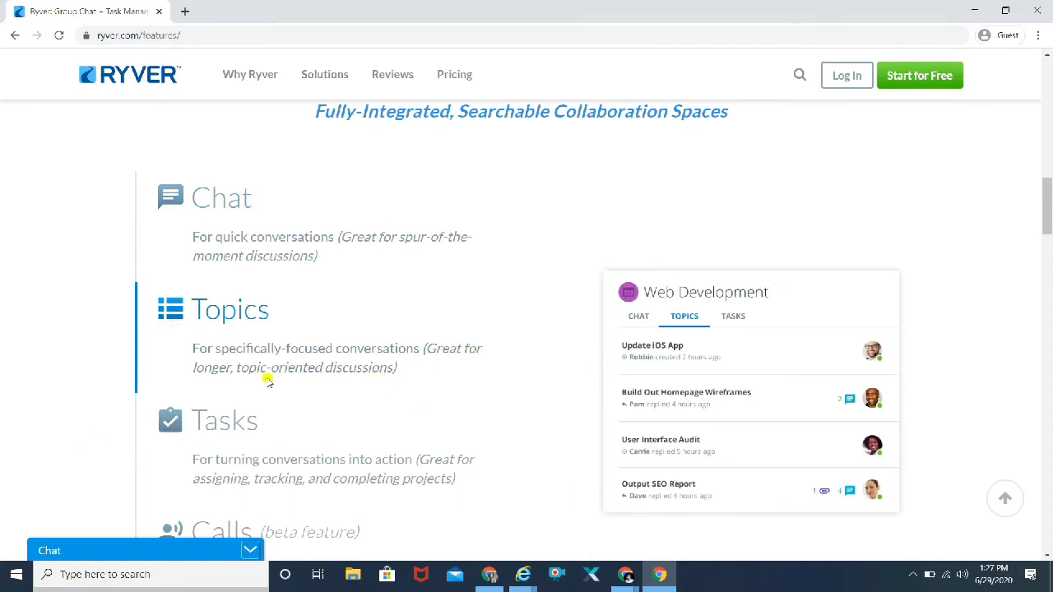
pyautogui.scroll(-3)
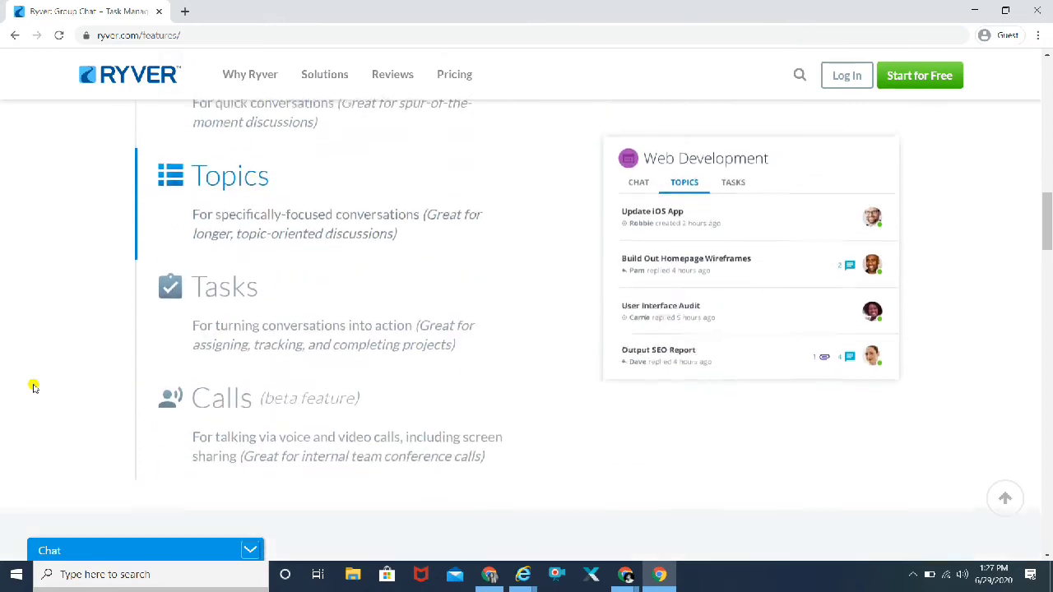
pyautogui.click(224, 285)
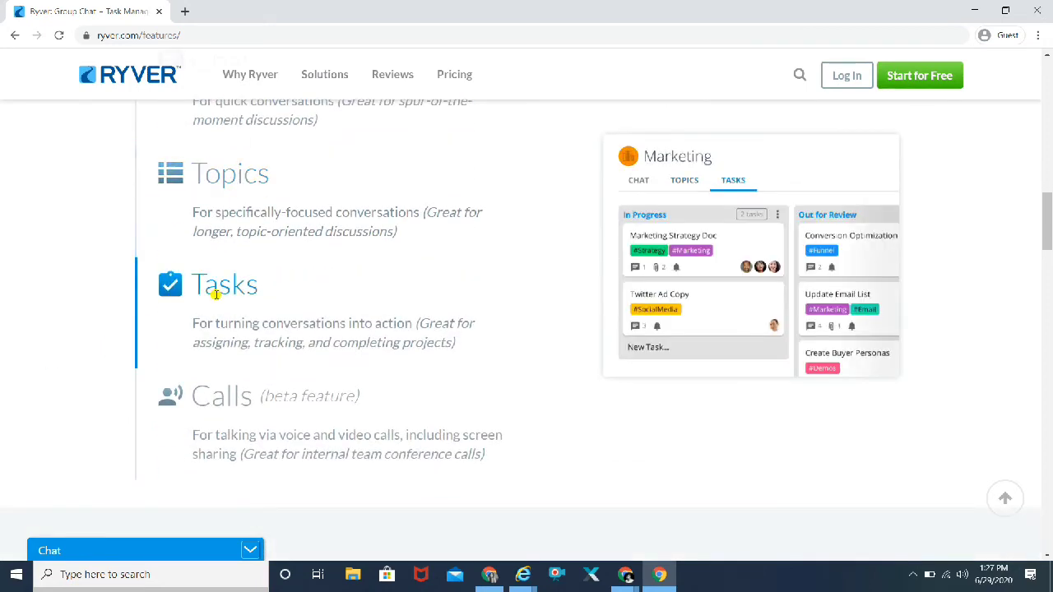
pyautogui.moveTo(335, 322)
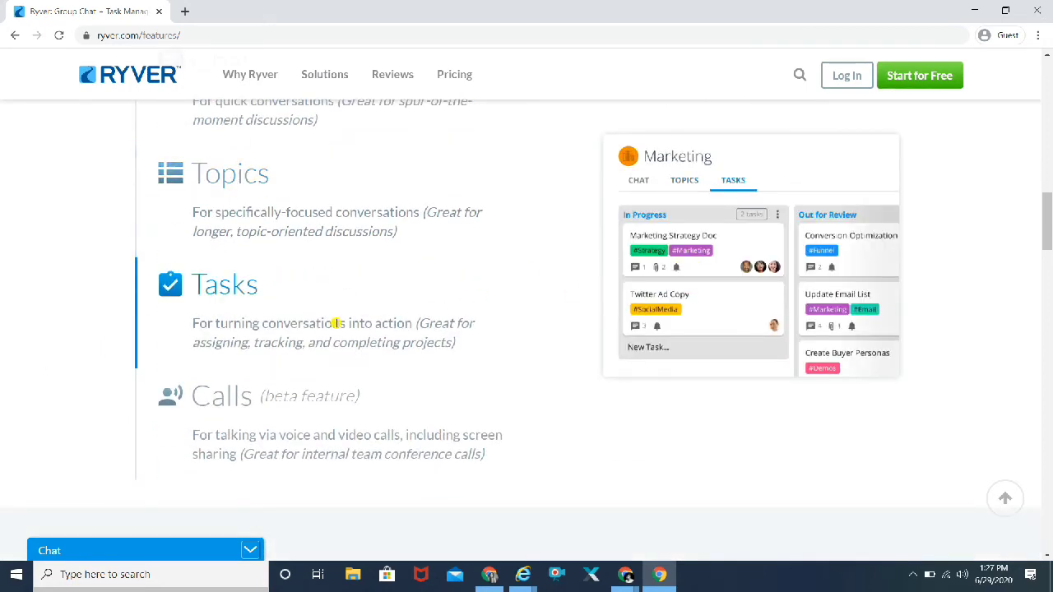
pyautogui.moveTo(202, 333)
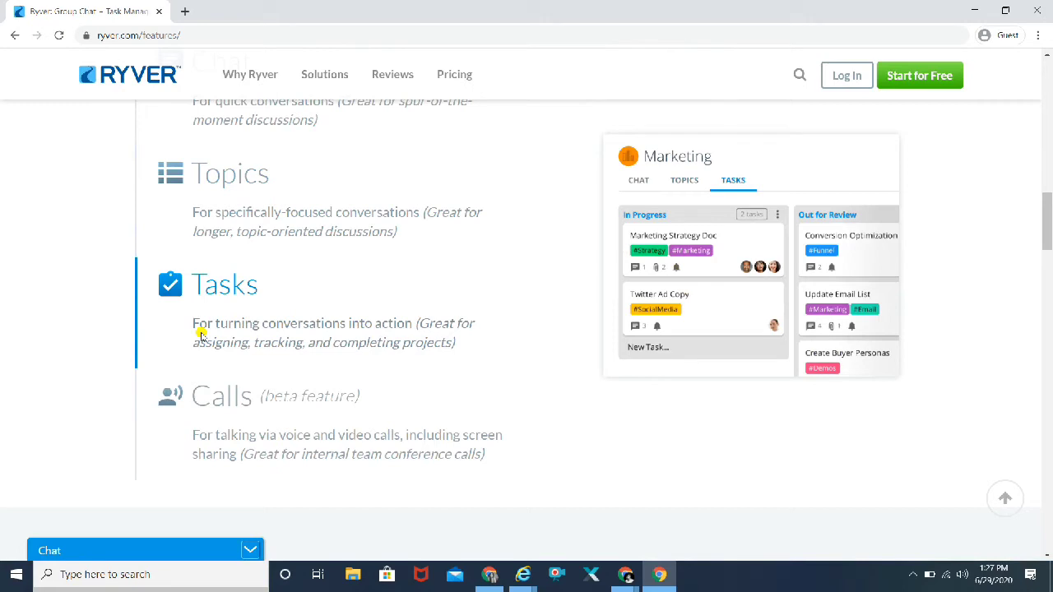
pyautogui.moveTo(179, 409)
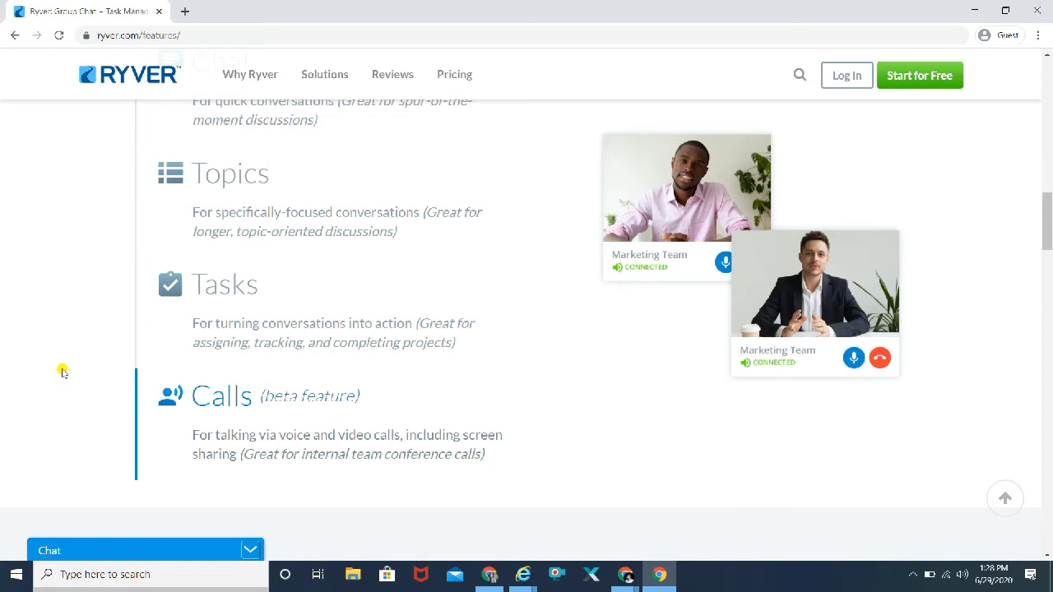
pyautogui.scroll(-3)
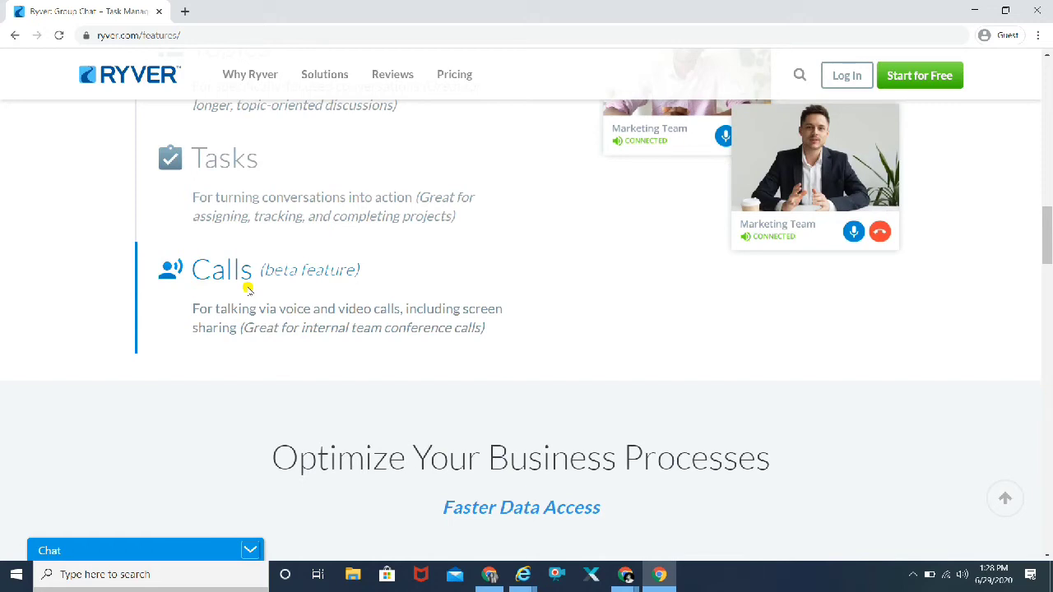
pyautogui.moveTo(331, 314)
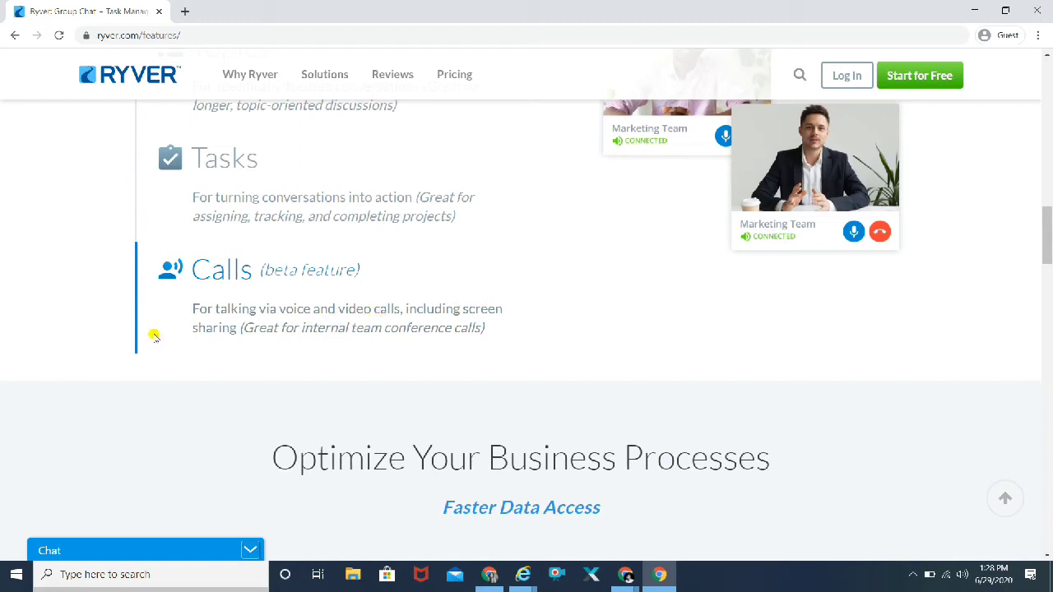
pyautogui.moveTo(204, 328)
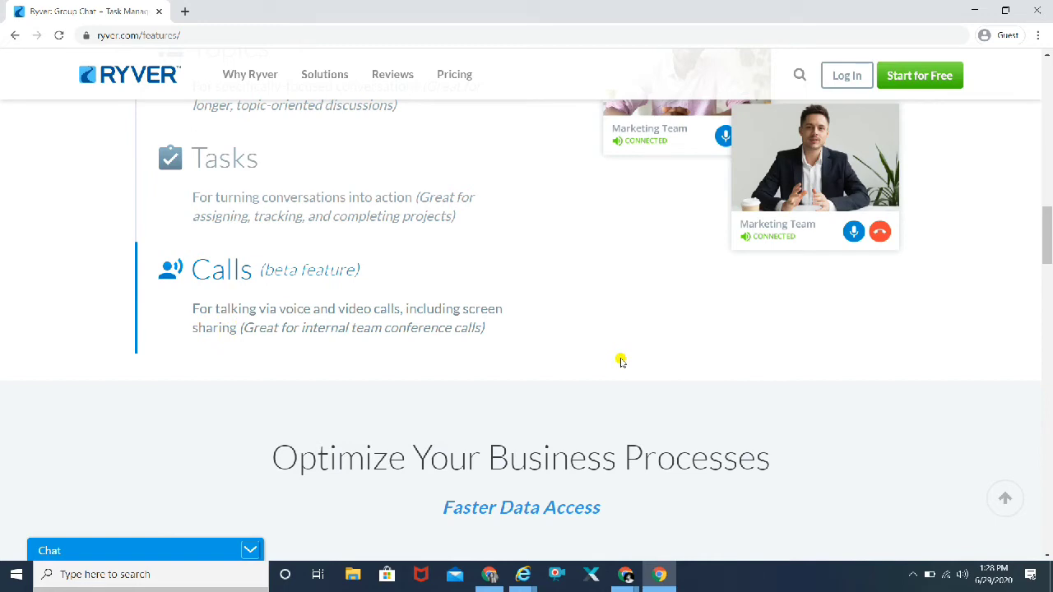
# Step: View the Single Sign-On (SSO) section, then bring up the Why Ryver menu
pyautogui.scroll(-3)
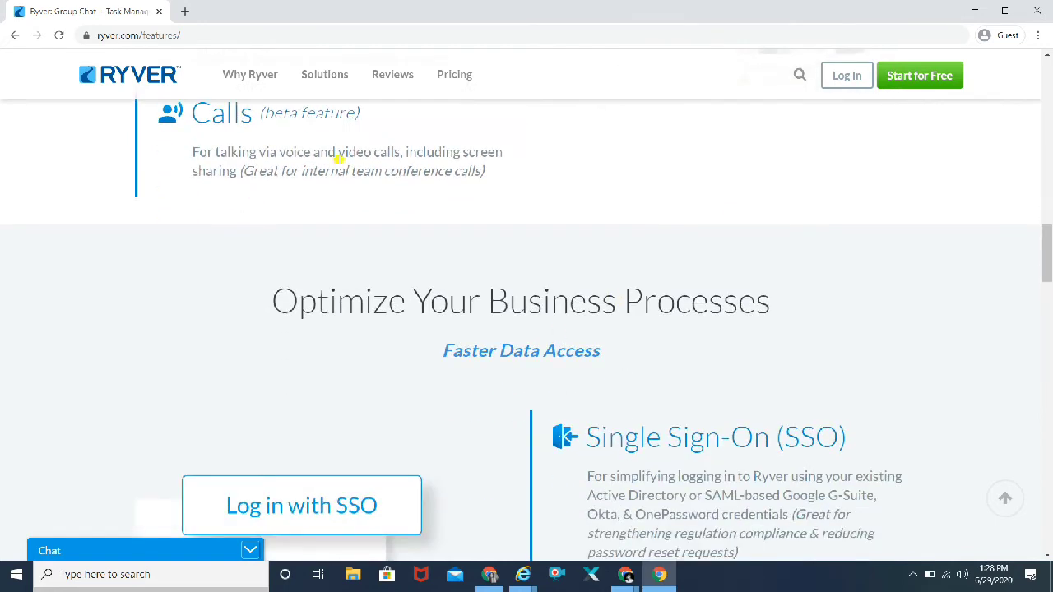
pyautogui.moveTo(895, 280)
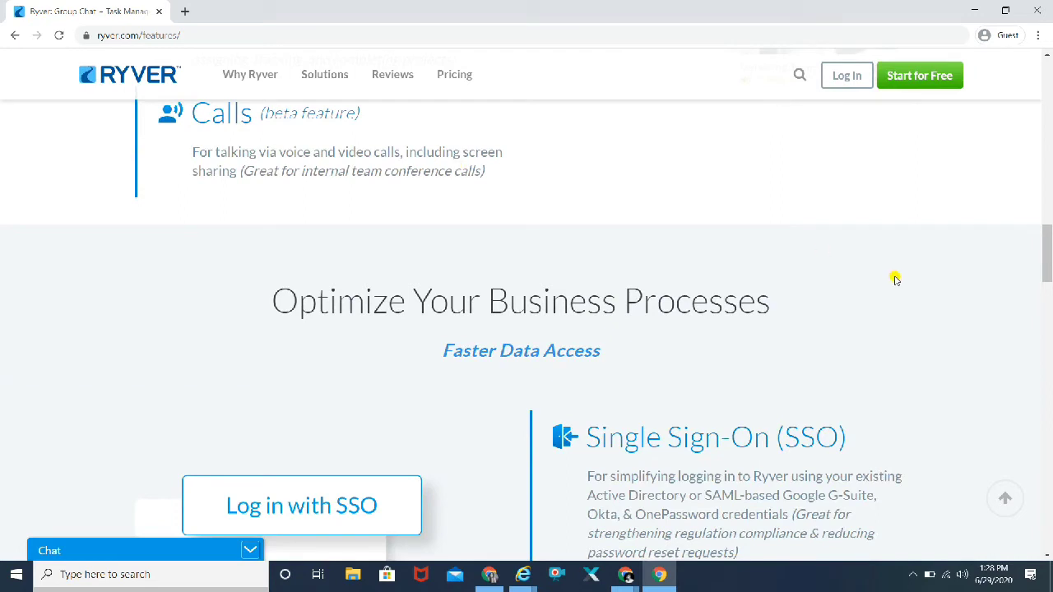
pyautogui.scroll(-3)
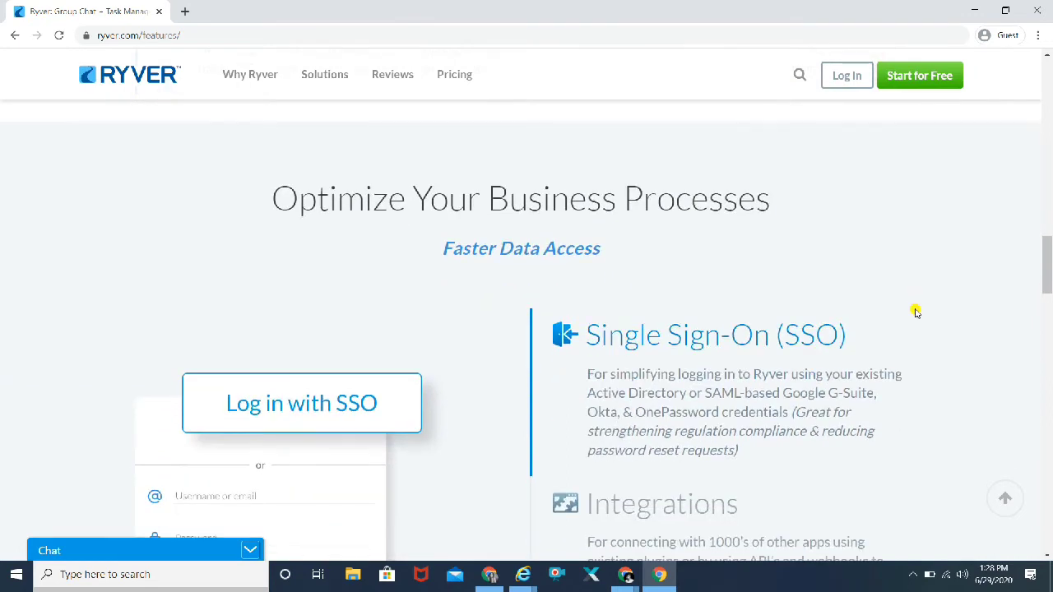
pyautogui.scroll(-3)
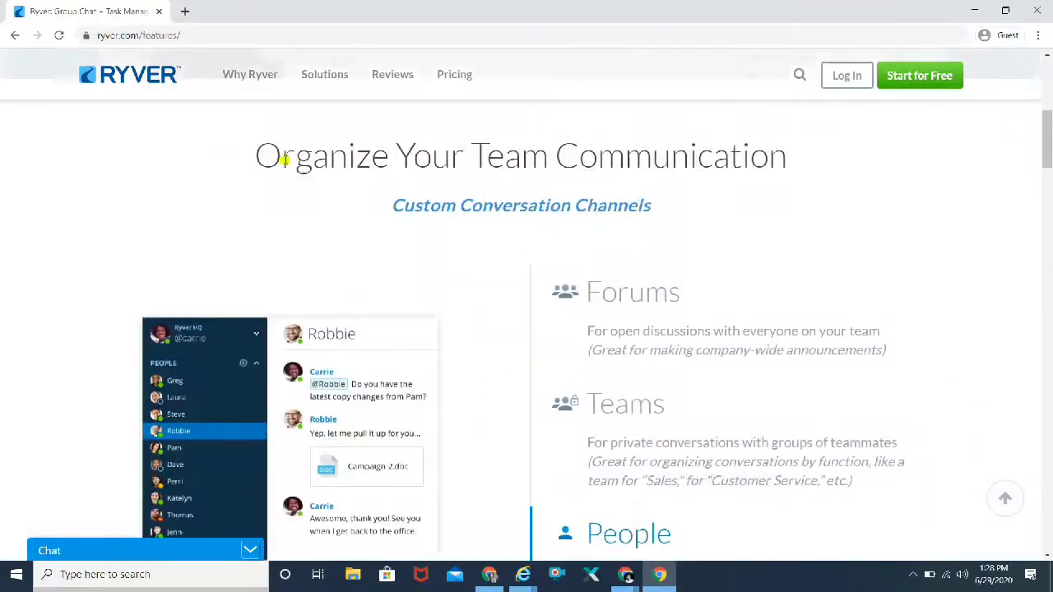
pyautogui.click(250, 74)
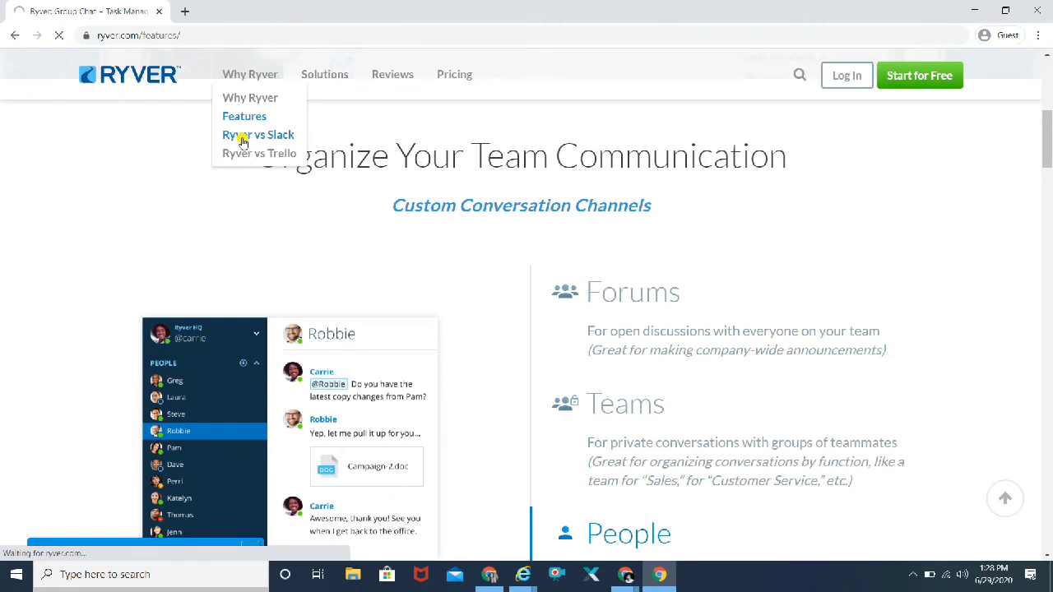
# Step: Open Ryver vs. Slack and scroll past the 2 apps in 1 banner to Slack is limited
pyautogui.click(258, 134)
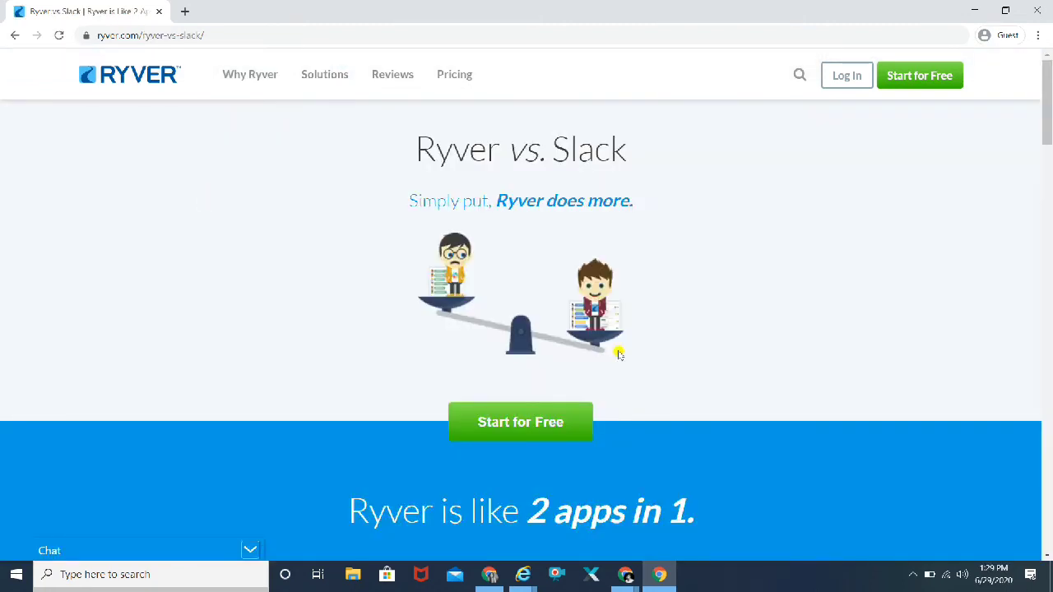
pyautogui.click(913, 574)
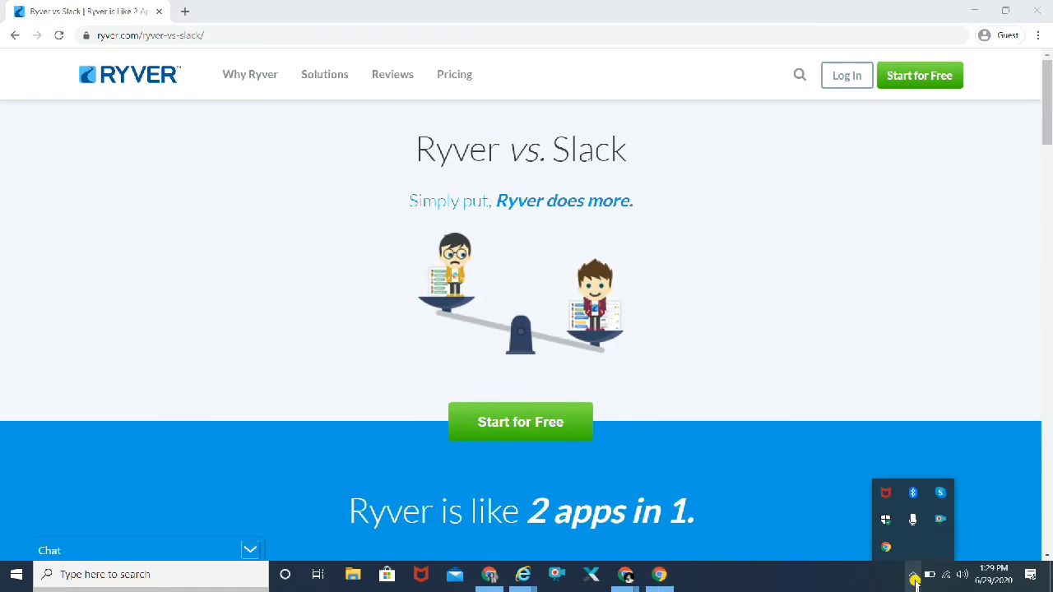
pyautogui.scroll(-3)
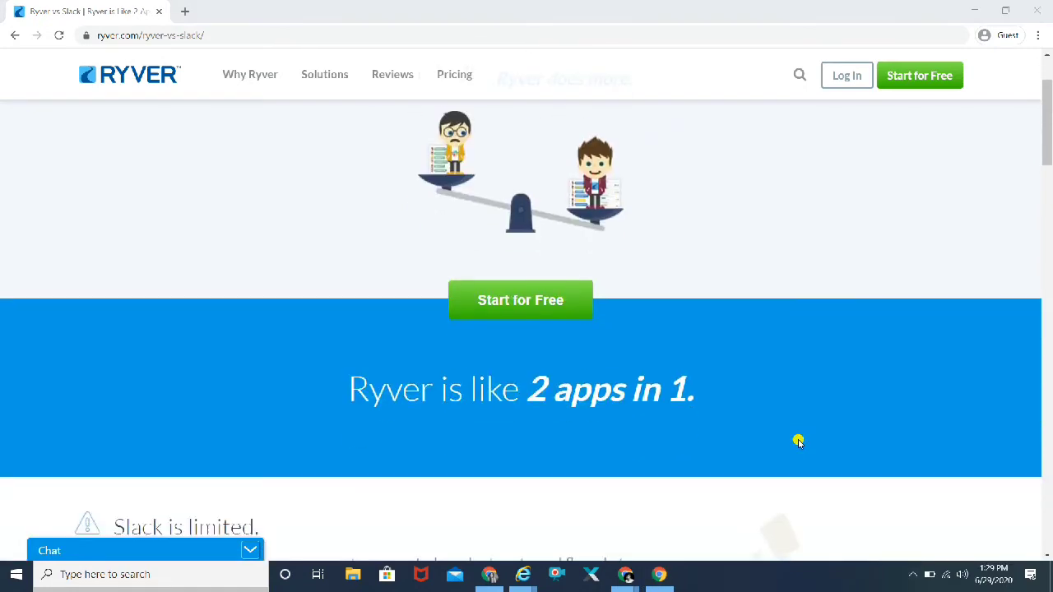
pyautogui.scroll(-3)
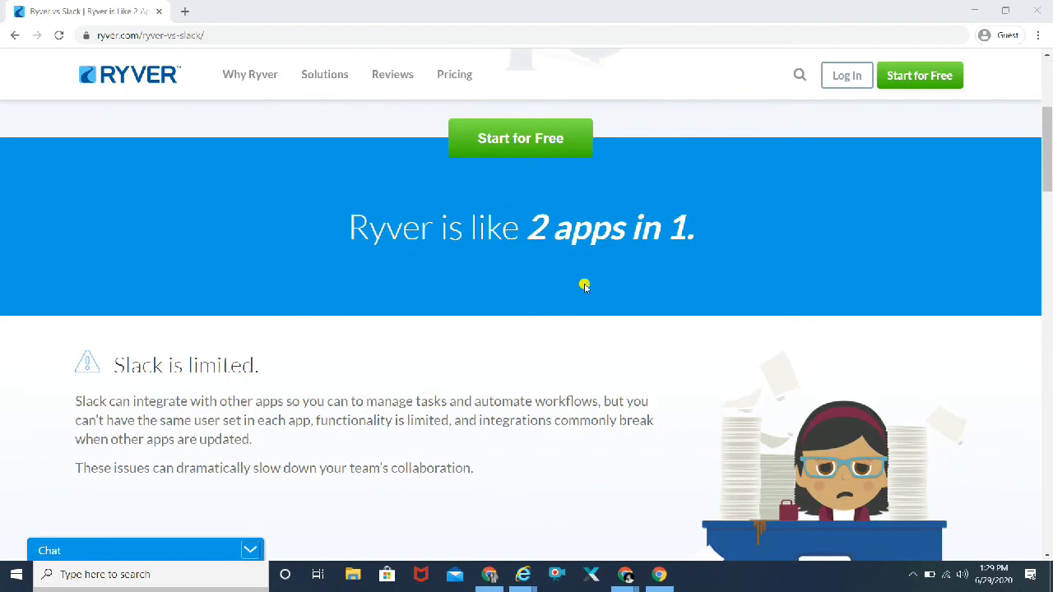
pyautogui.scroll(-3)
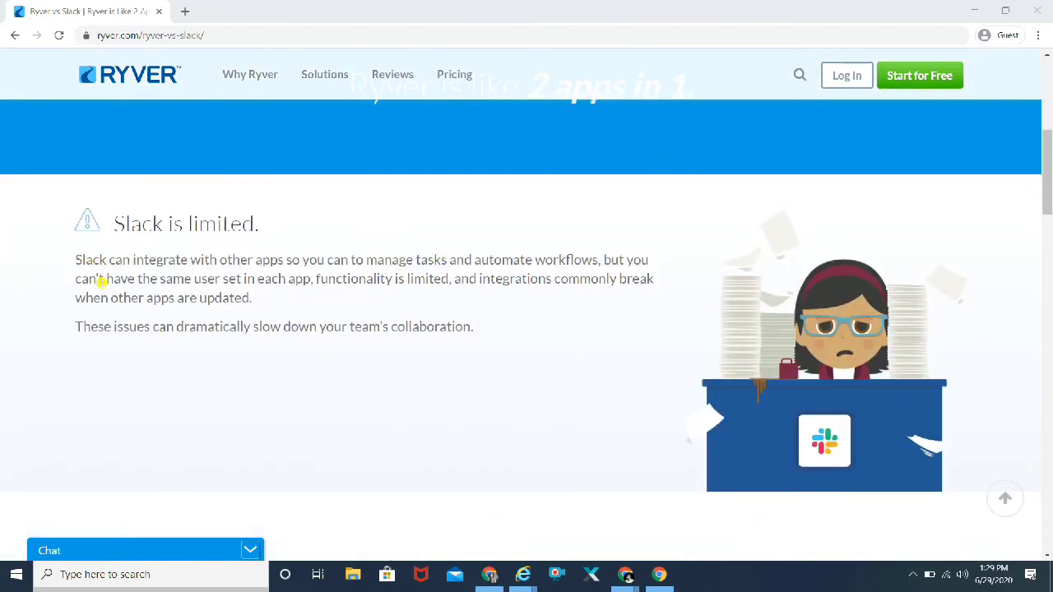
pyautogui.moveTo(308, 224)
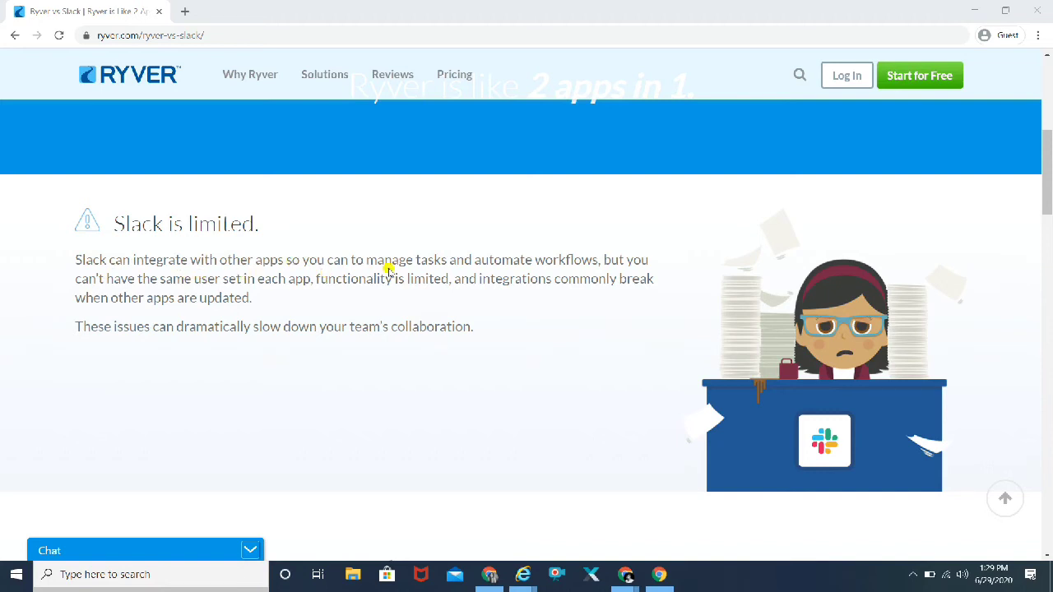
pyautogui.moveTo(565, 272)
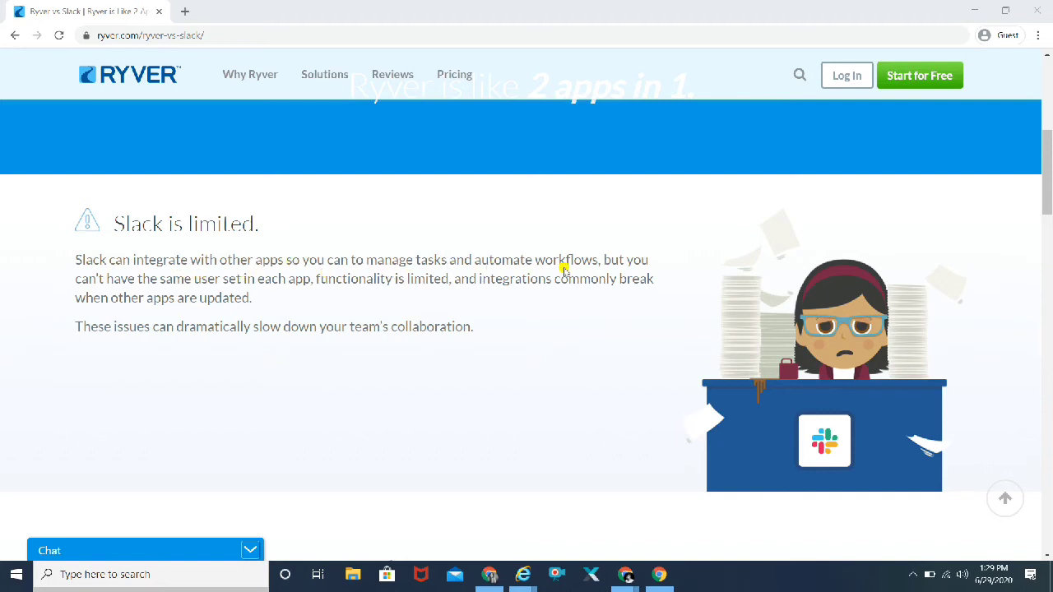
pyautogui.moveTo(174, 297)
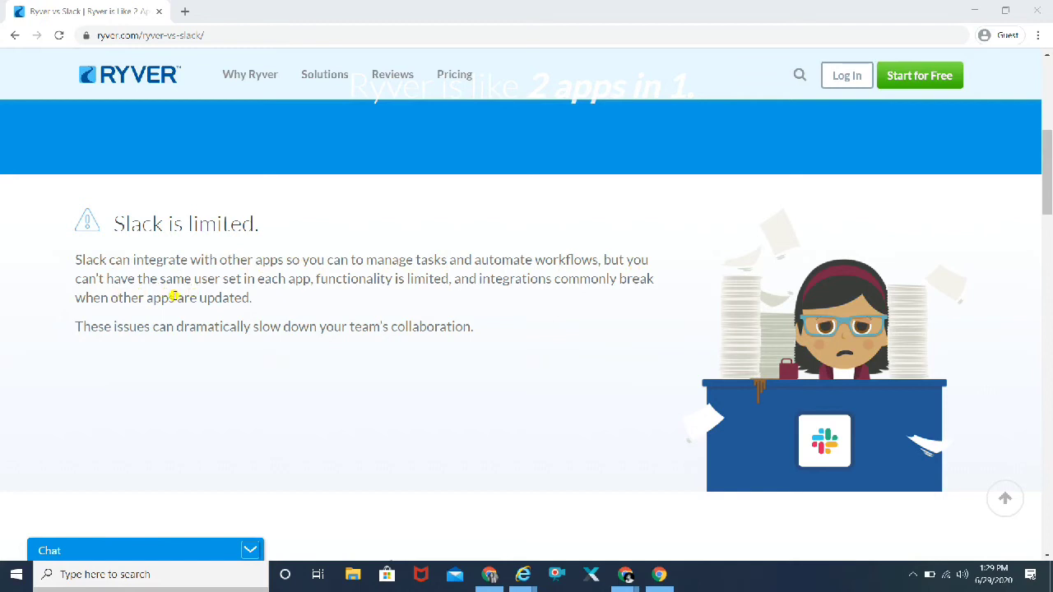
pyautogui.moveTo(357, 293)
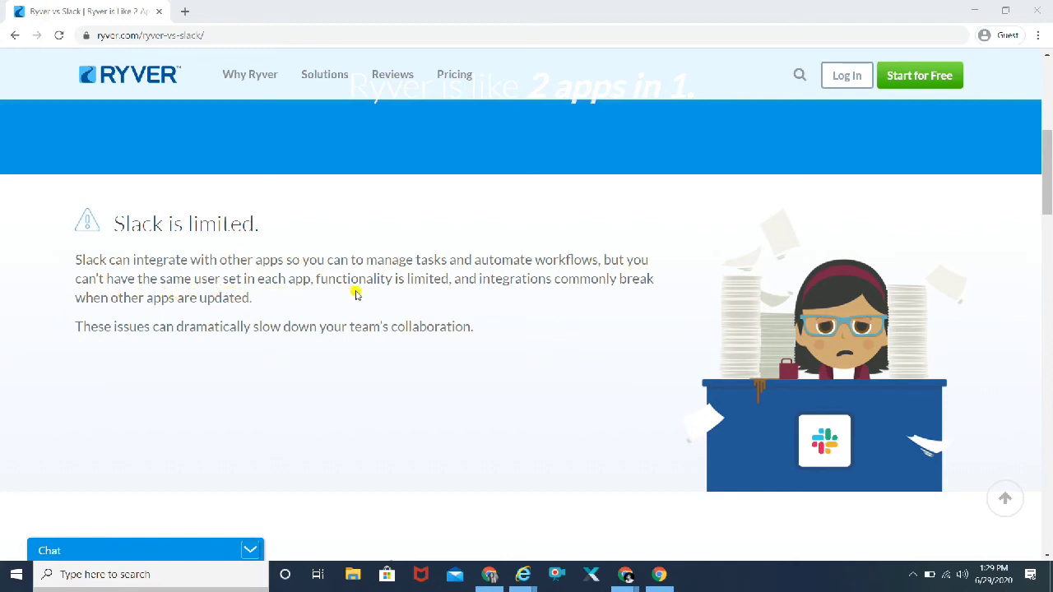
pyautogui.moveTo(426, 291)
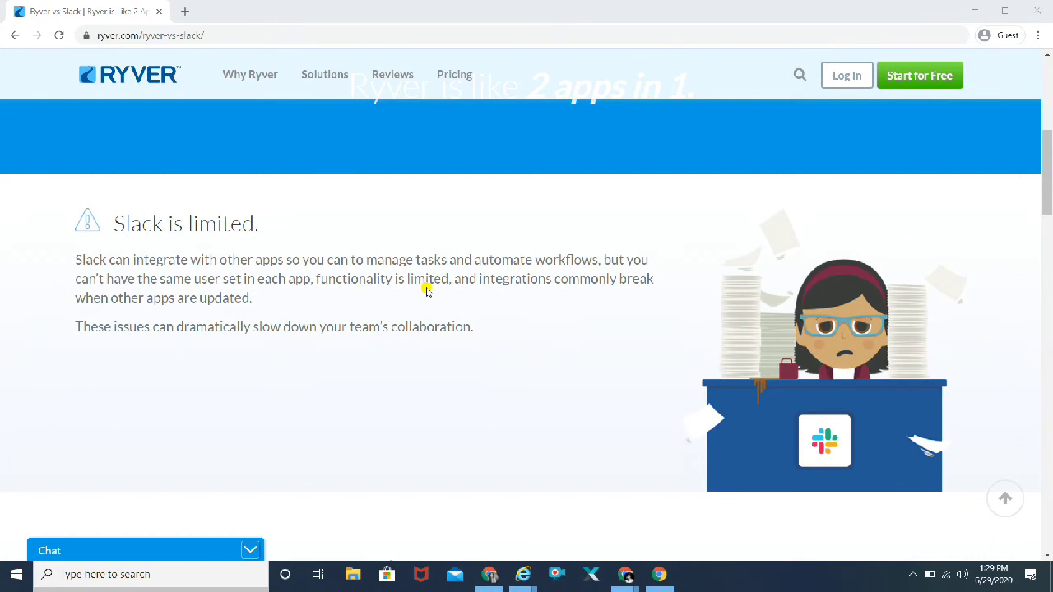
pyautogui.moveTo(214, 304)
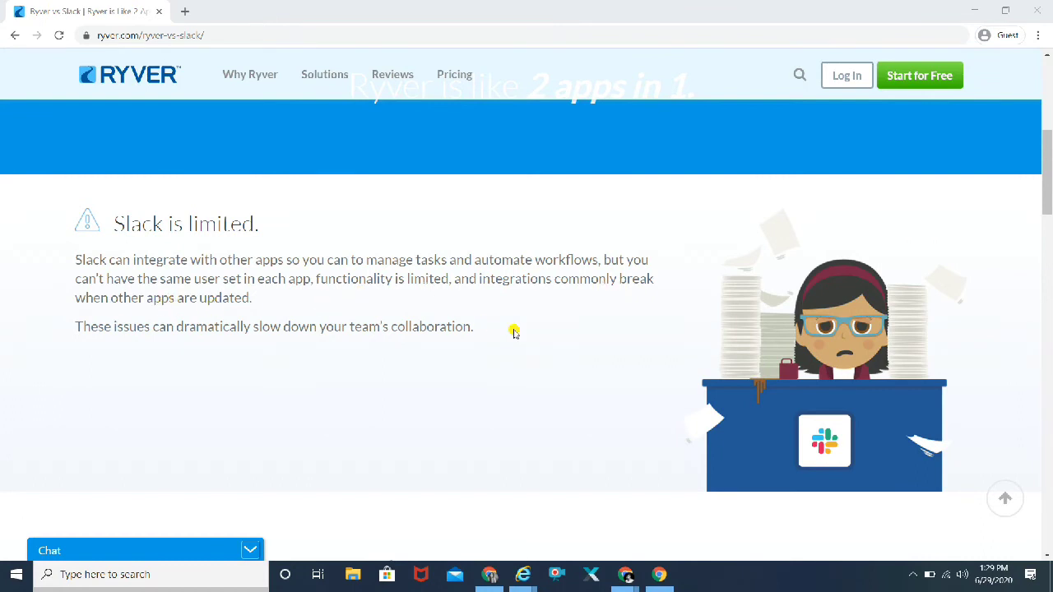
# Step: Scroll down to the 'Ryver has 2x the functionality in one app' section
pyautogui.scroll(-3)
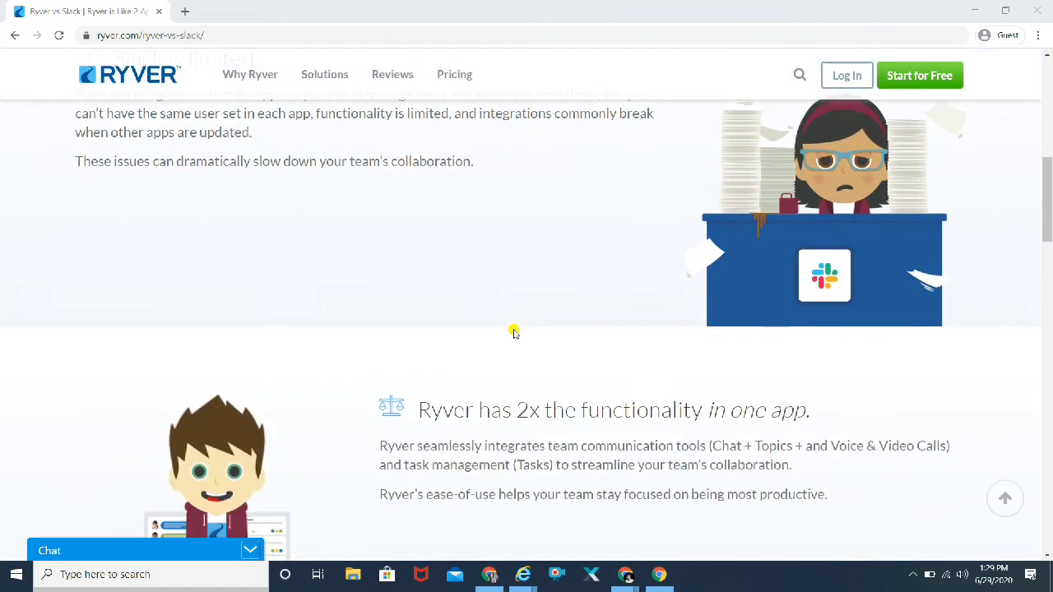
pyautogui.scroll(-3)
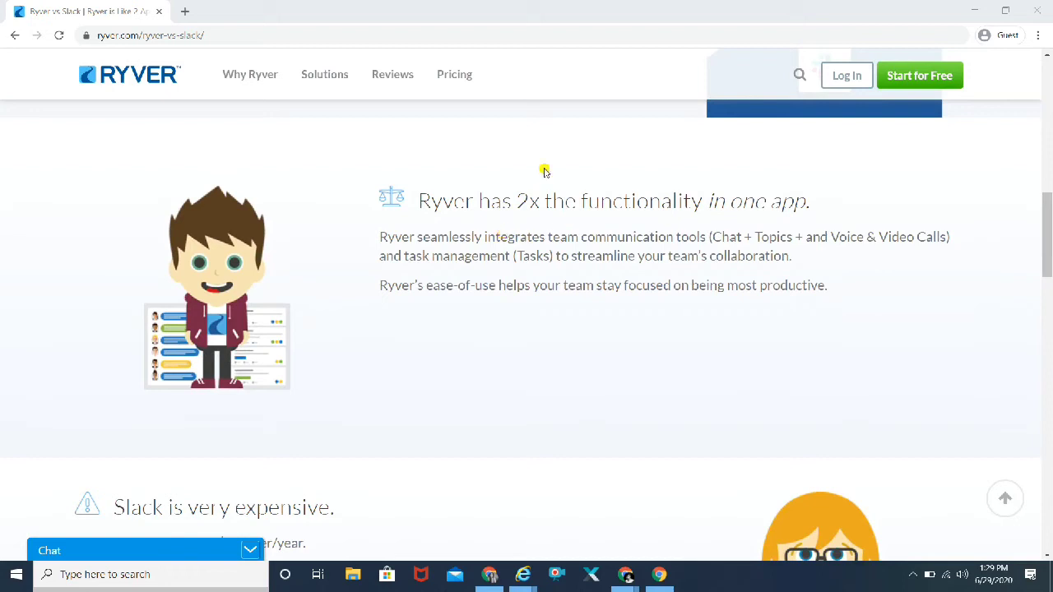
pyautogui.moveTo(641, 194)
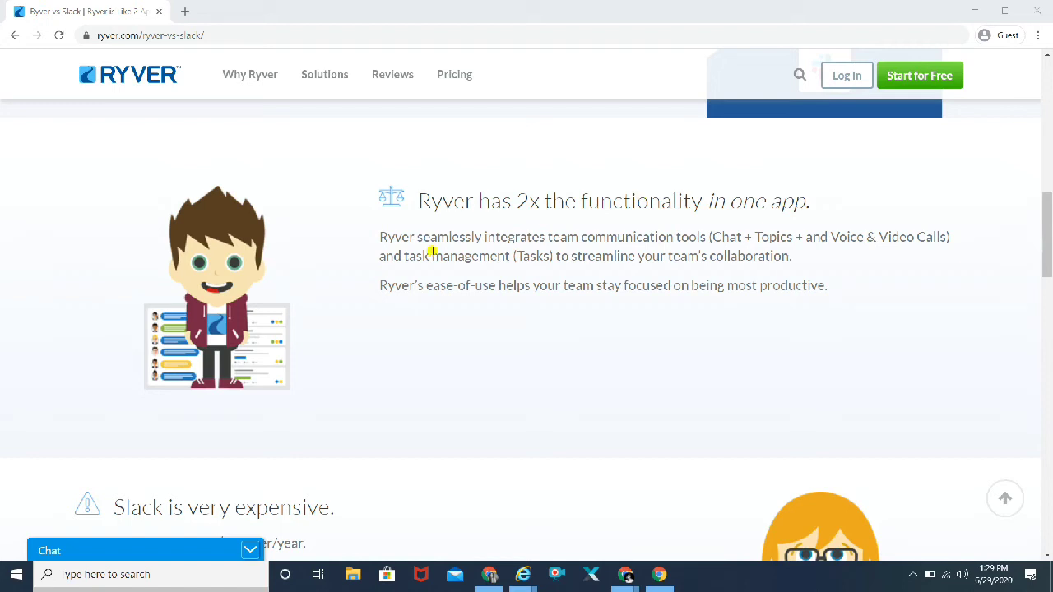
pyautogui.moveTo(815, 249)
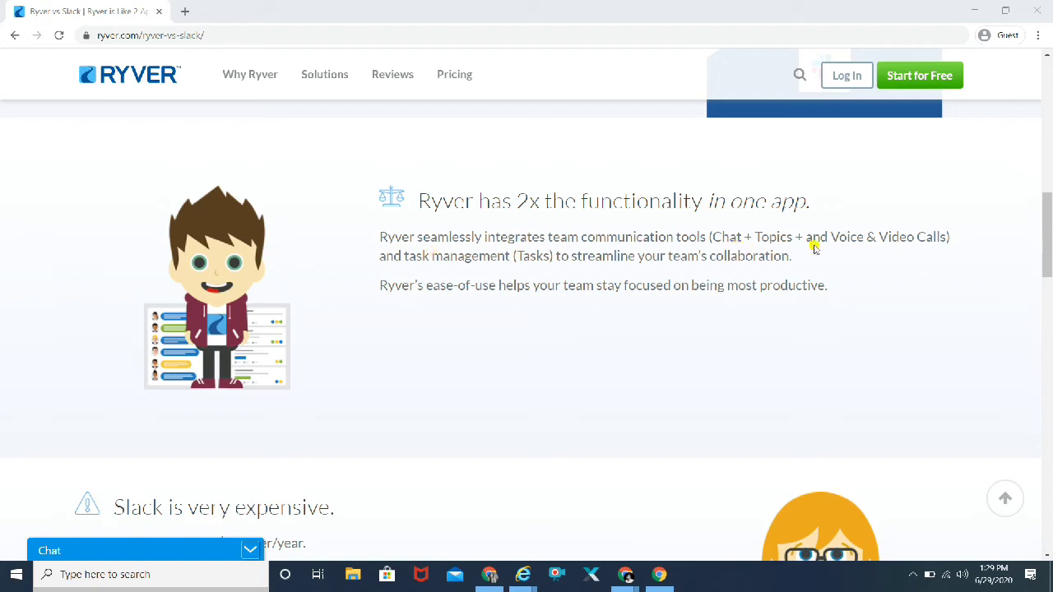
pyautogui.moveTo(878, 250)
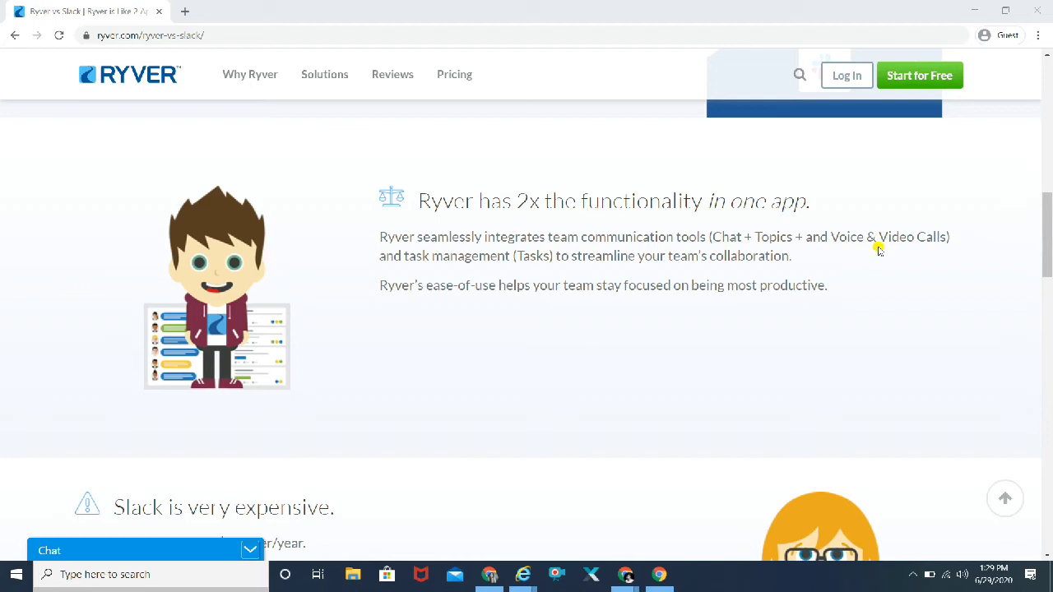
pyautogui.moveTo(399, 267)
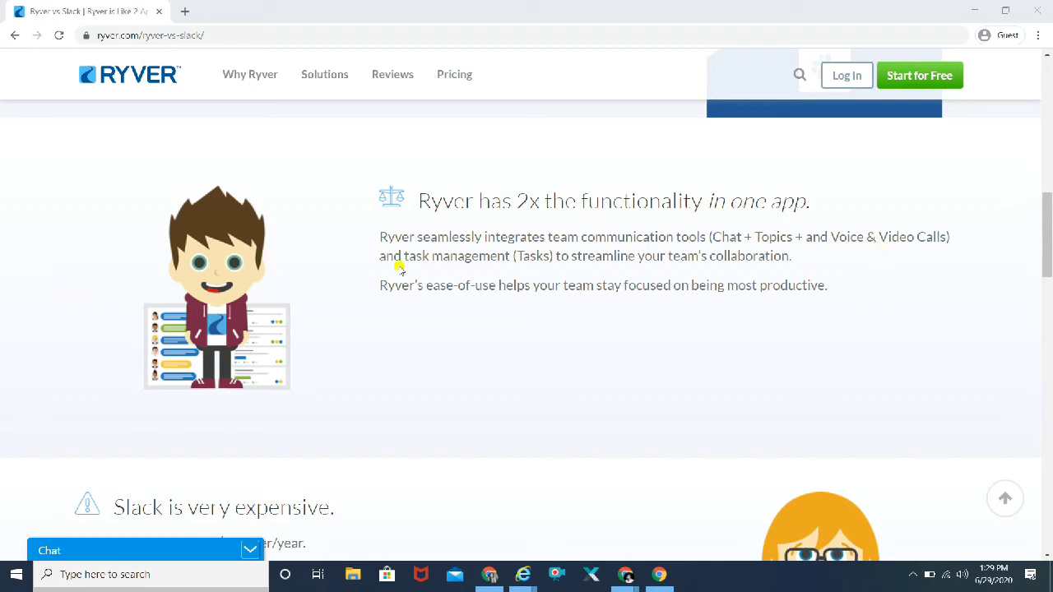
# Step: Scroll past 'Slack is very expensive' to the $49/month 'Ryver is more affordable' section
pyautogui.scroll(-3)
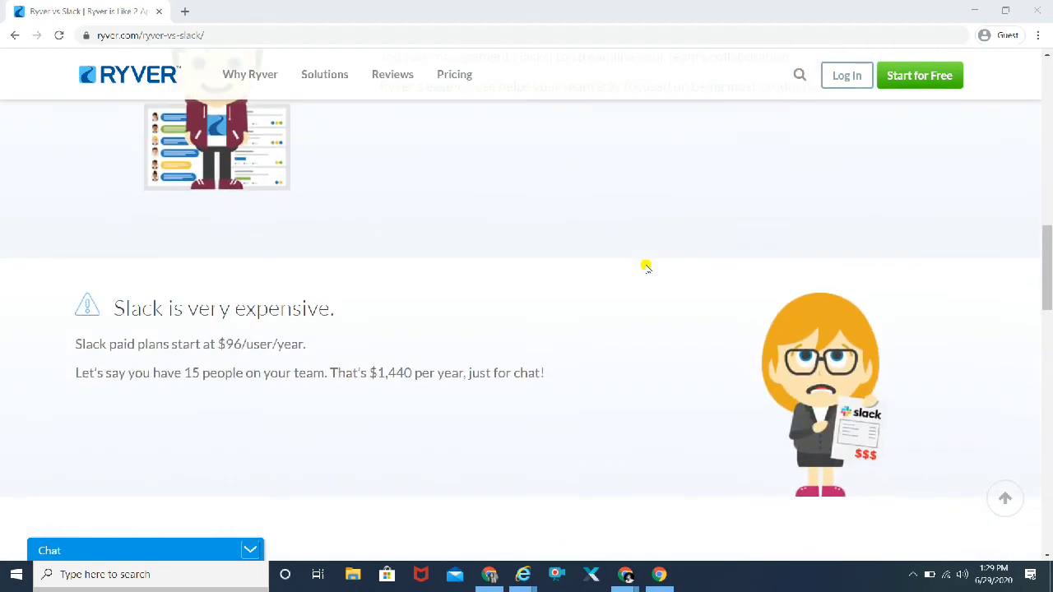
pyautogui.scroll(-3)
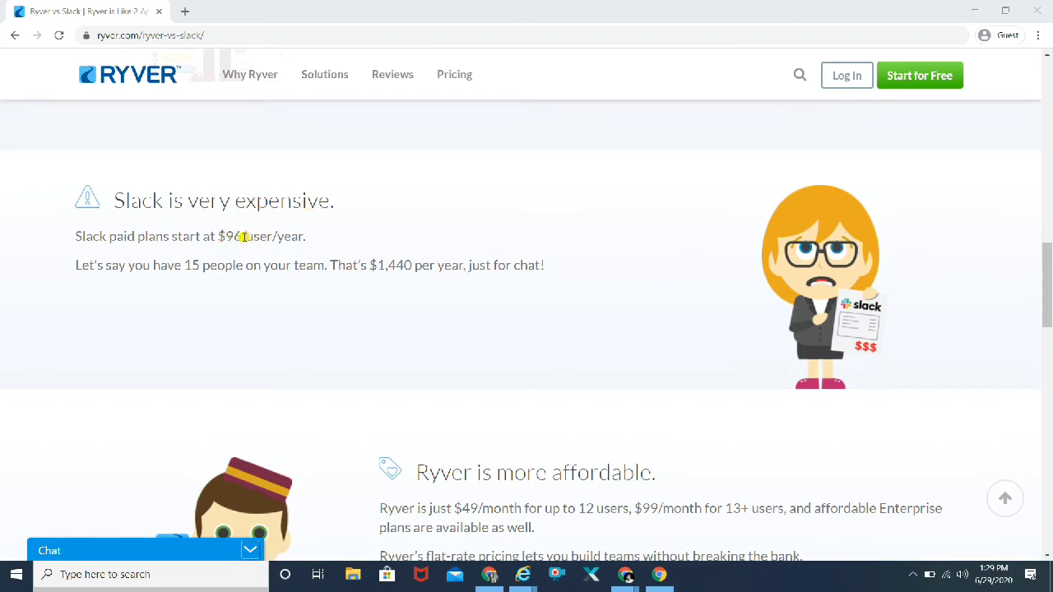
pyautogui.moveTo(143, 270)
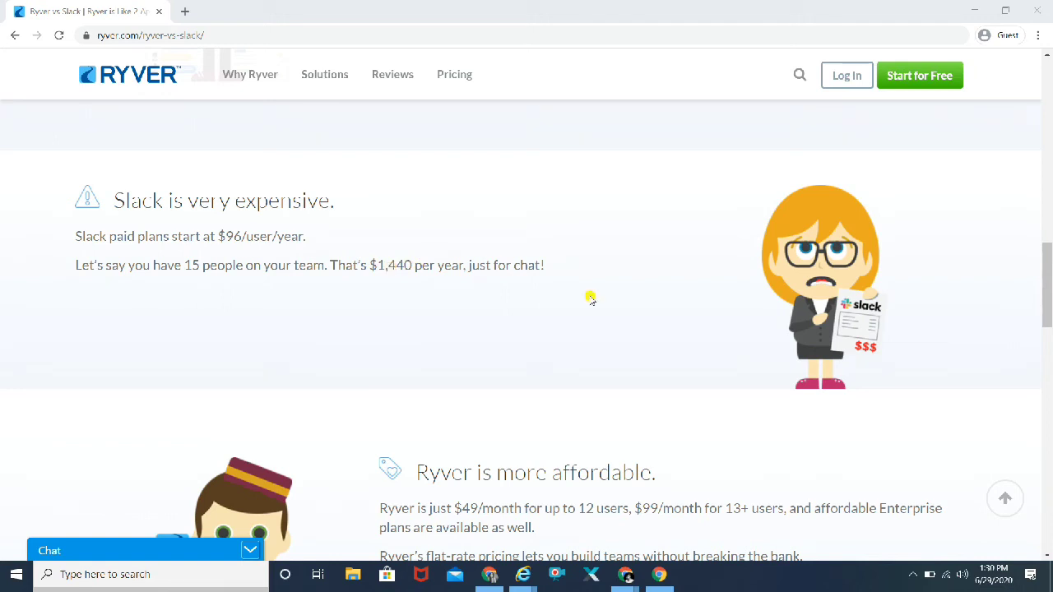
pyautogui.moveTo(379, 280)
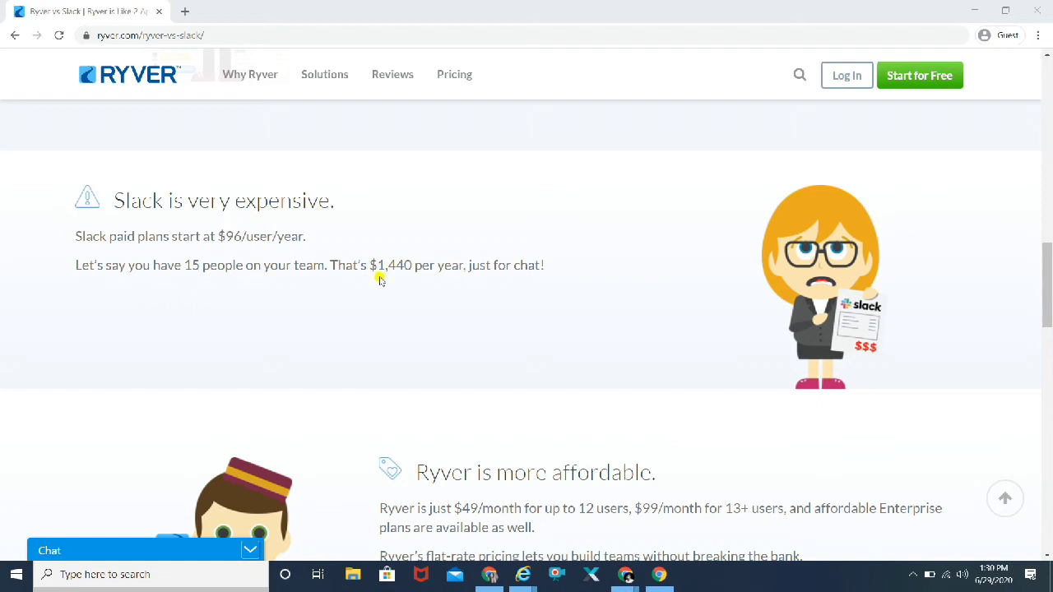
pyautogui.moveTo(444, 270)
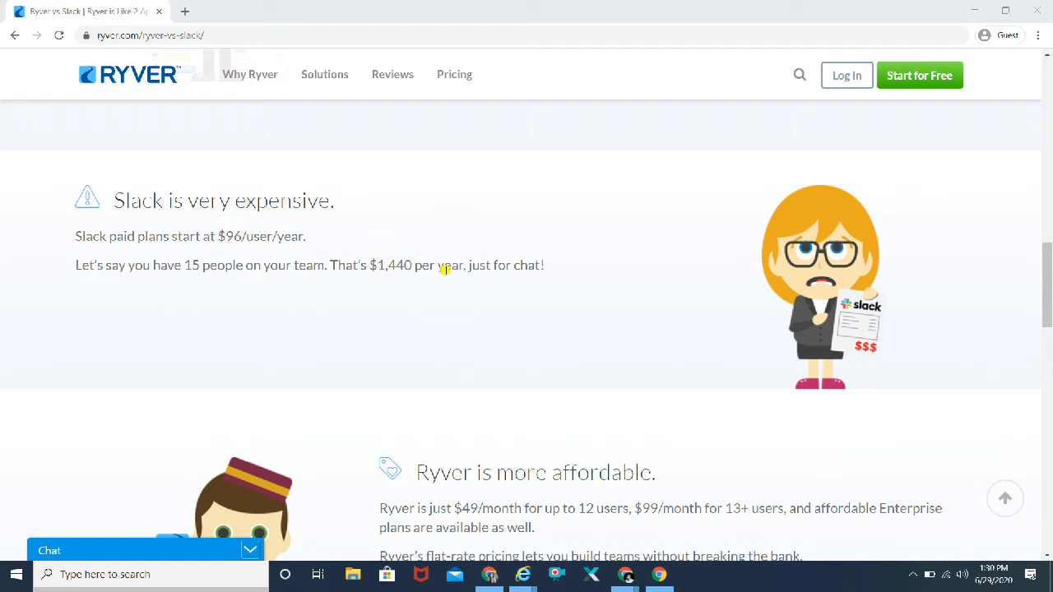
pyautogui.scroll(-3)
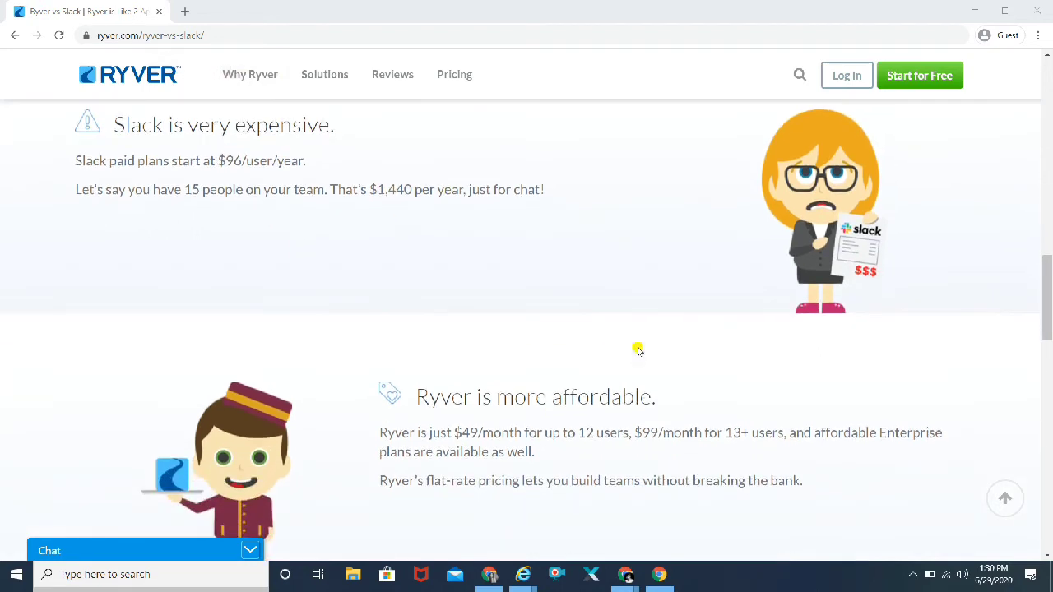
pyautogui.scroll(-3)
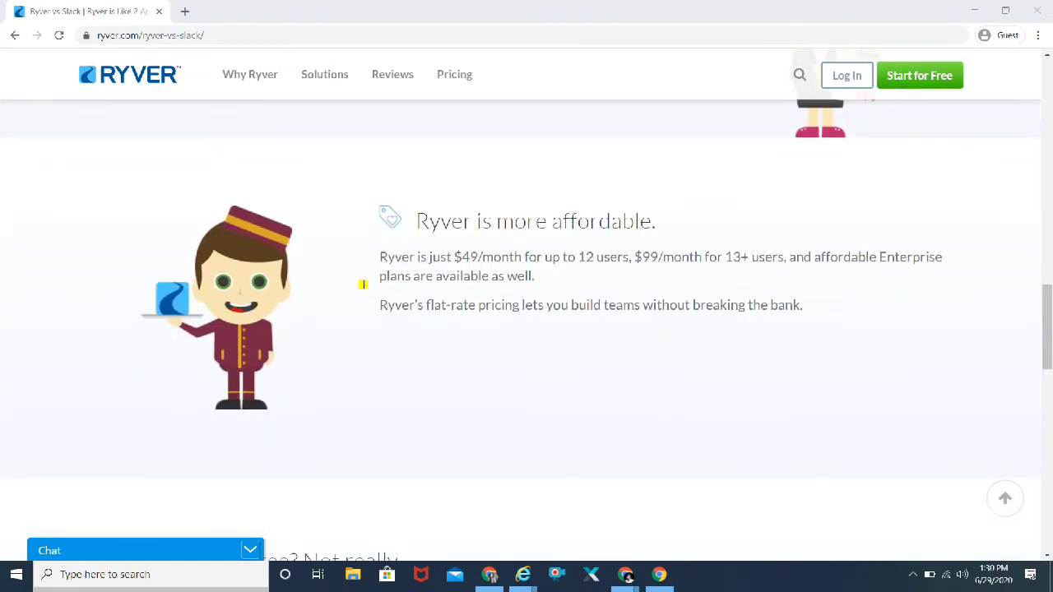
pyautogui.moveTo(506, 276)
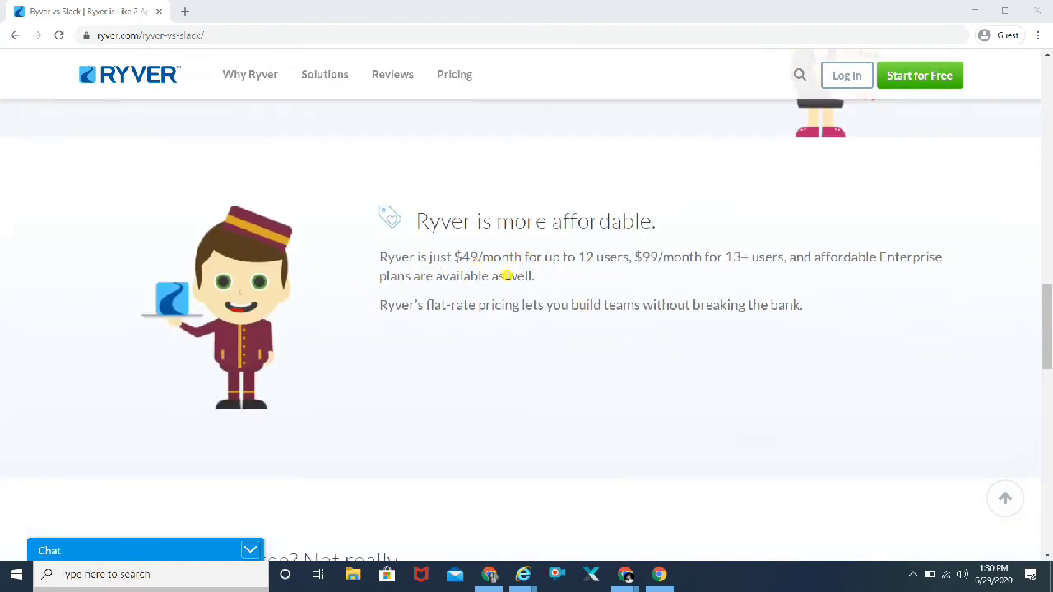
pyautogui.moveTo(619, 273)
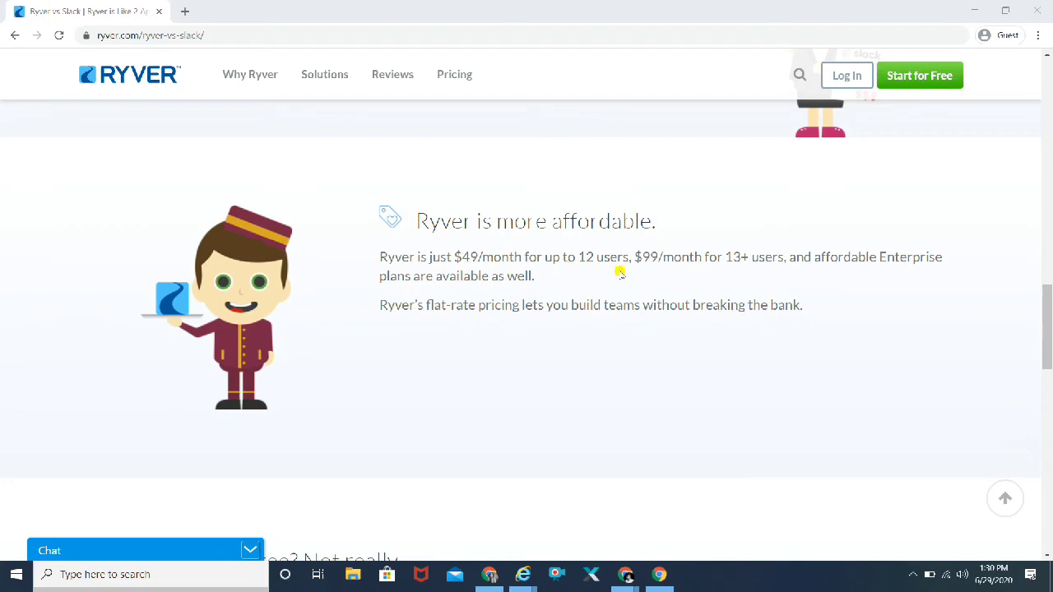
# Step: Scroll through Slack's free-plan limits (10K search, 5GB, no guests) to Ryver is unlimited
pyautogui.scroll(-3)
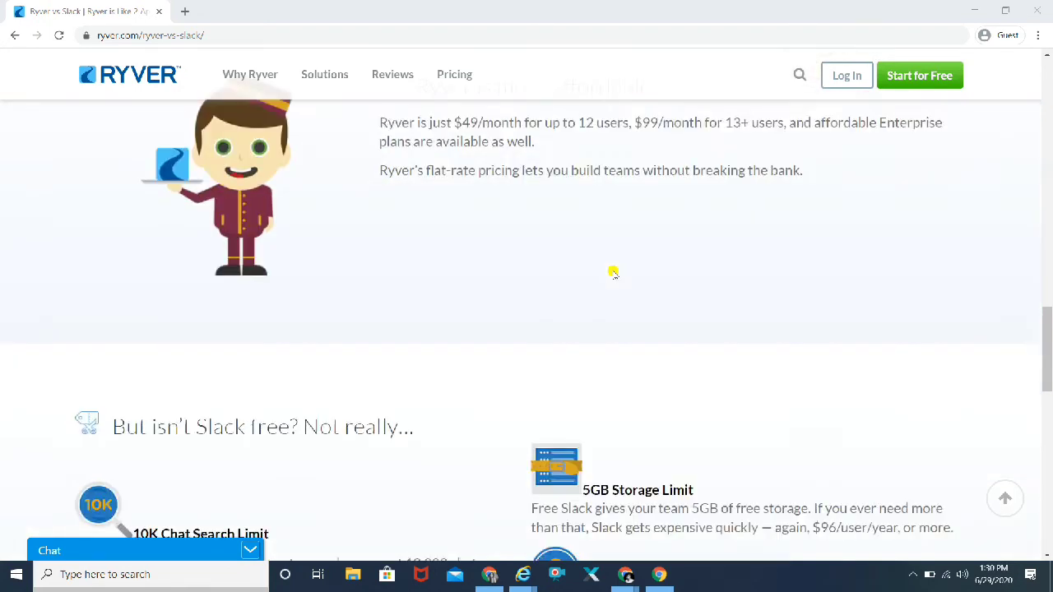
pyautogui.scroll(-3)
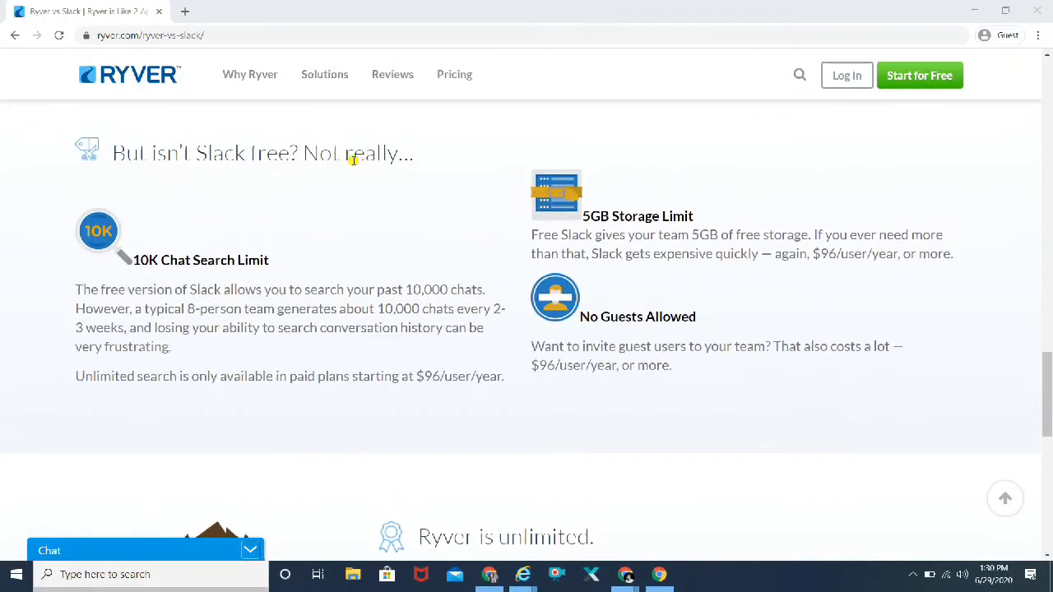
pyautogui.moveTo(302, 169)
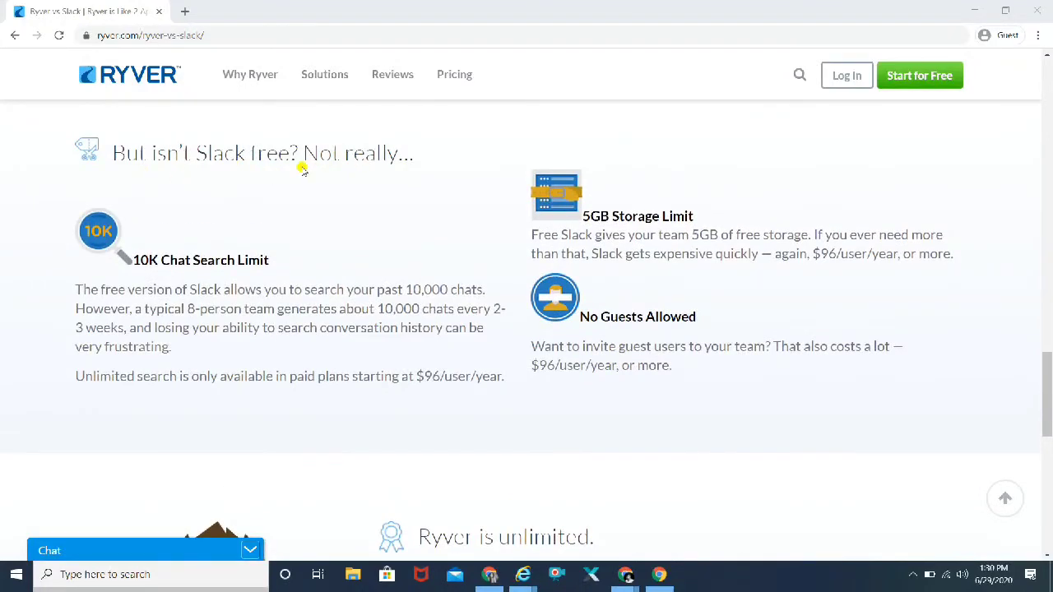
pyautogui.moveTo(306, 170)
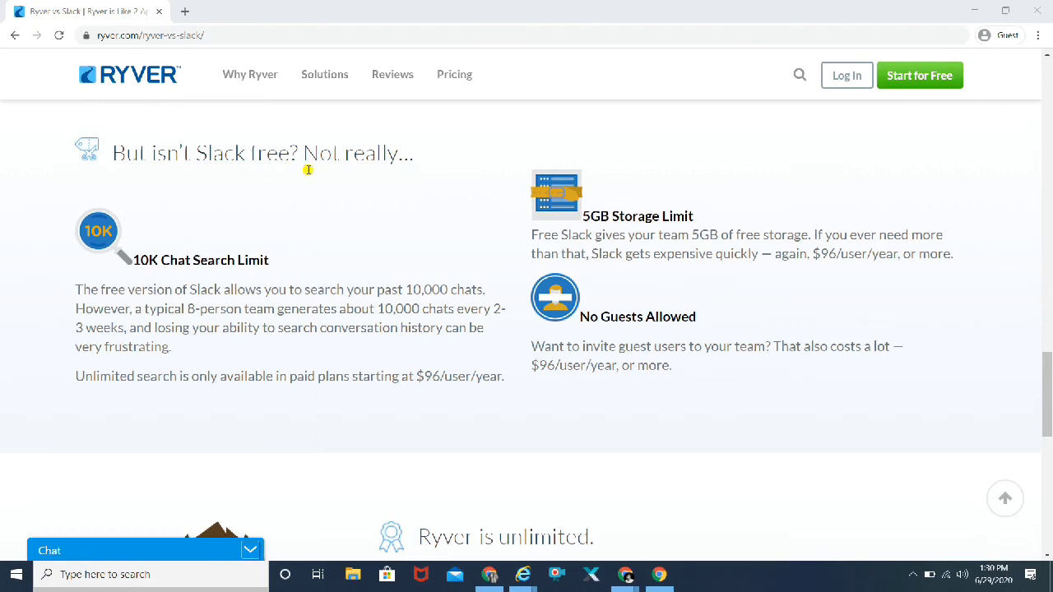
pyautogui.moveTo(149, 430)
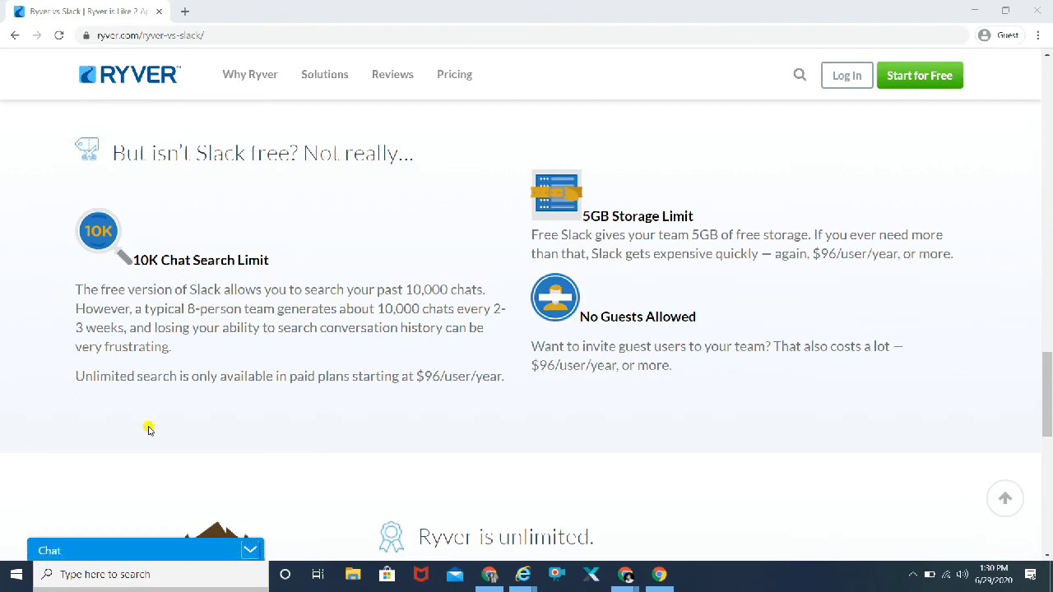
pyautogui.moveTo(86, 334)
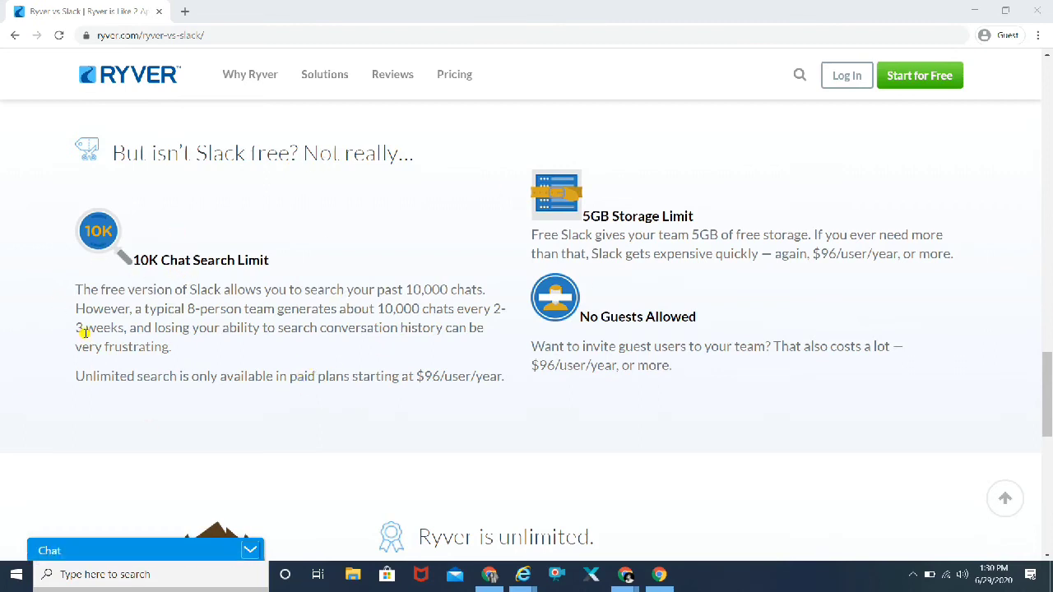
pyautogui.moveTo(288, 302)
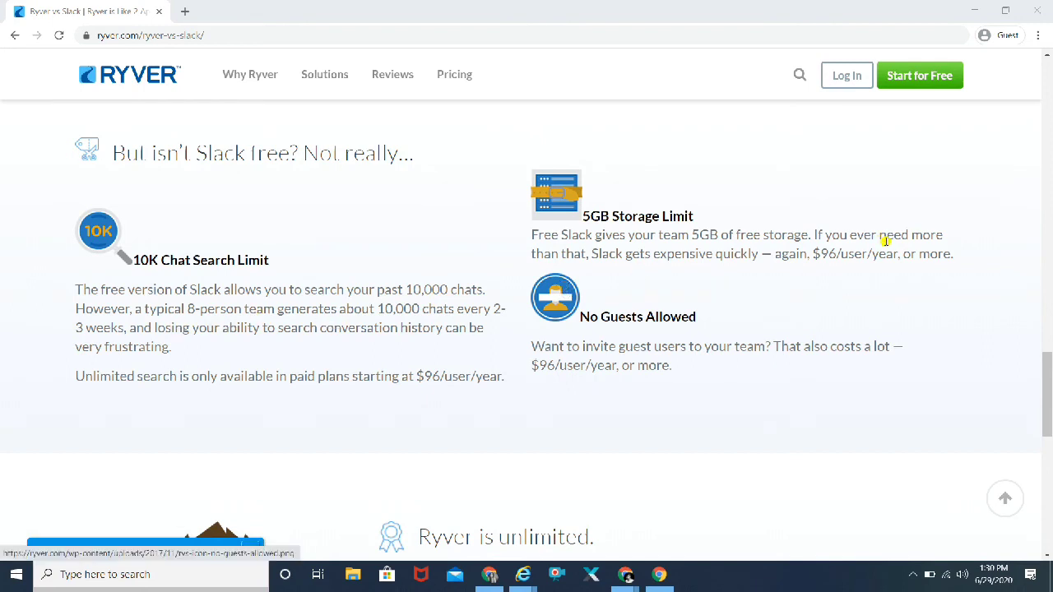
pyautogui.moveTo(613, 306)
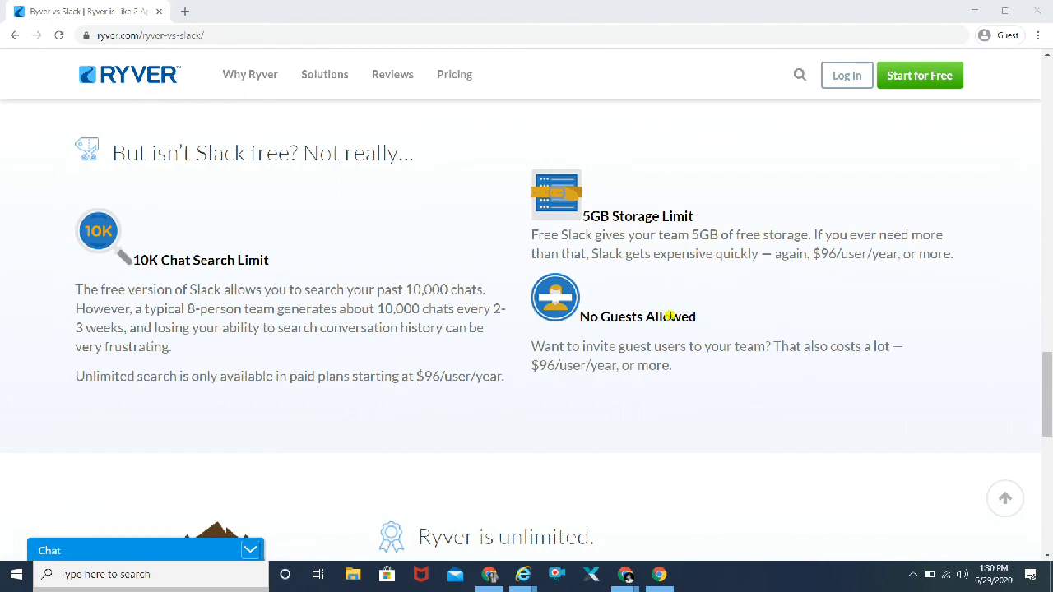
pyautogui.moveTo(680, 306)
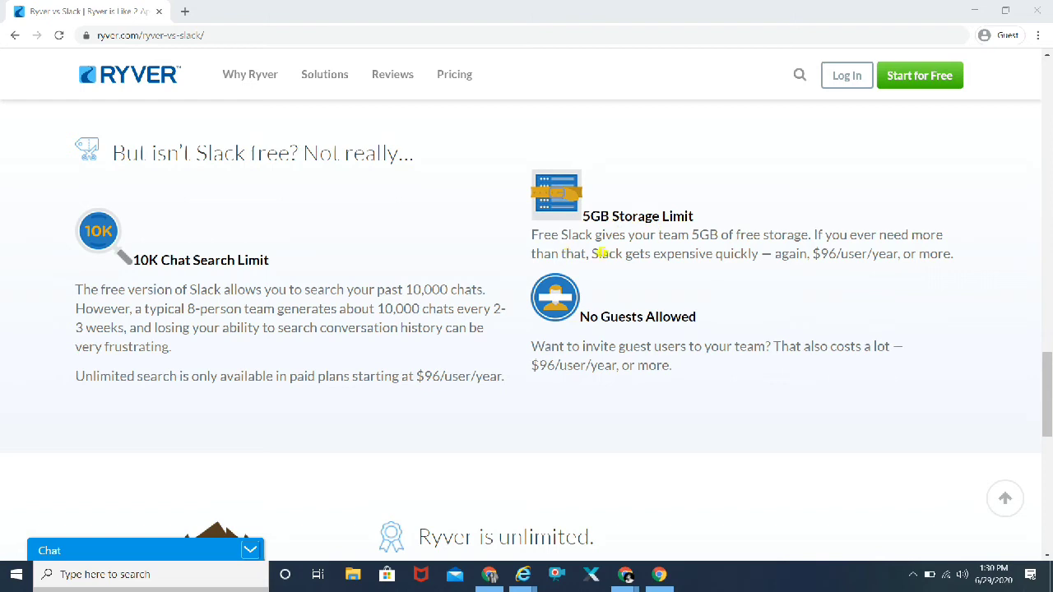
pyautogui.moveTo(843, 226)
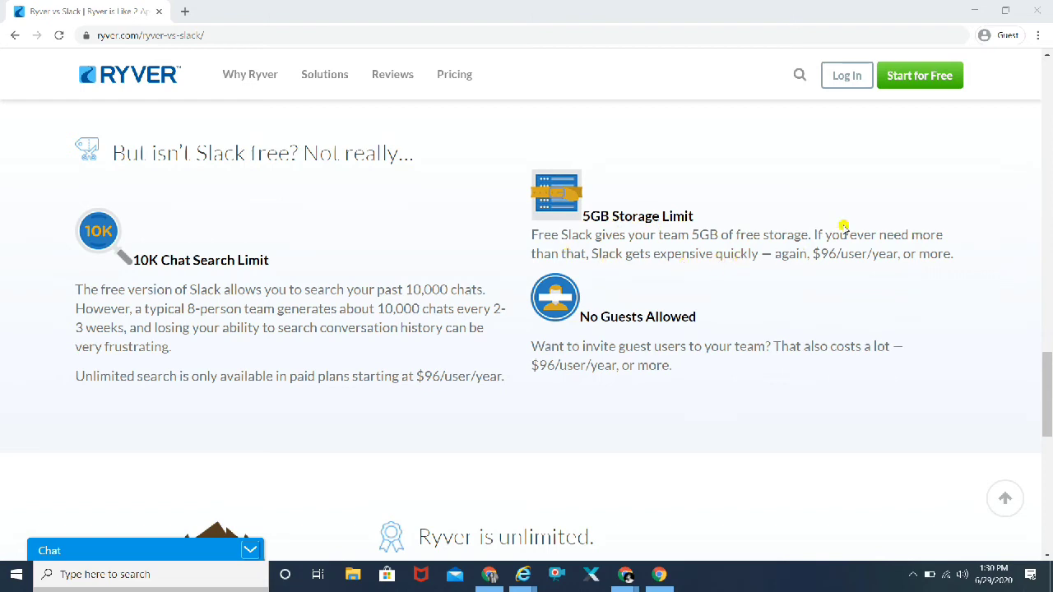
pyautogui.moveTo(572, 265)
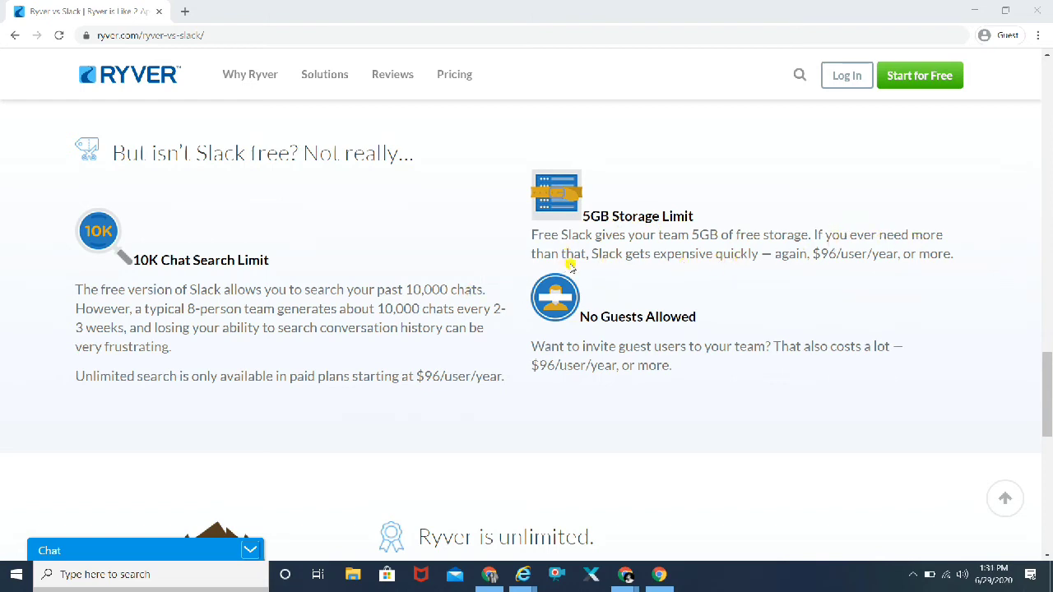
pyautogui.moveTo(787, 257)
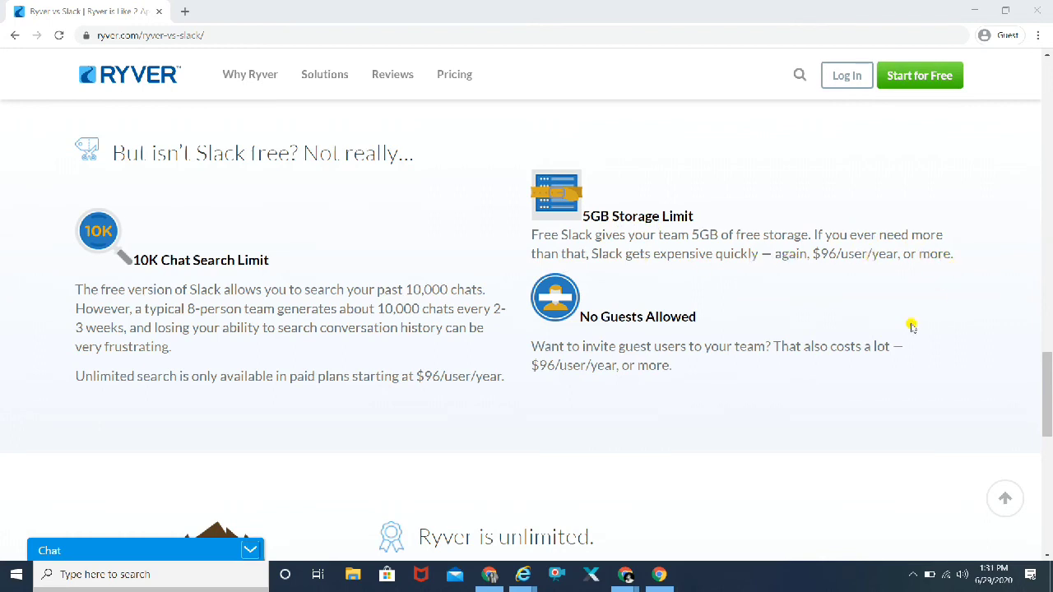
pyautogui.scroll(-3)
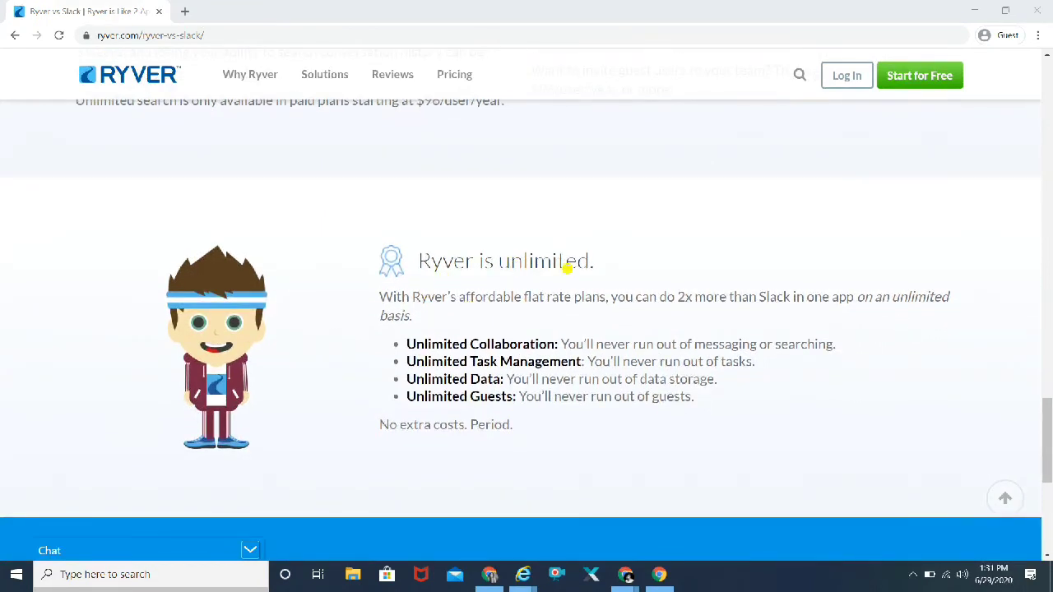
pyautogui.moveTo(477, 312)
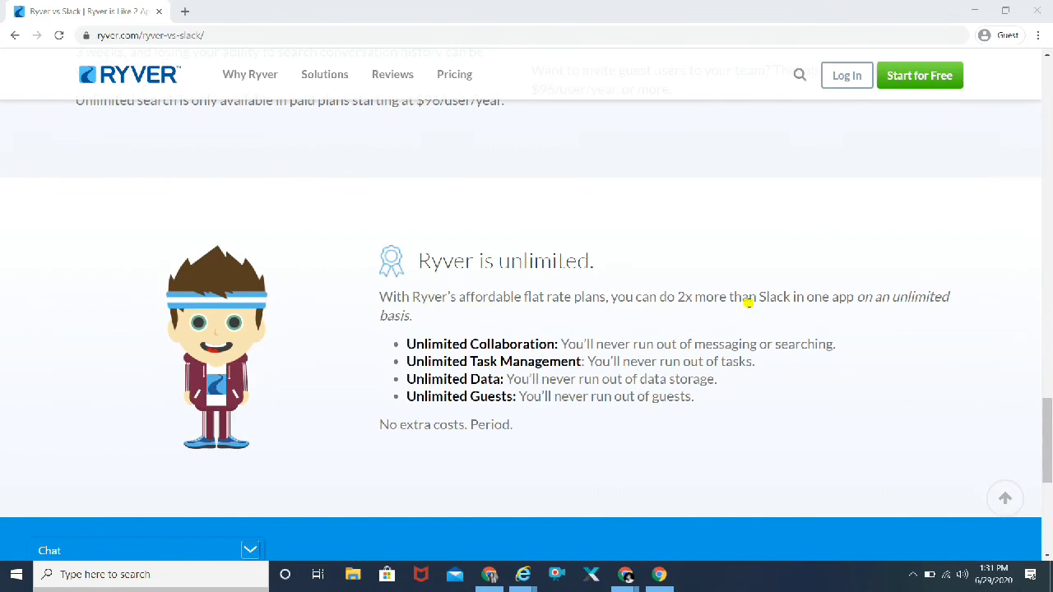
pyautogui.moveTo(886, 314)
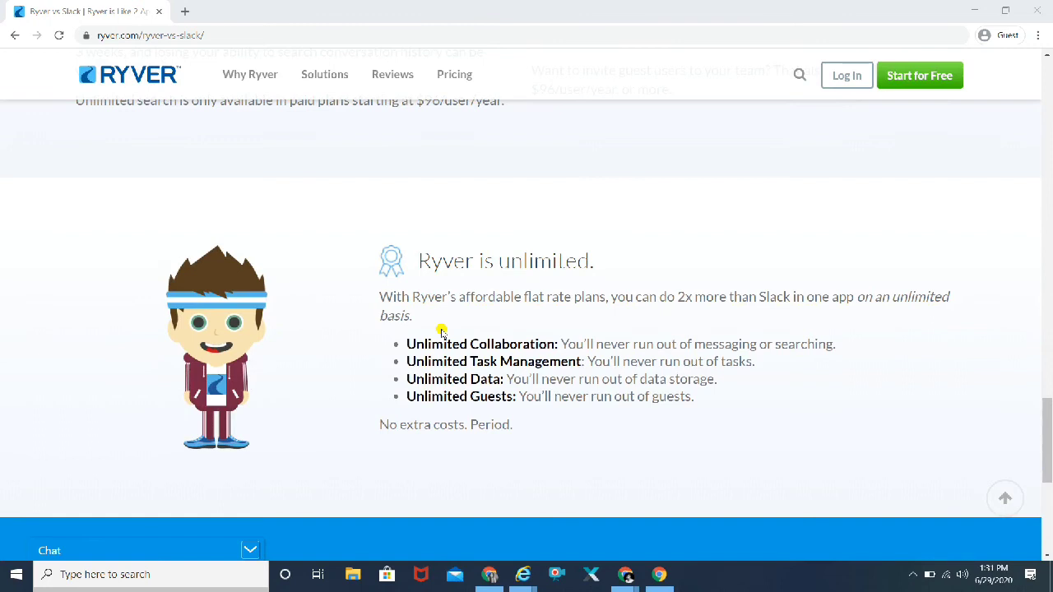
pyautogui.moveTo(592, 350)
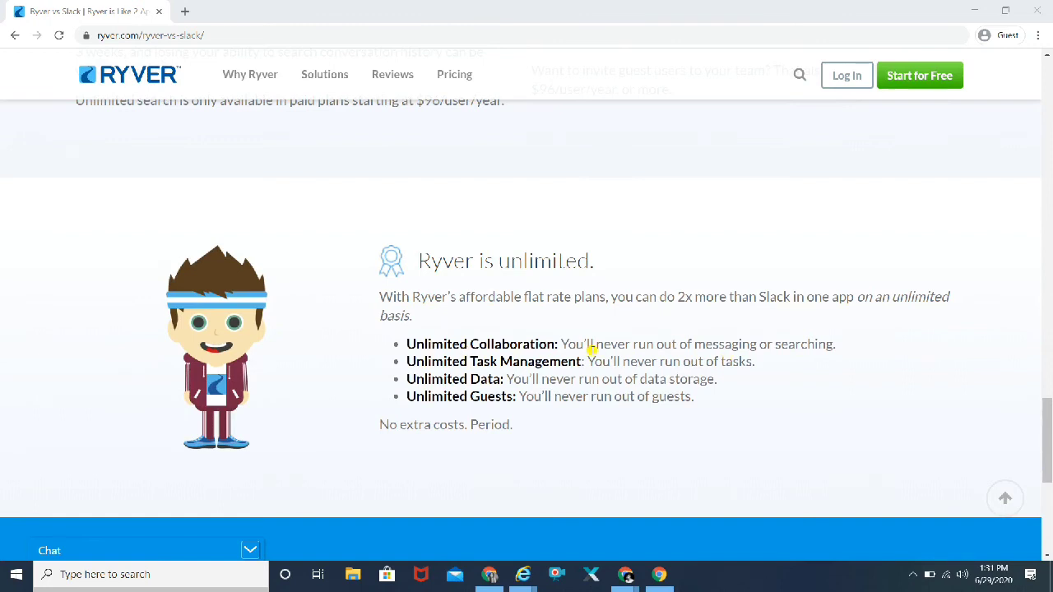
pyautogui.moveTo(450, 360)
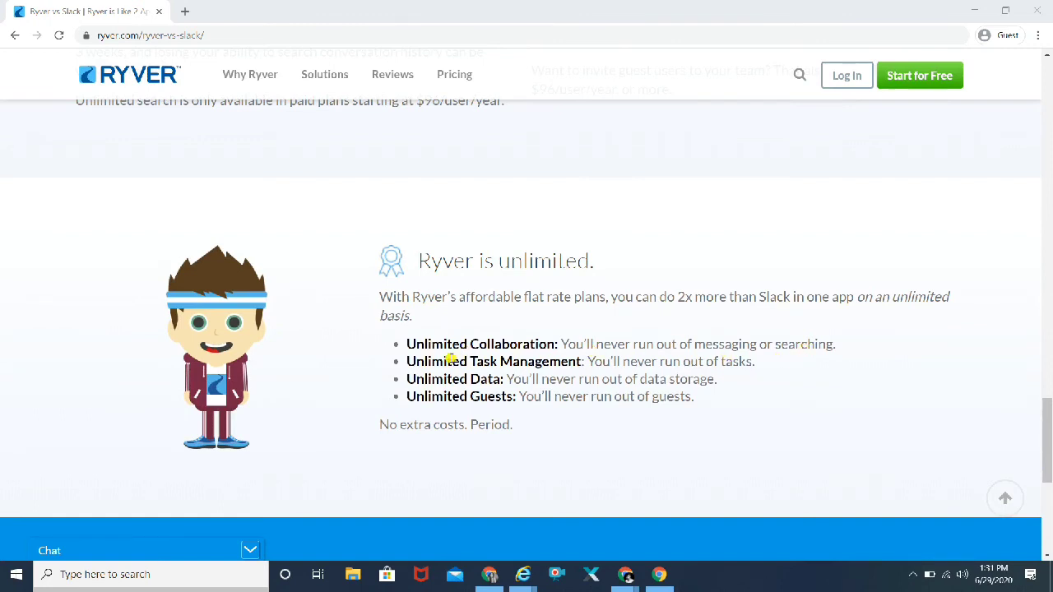
pyautogui.moveTo(532, 399)
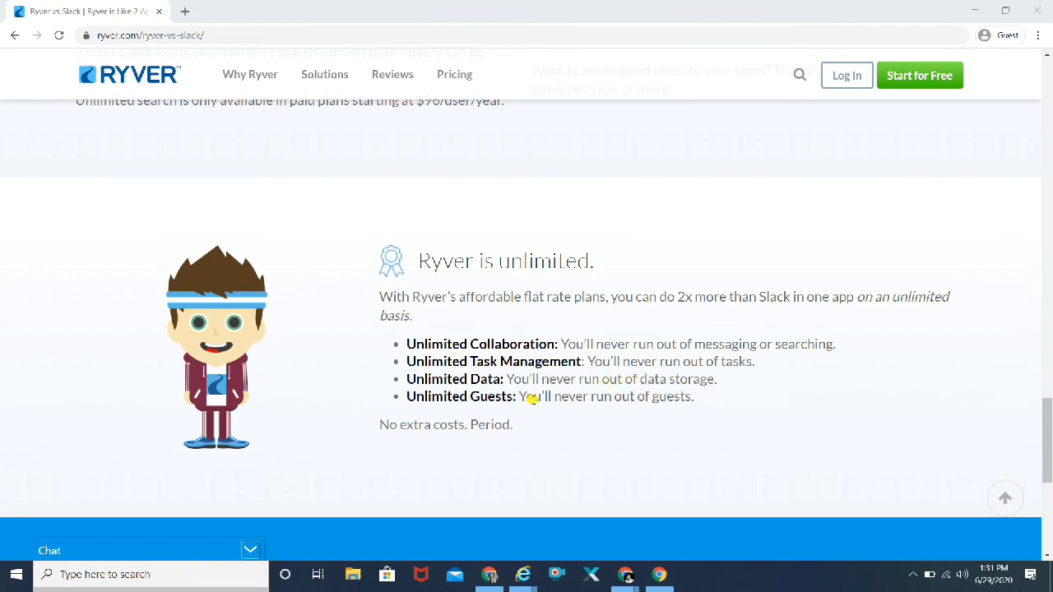
pyautogui.scroll(3)
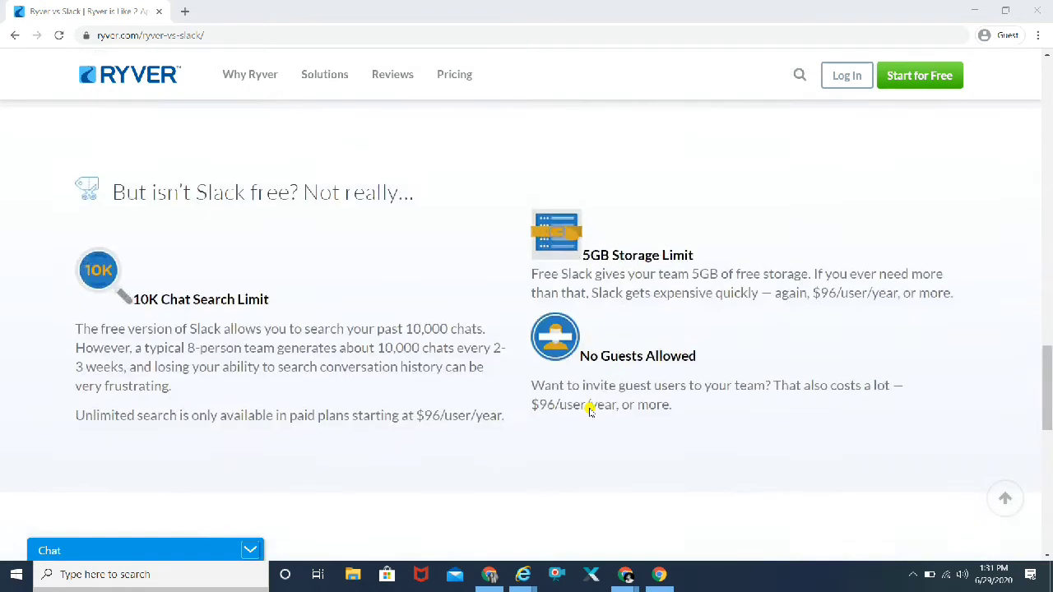
pyautogui.scroll(3)
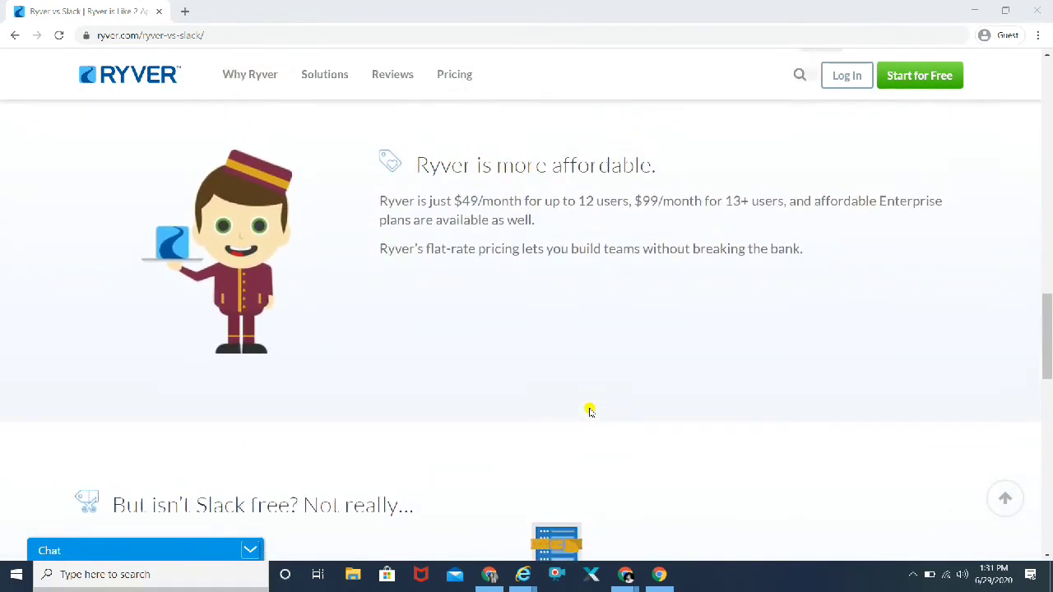
pyautogui.scroll(-3)
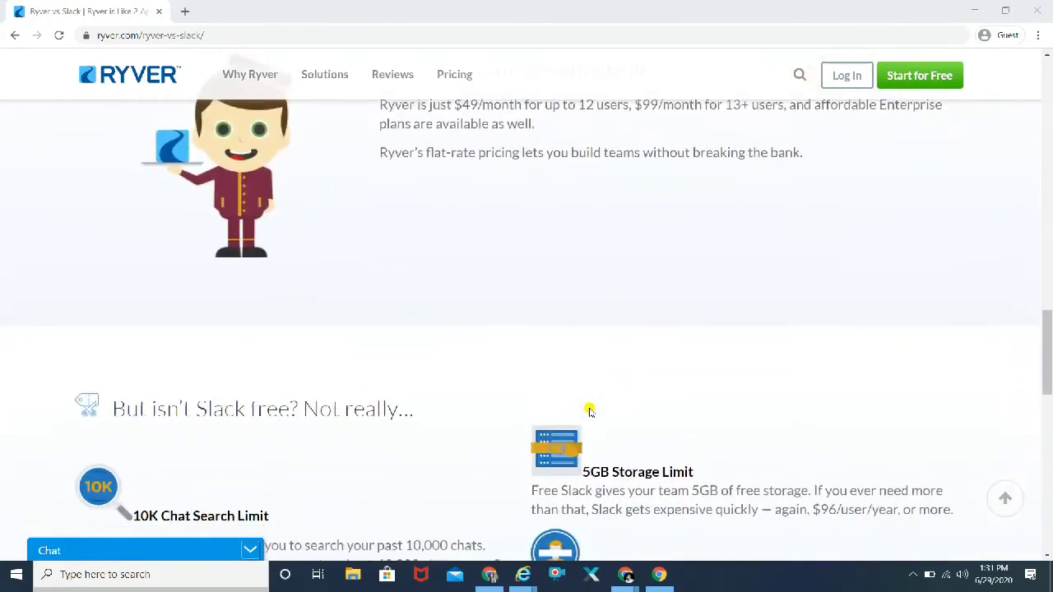
pyautogui.scroll(-3)
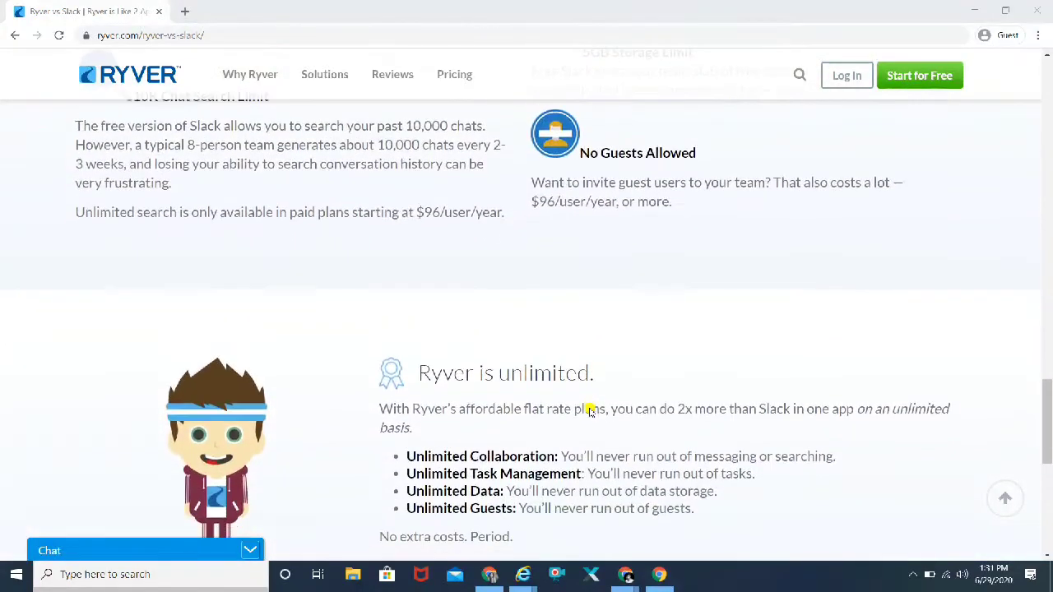
pyautogui.scroll(-3)
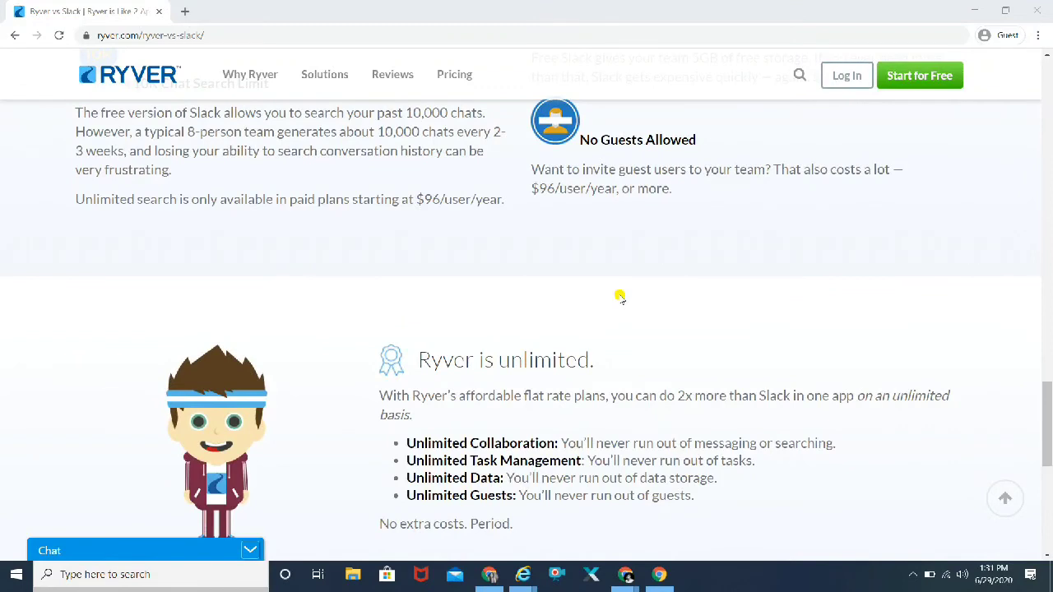
pyautogui.scroll(-3)
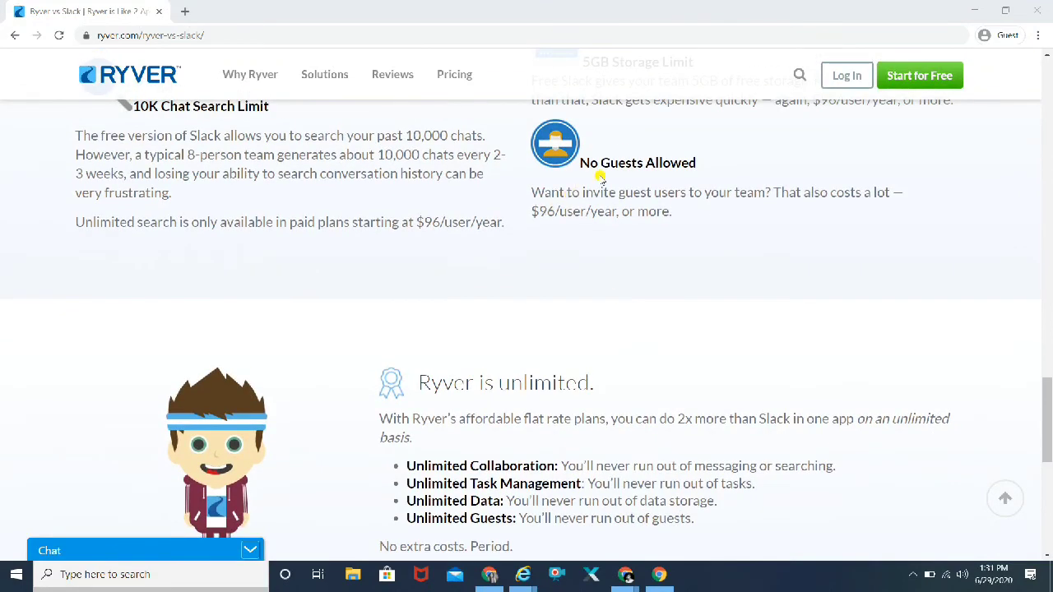
pyautogui.moveTo(677, 211)
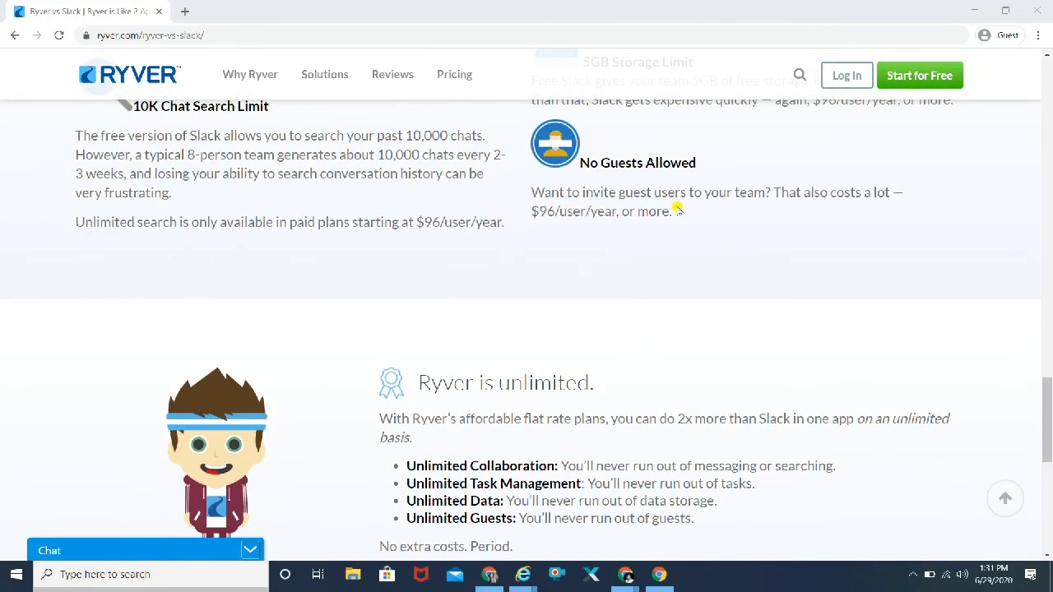
pyautogui.moveTo(653, 285)
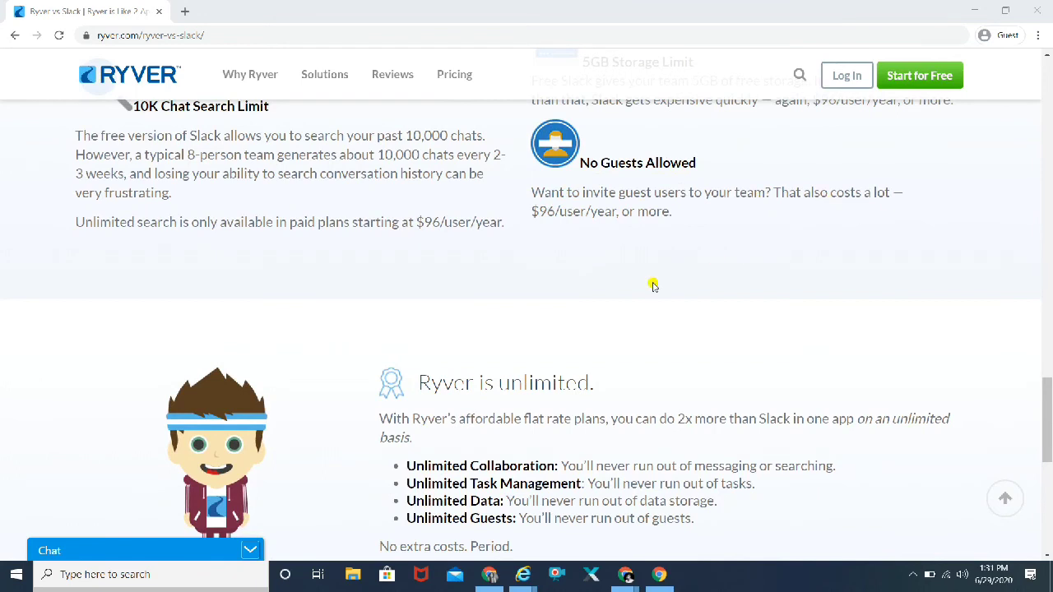
pyautogui.scroll(-3)
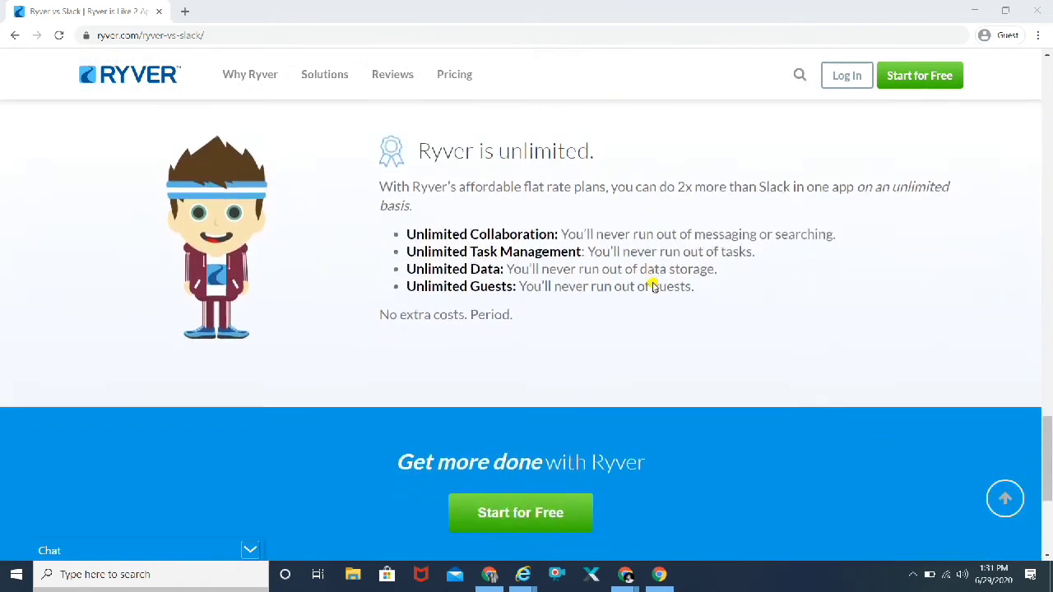
pyautogui.scroll(-3)
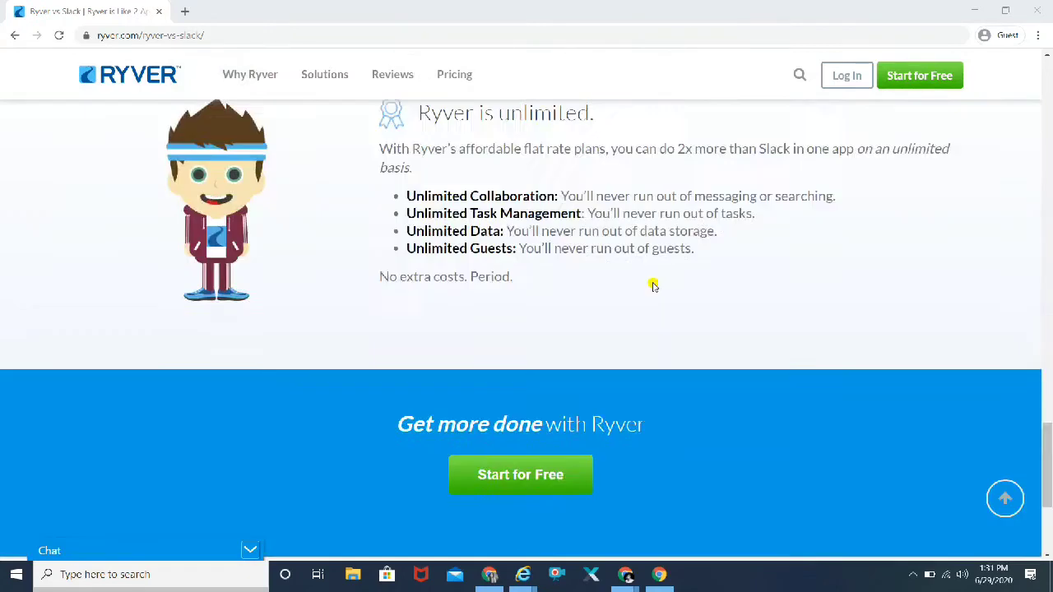
pyautogui.click(324, 74)
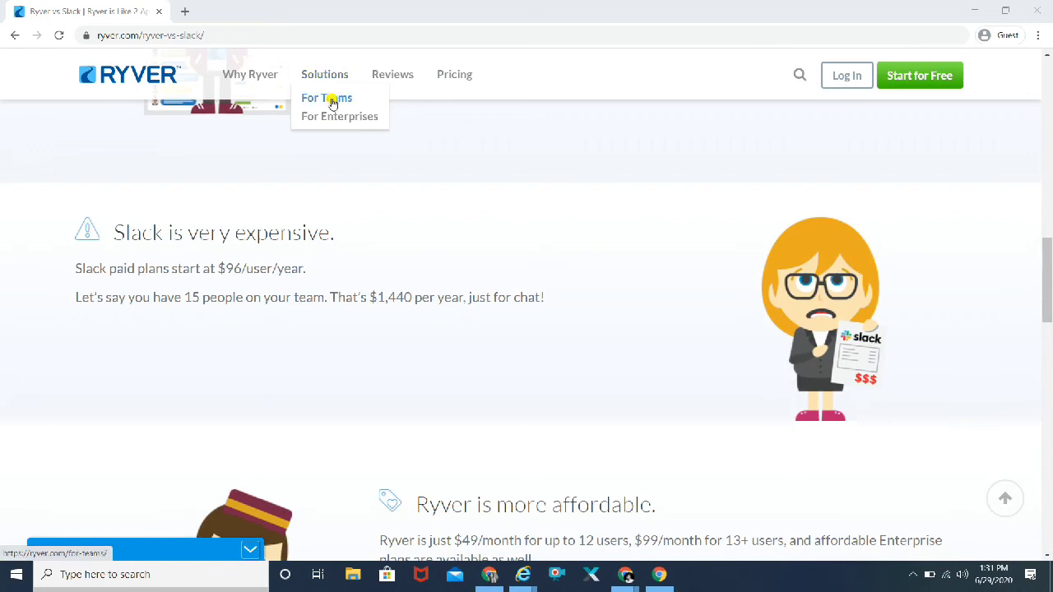
# Step: Visit the Solutions > For Teams page, then go to the customer Reviews page
pyautogui.click(327, 98)
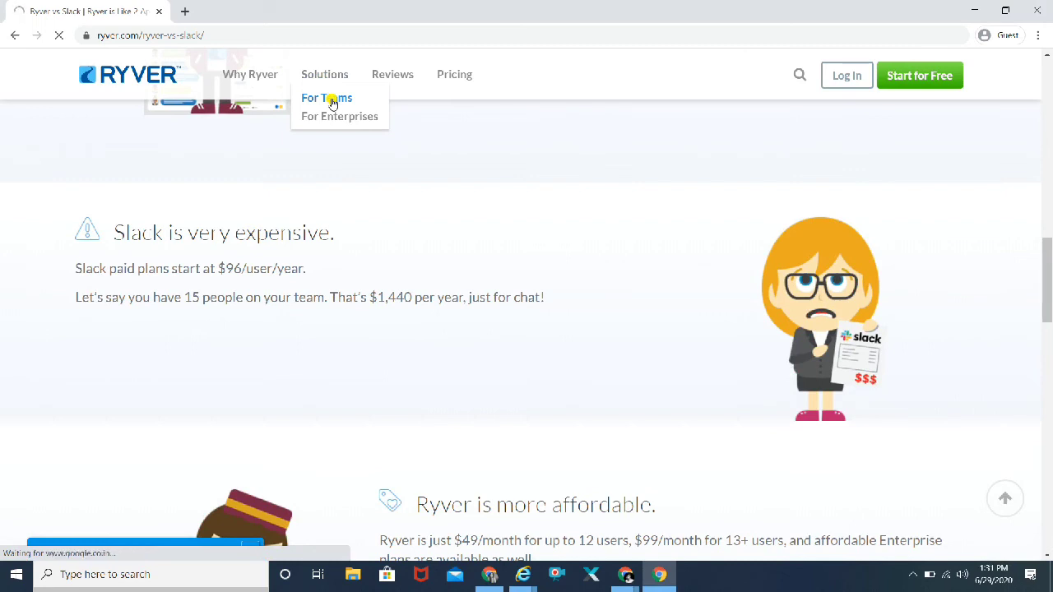
pyautogui.click(327, 98)
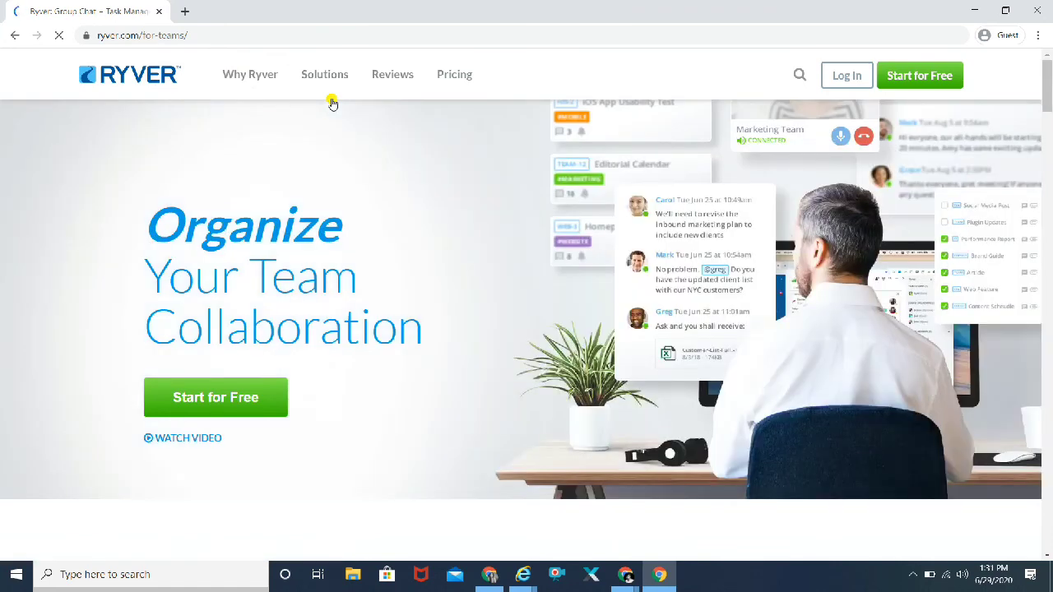
pyautogui.click(392, 74)
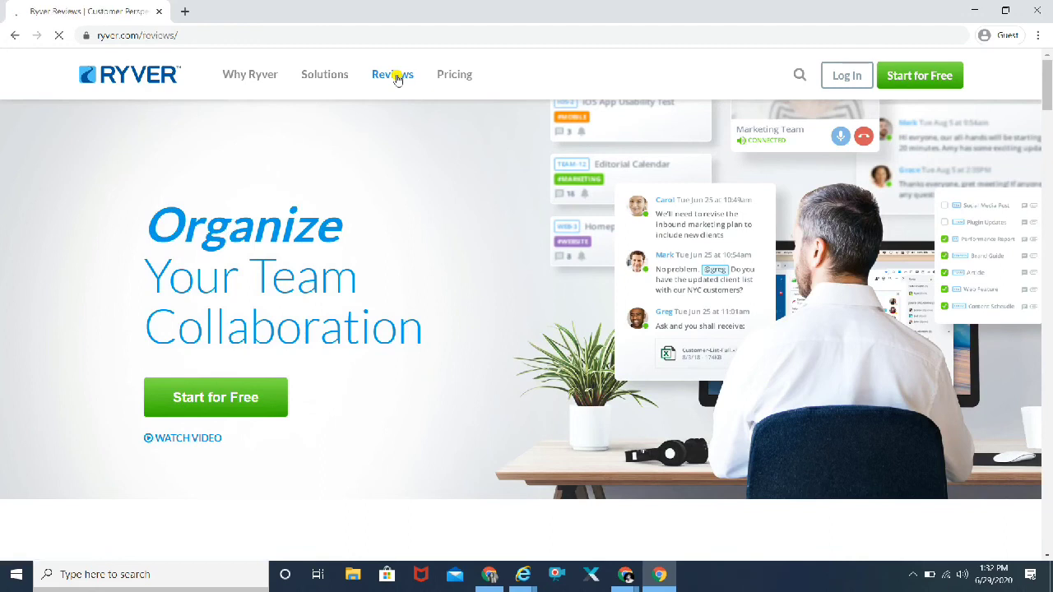
pyautogui.click(392, 74)
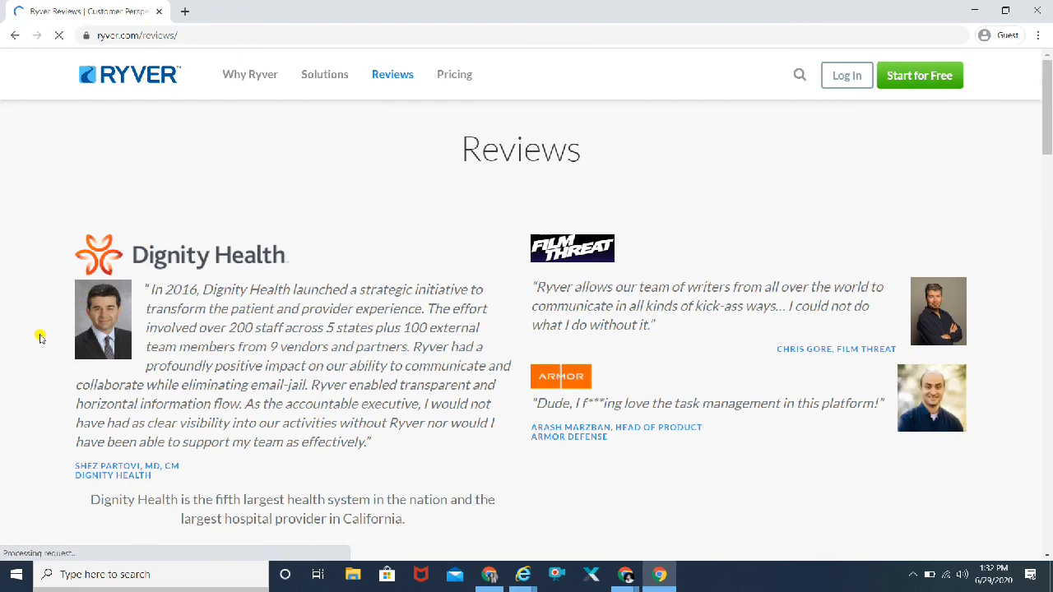
# Step: Scroll through the rated reviews and customer quotes, then go to Pricing
pyautogui.scroll(-3)
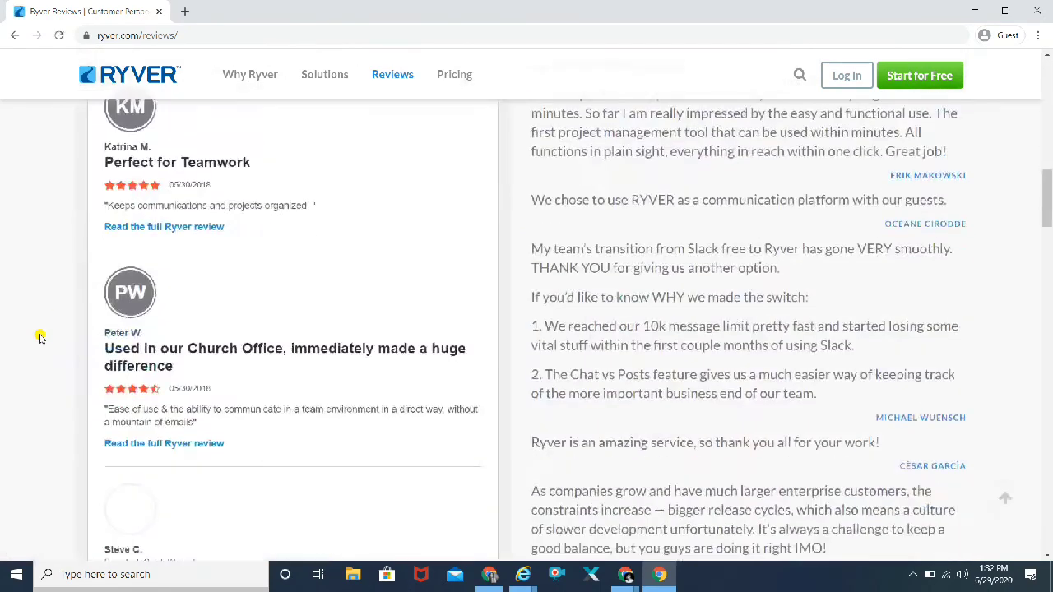
pyautogui.scroll(-3)
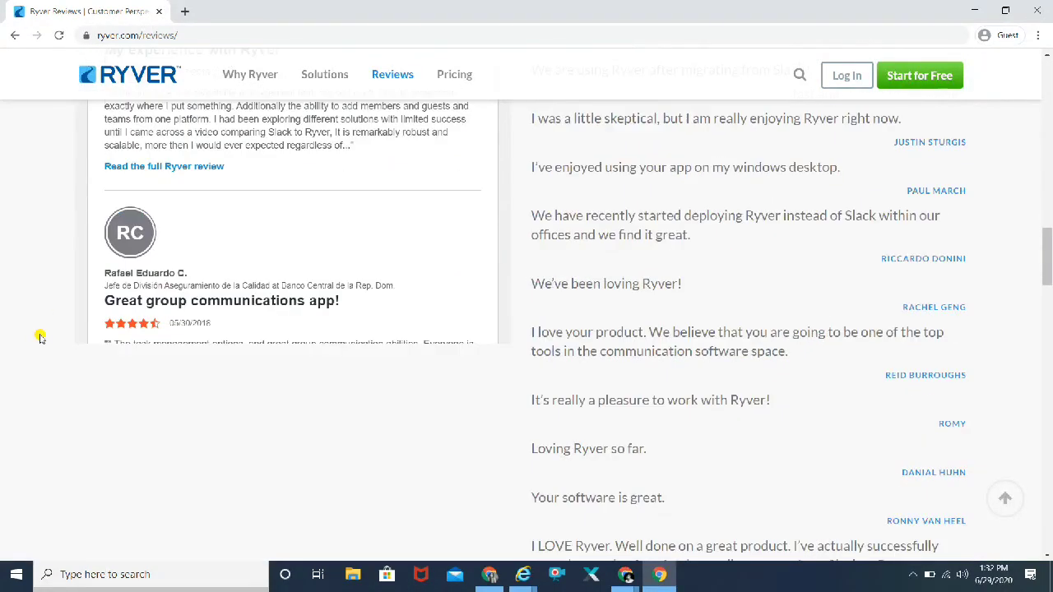
pyautogui.scroll(-3)
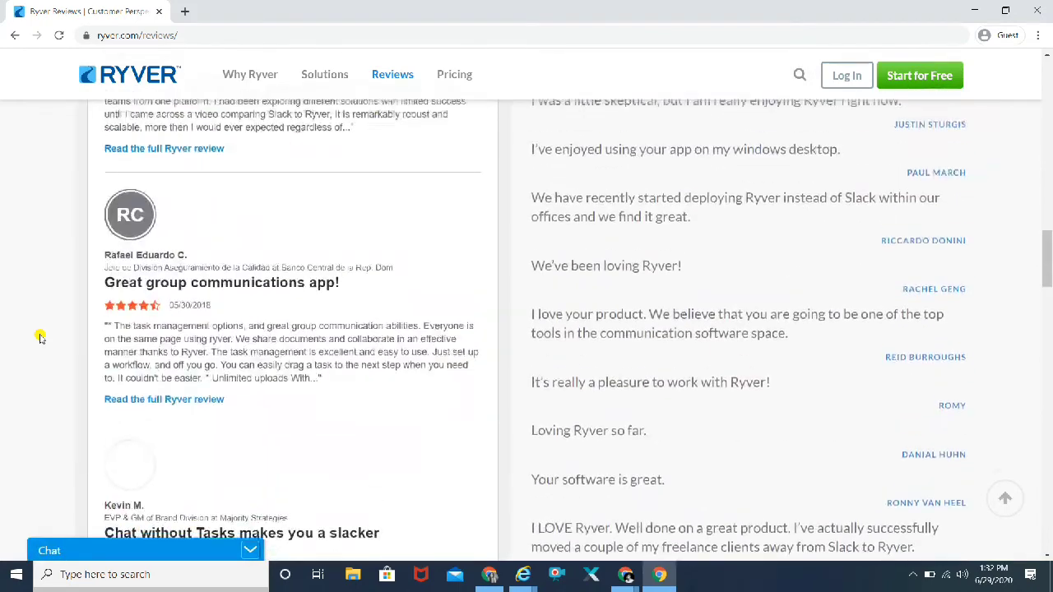
pyautogui.scroll(-3)
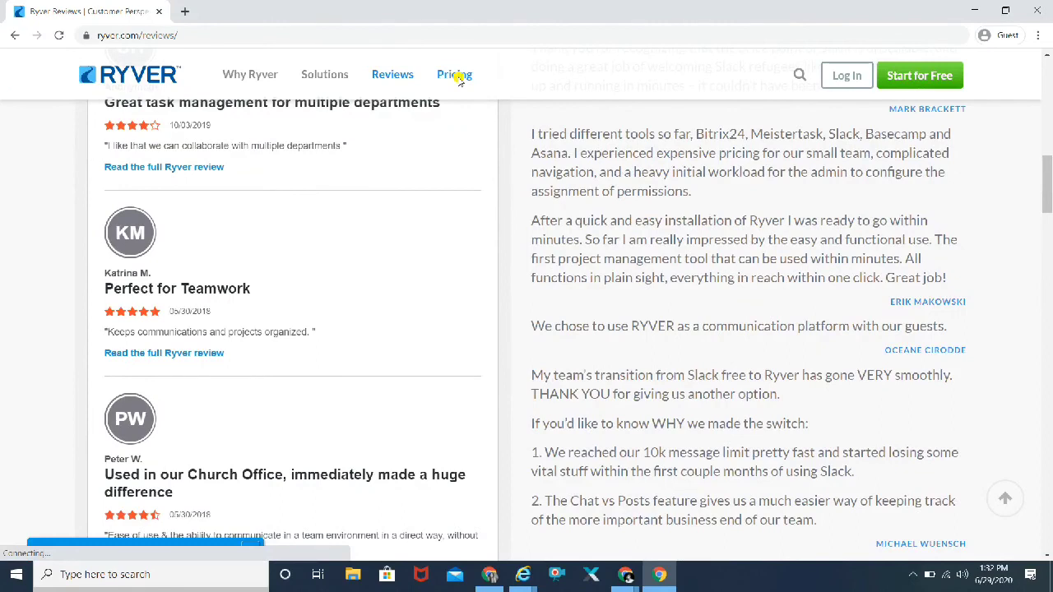
pyautogui.click(454, 74)
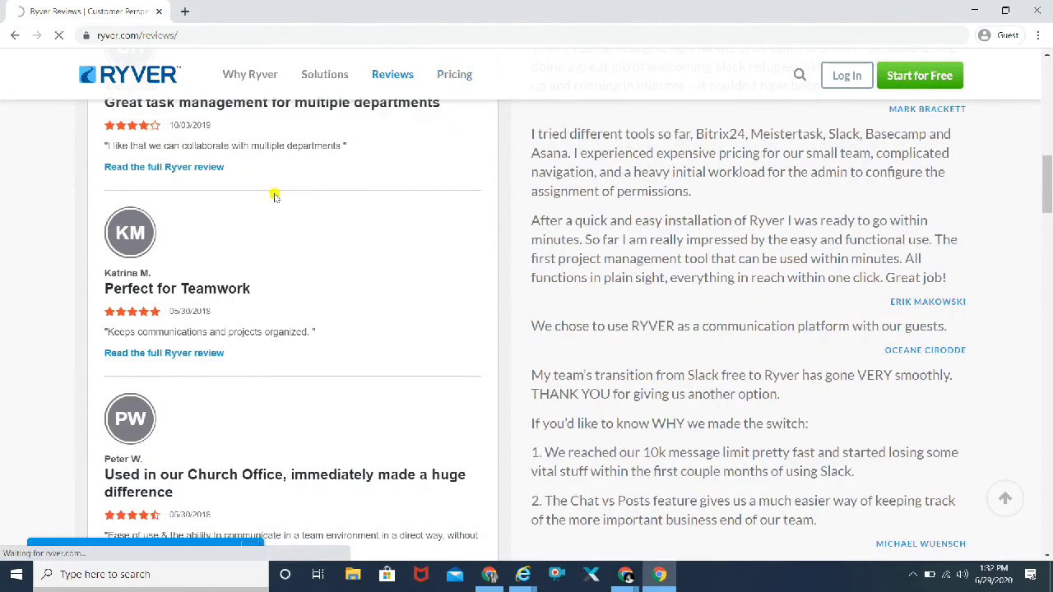
# Step: Browse the Pricing page through plans, free trials and FAQ, then return to the Starter, Unlimited and Enterprise prices
pyautogui.click(454, 74)
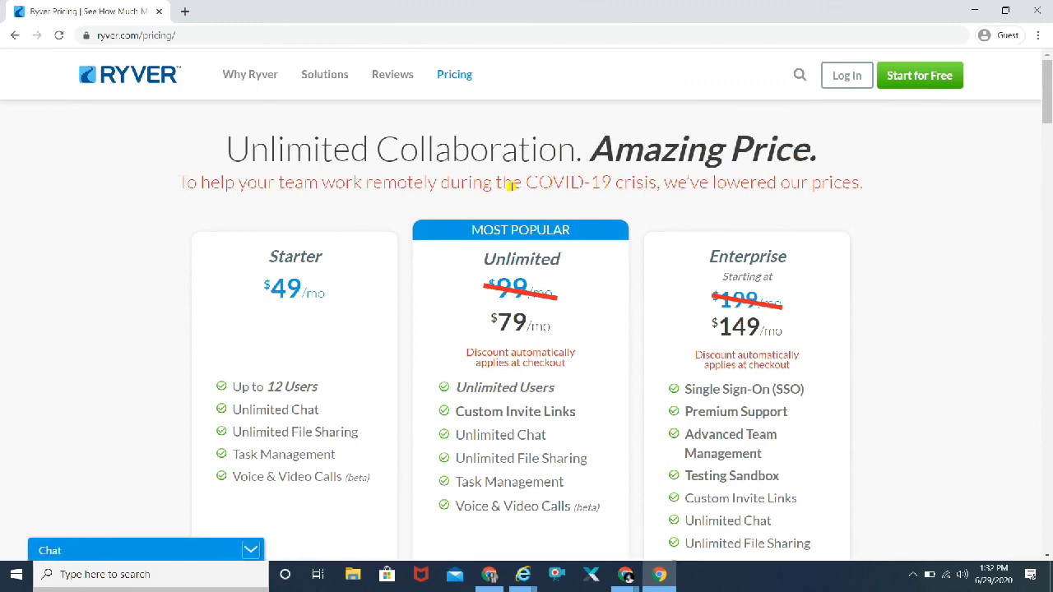
pyautogui.moveTo(428, 347)
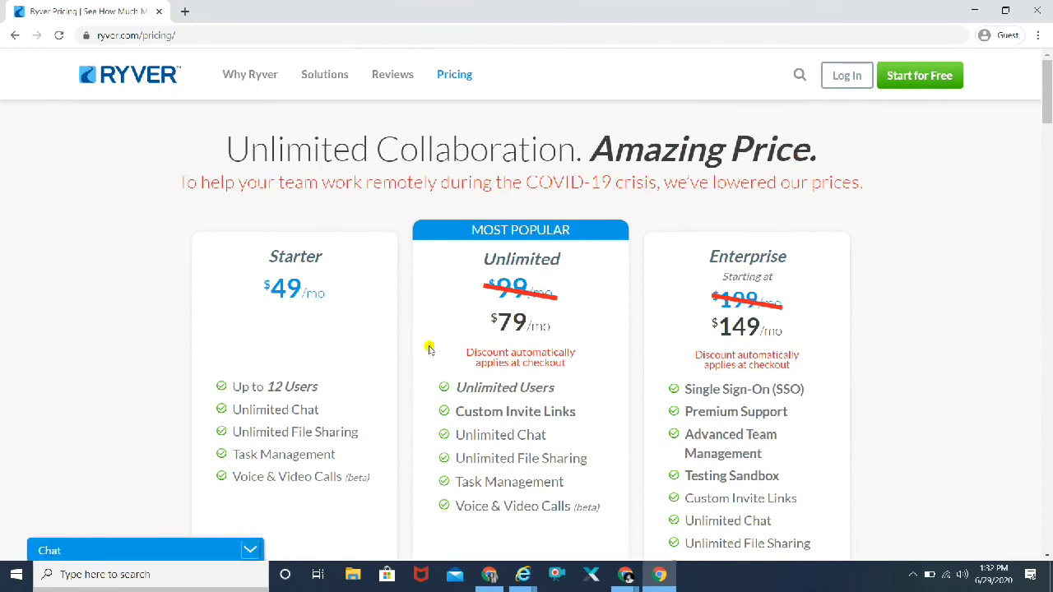
pyautogui.moveTo(1038, 347)
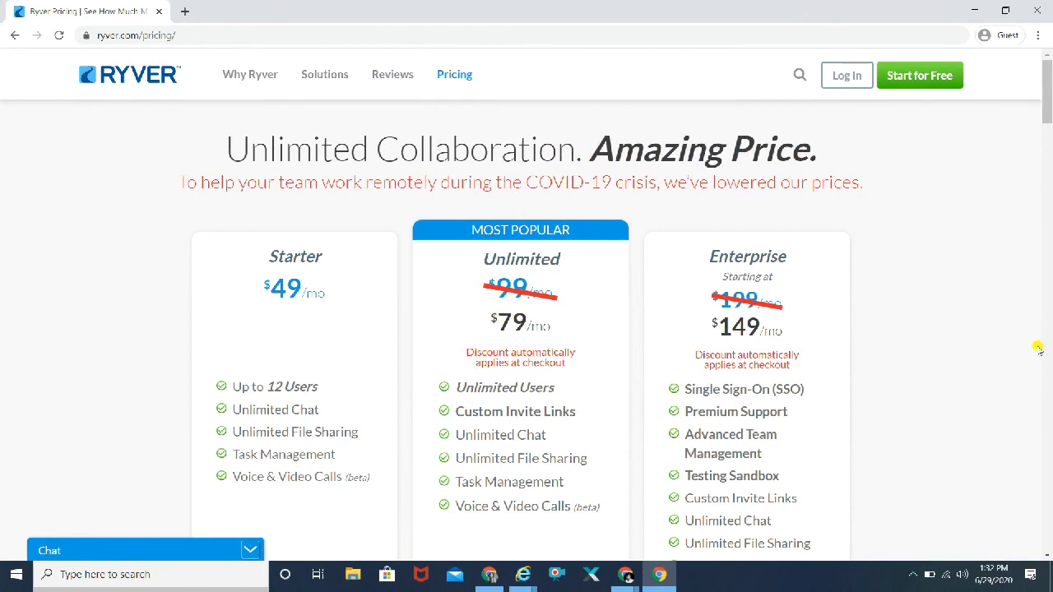
pyautogui.scroll(-3)
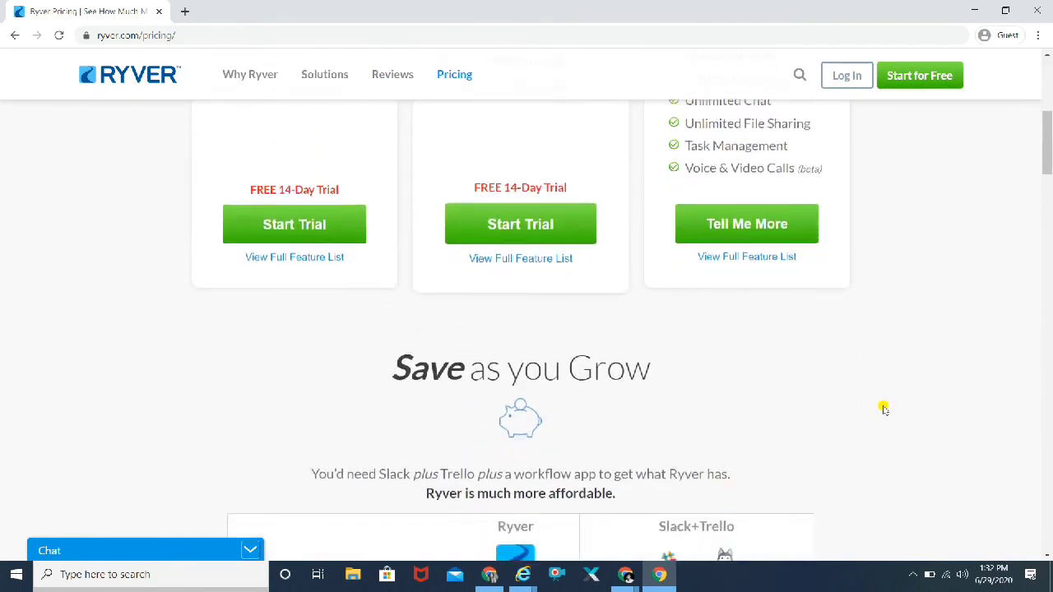
pyautogui.scroll(-3)
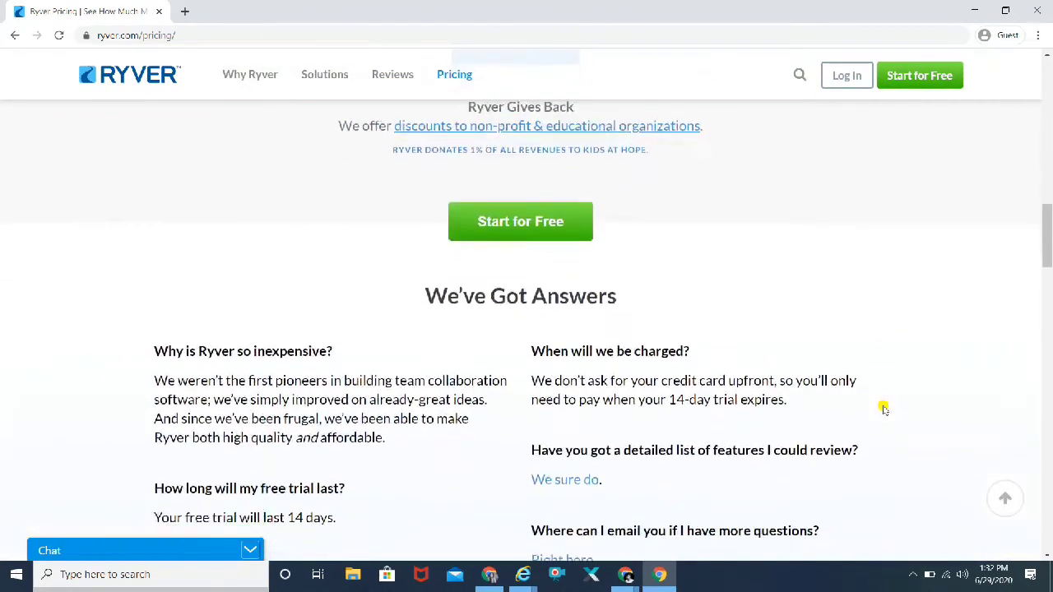
pyautogui.scroll(-3)
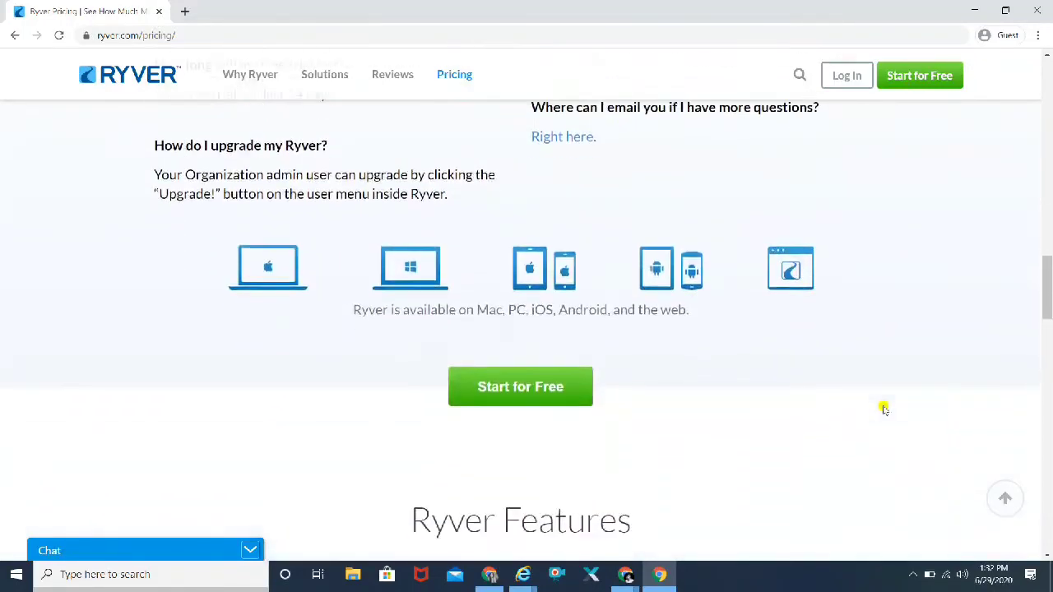
pyautogui.scroll(3)
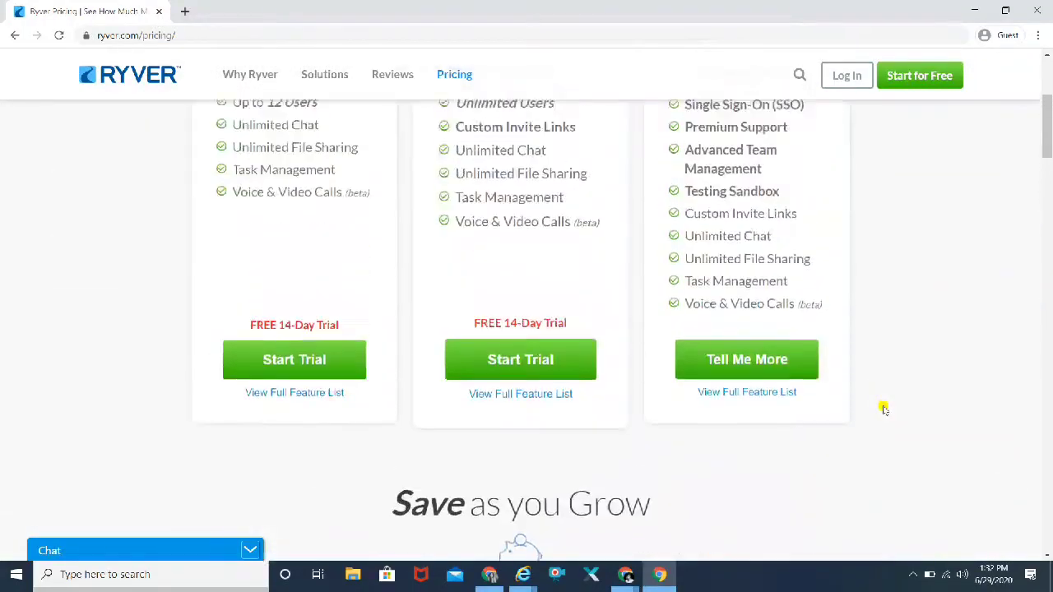
pyautogui.scroll(3)
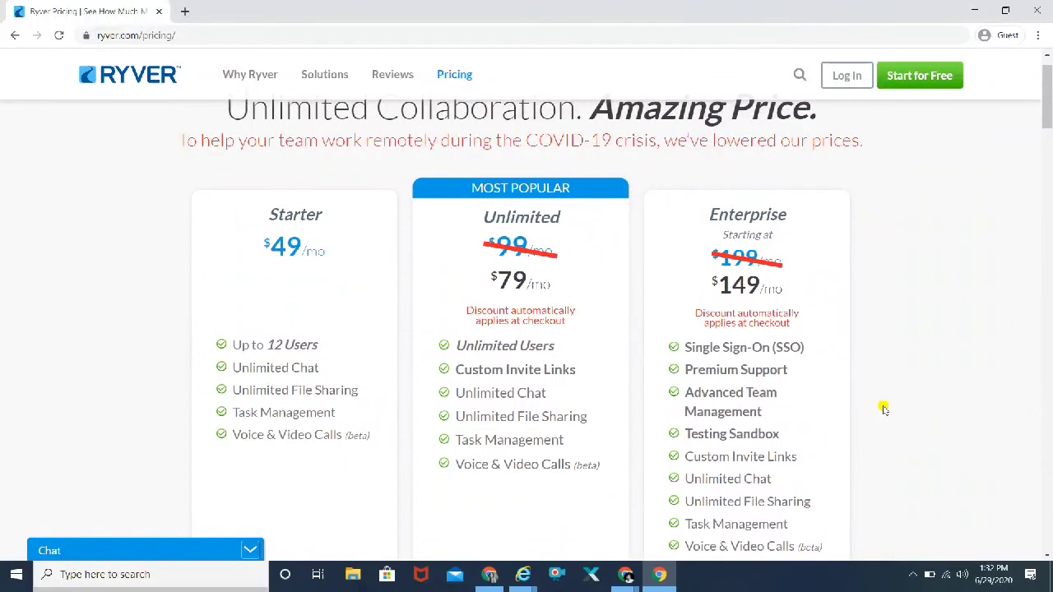